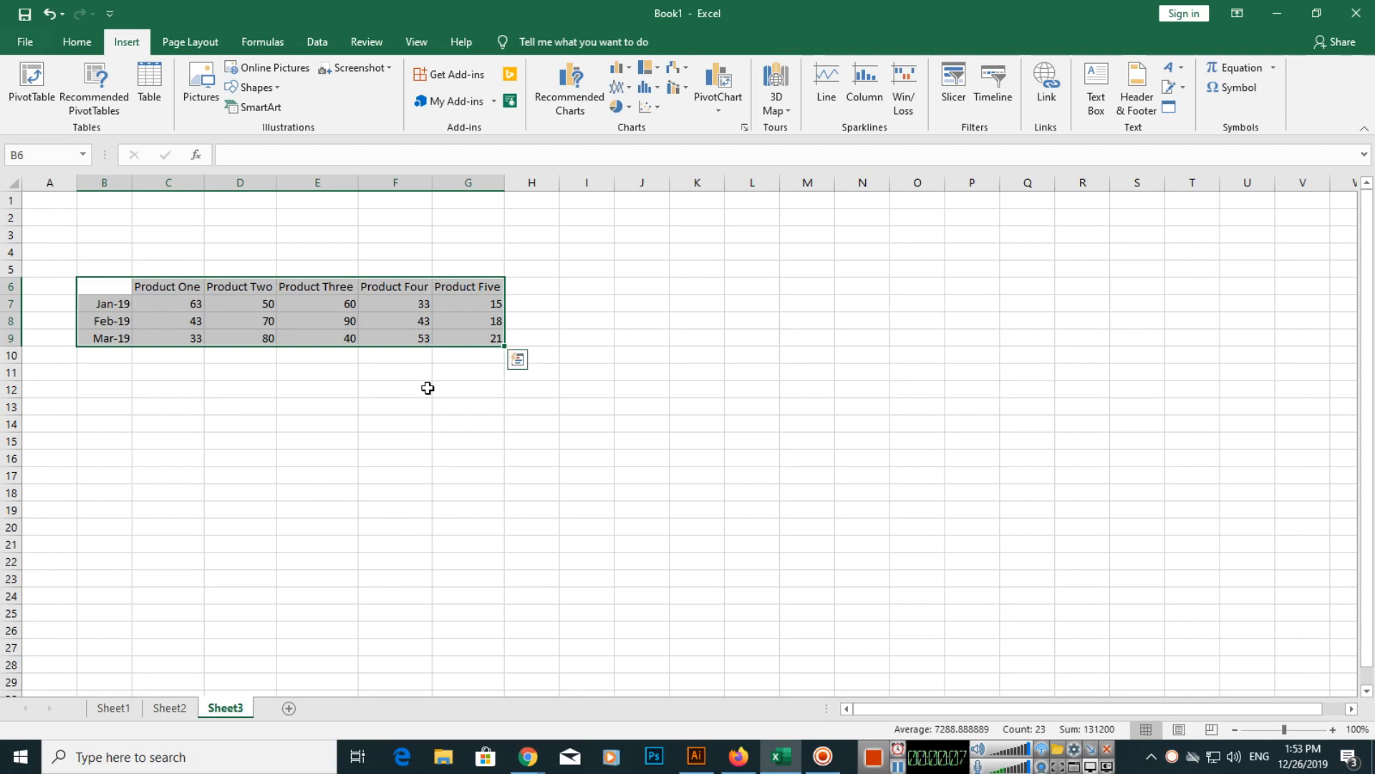
Review the product table, highlighting product names and Product One's Jan-19 value.
click(394, 388)
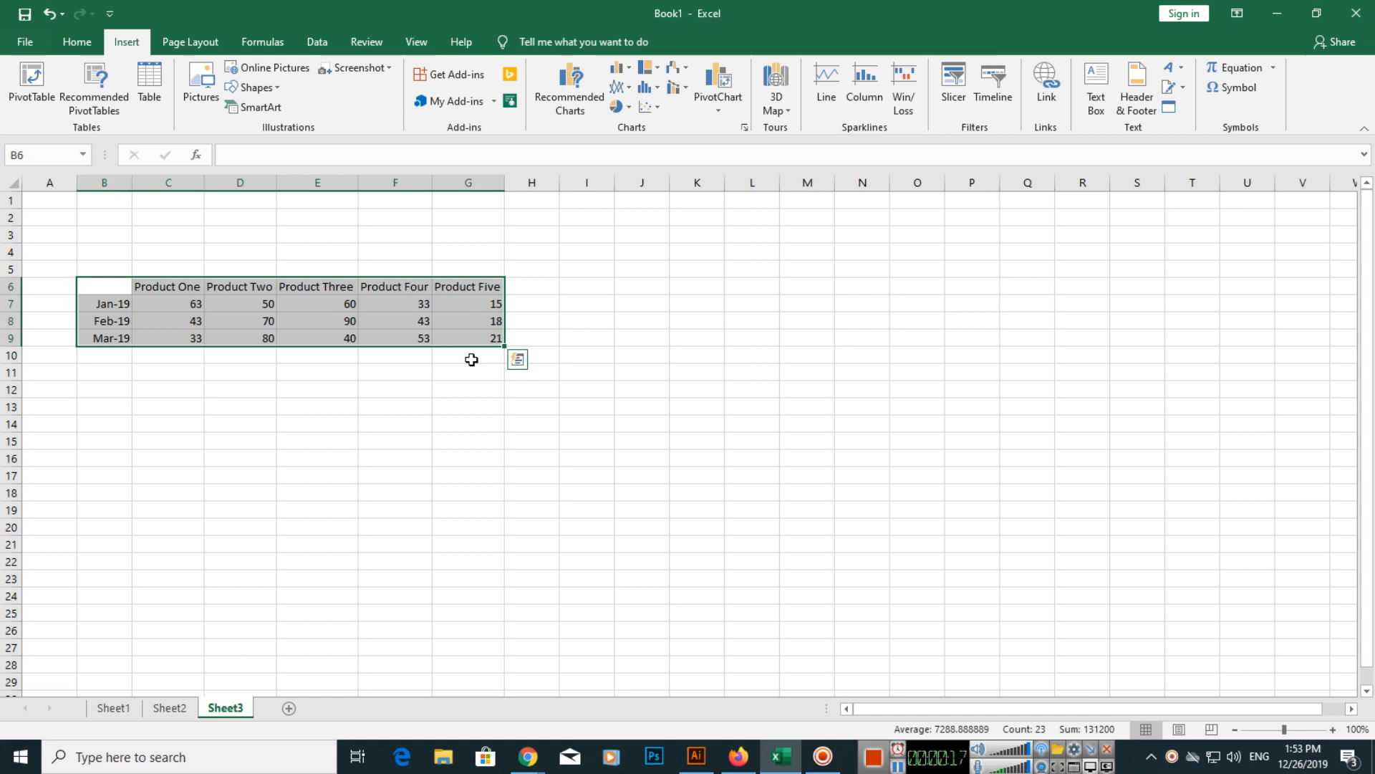
click(395, 390)
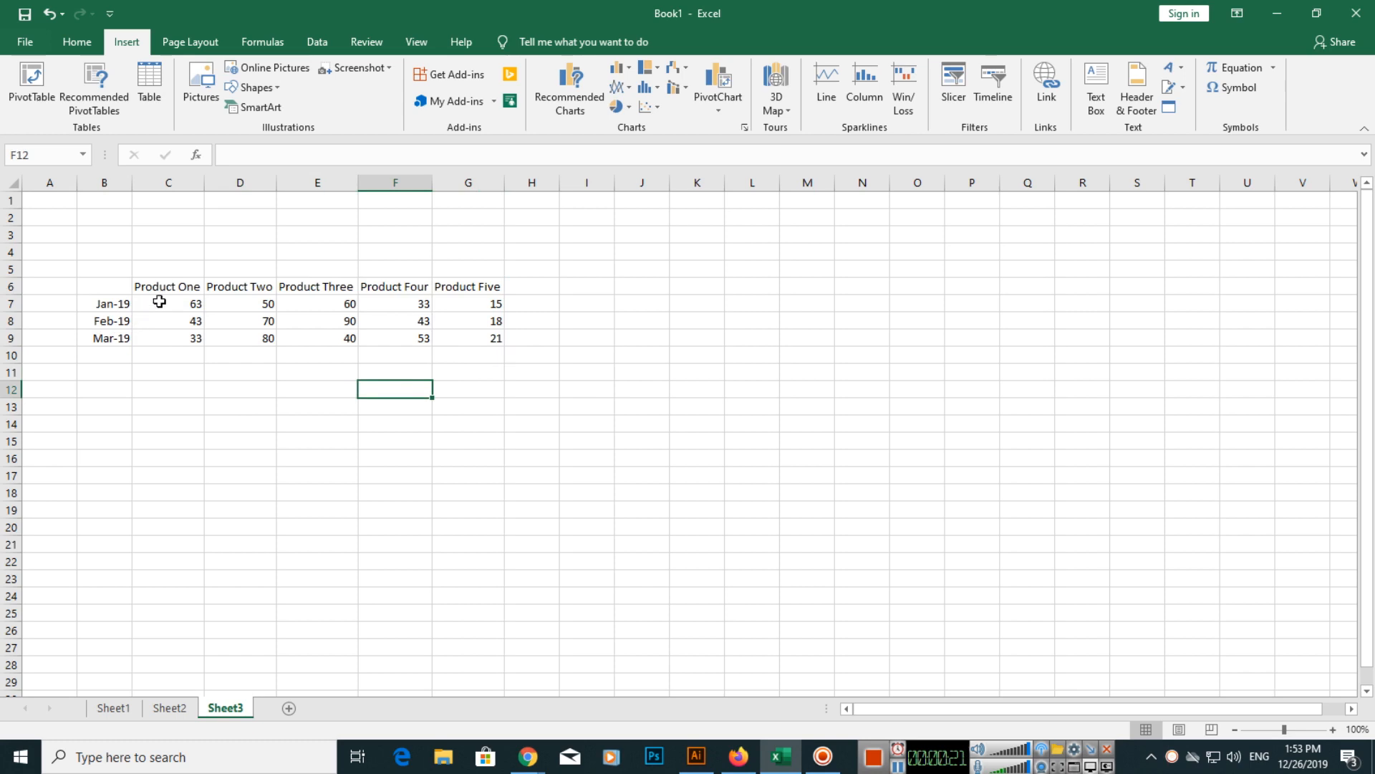
drag(167, 285, 239, 286)
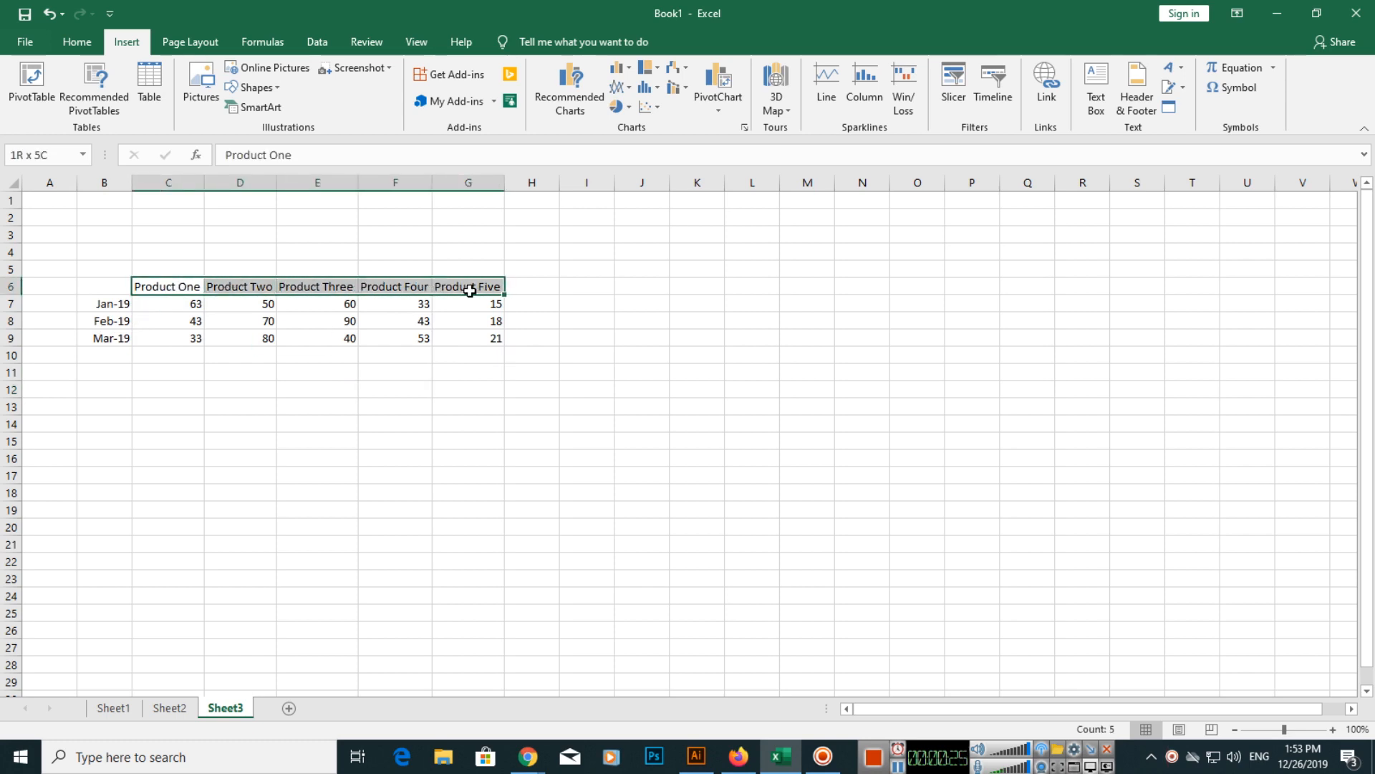
click(395, 371)
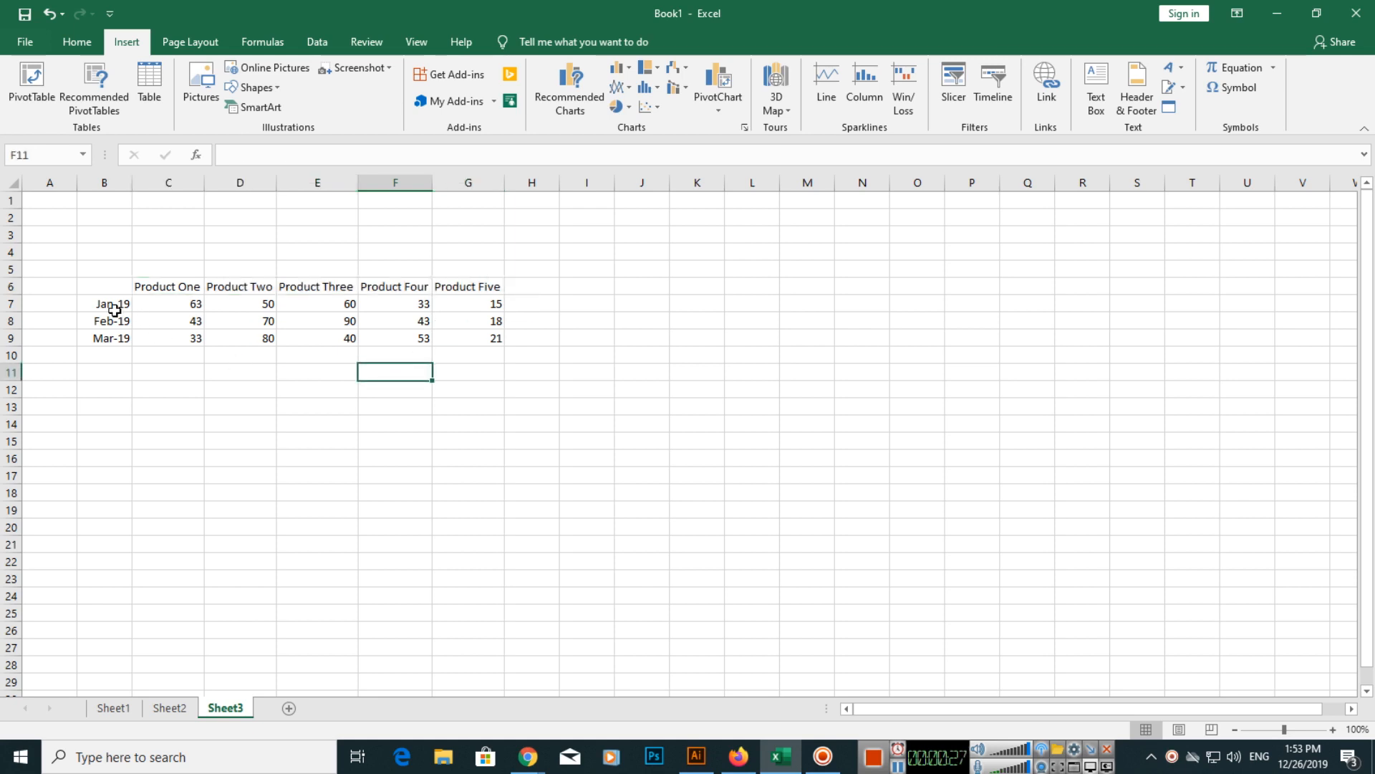
click(167, 304)
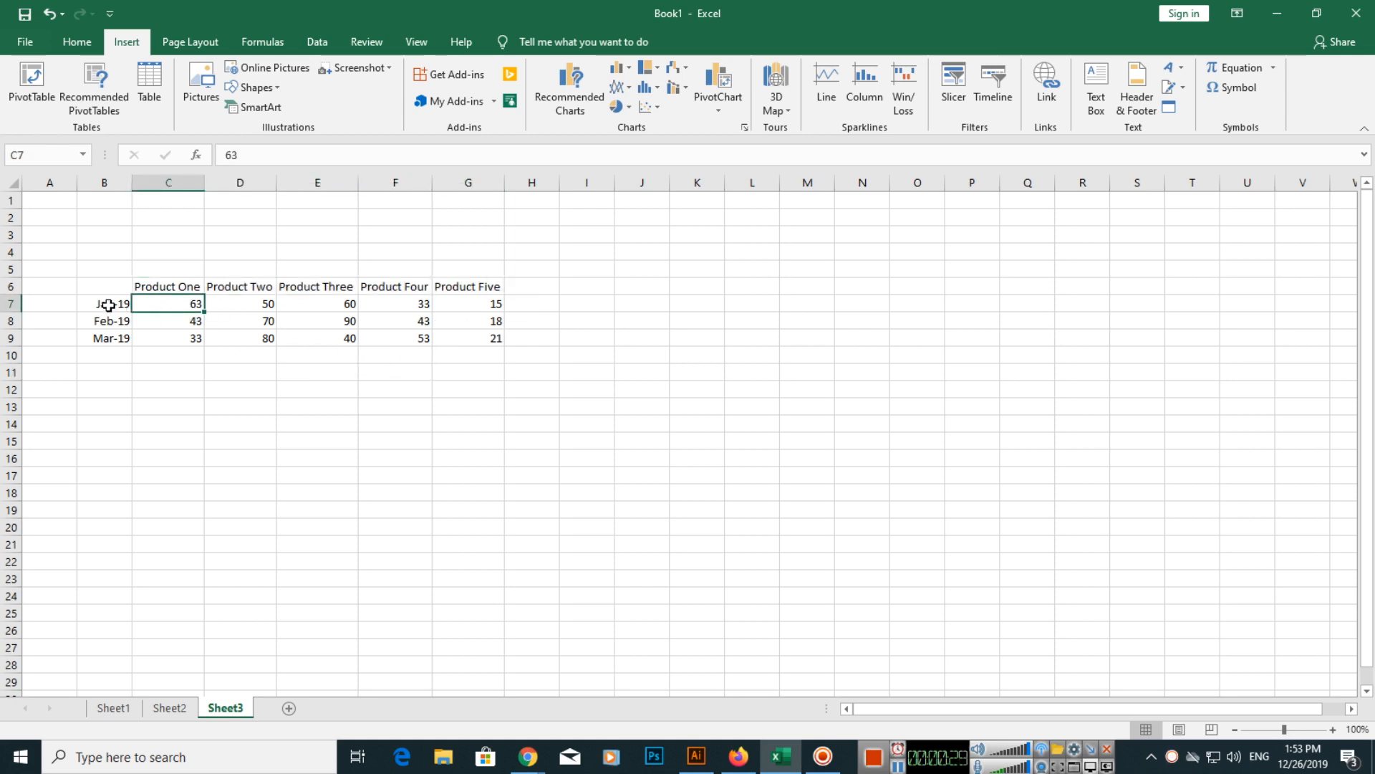
mouse_move(171, 305)
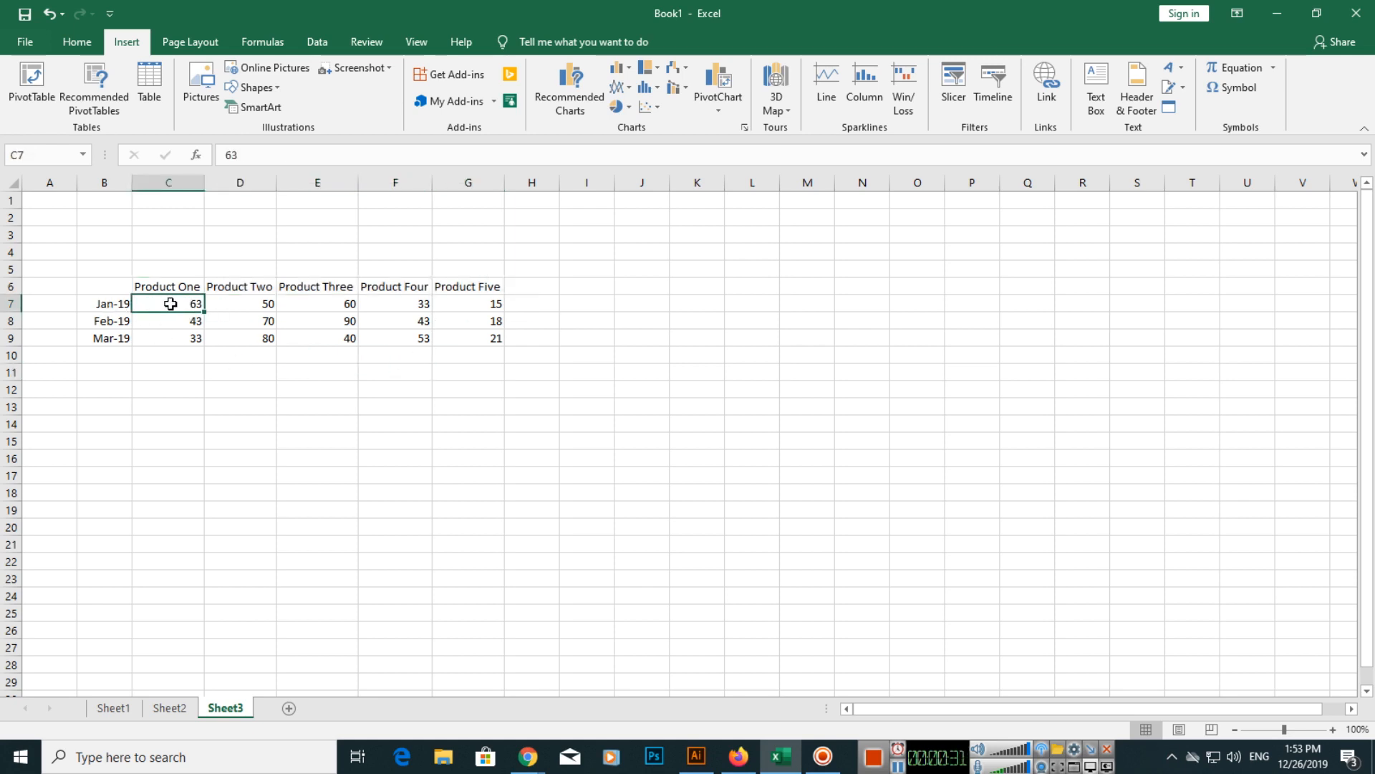
mouse_move(117, 321)
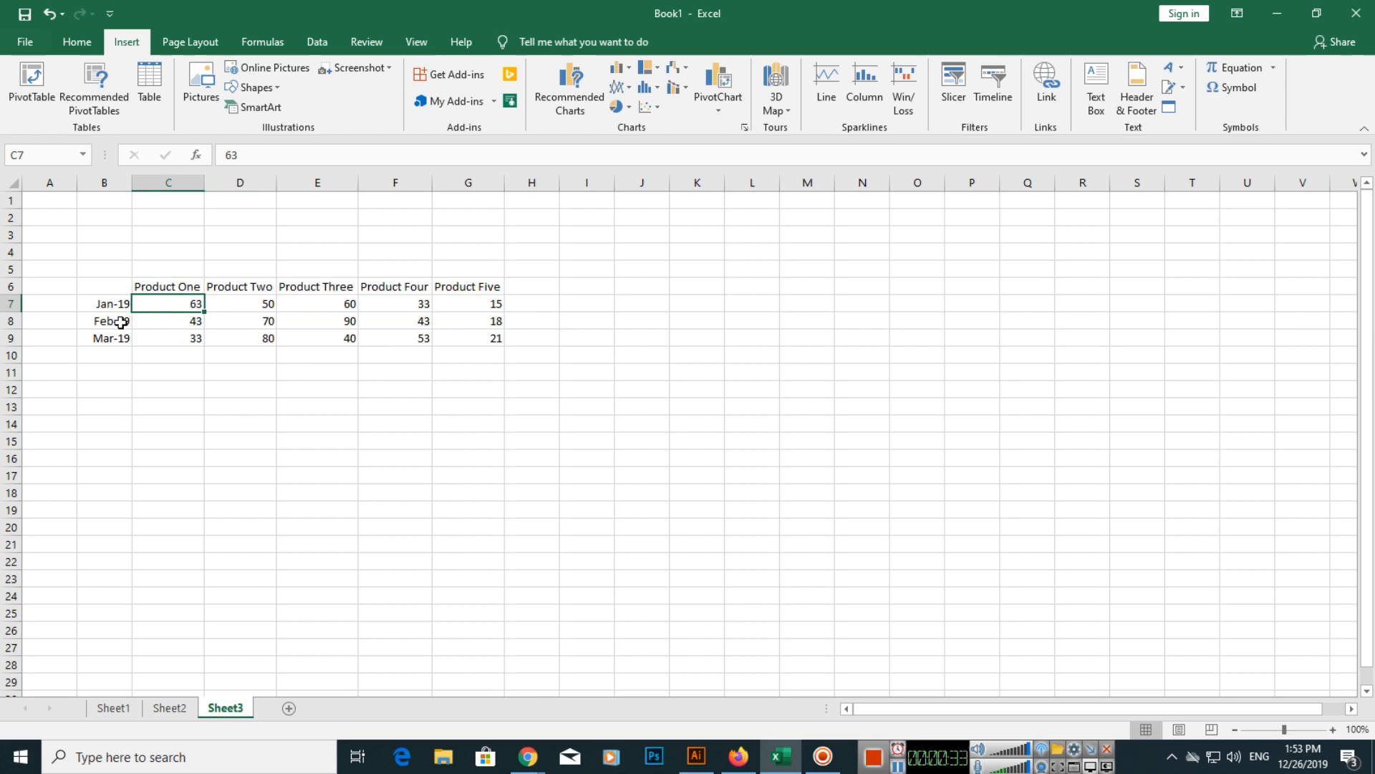
Select the whole product table and preview it as a Clustered Column chart.
click(110, 338)
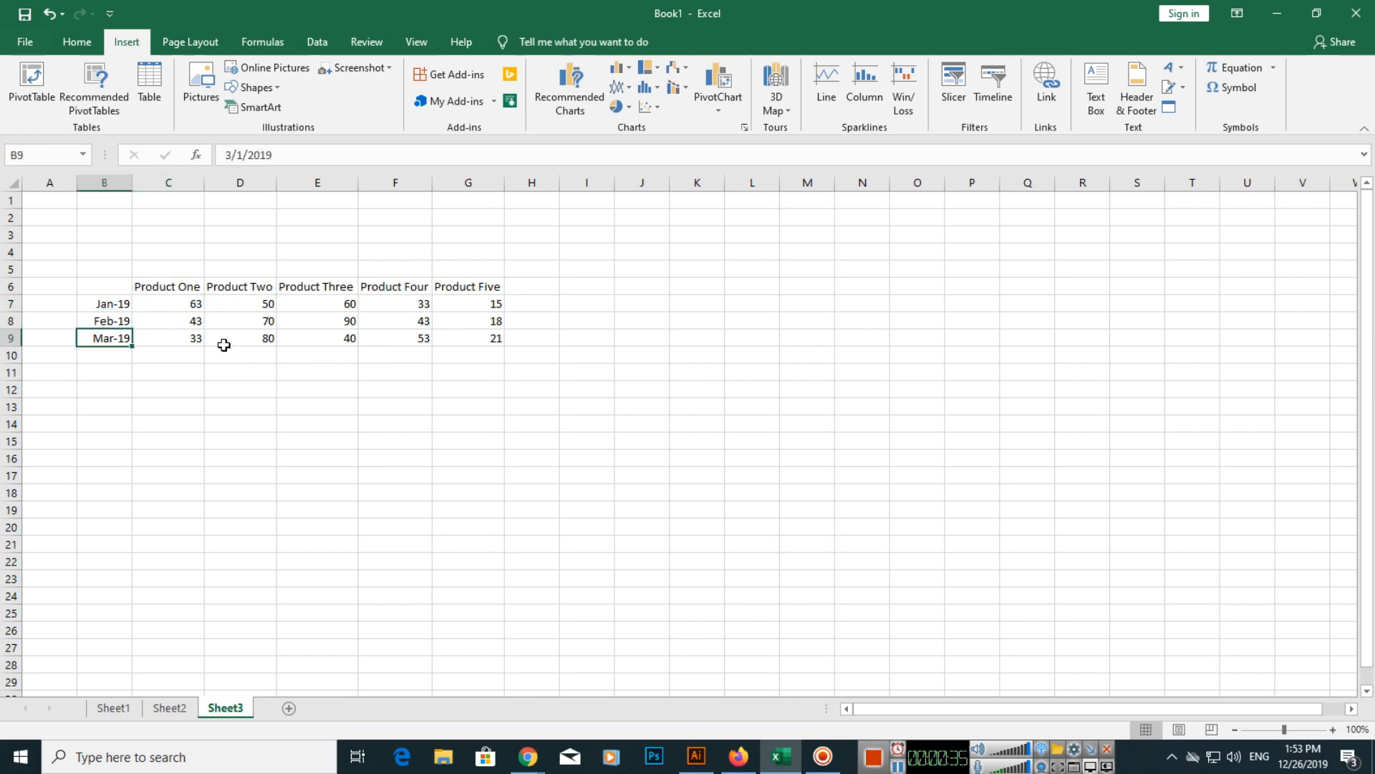
mouse_move(205, 343)
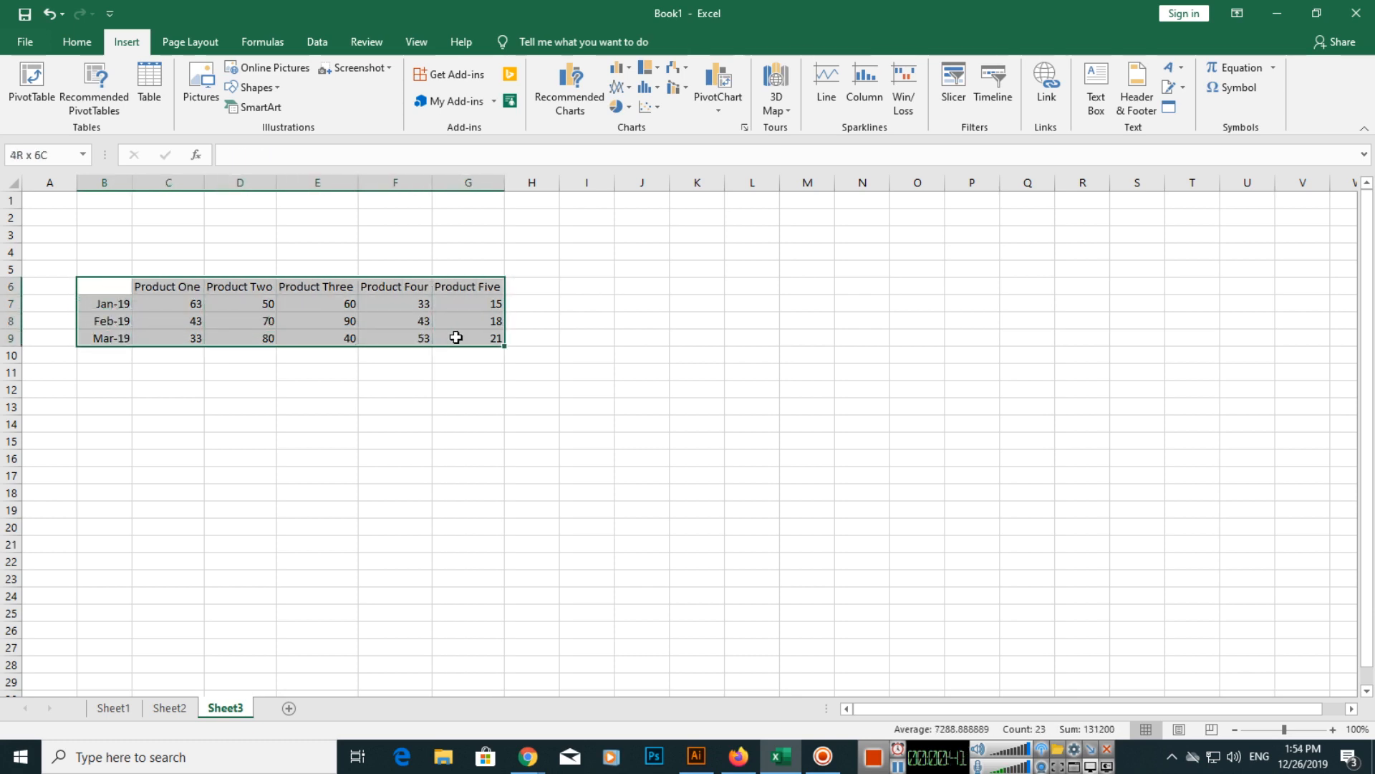
click(103, 285)
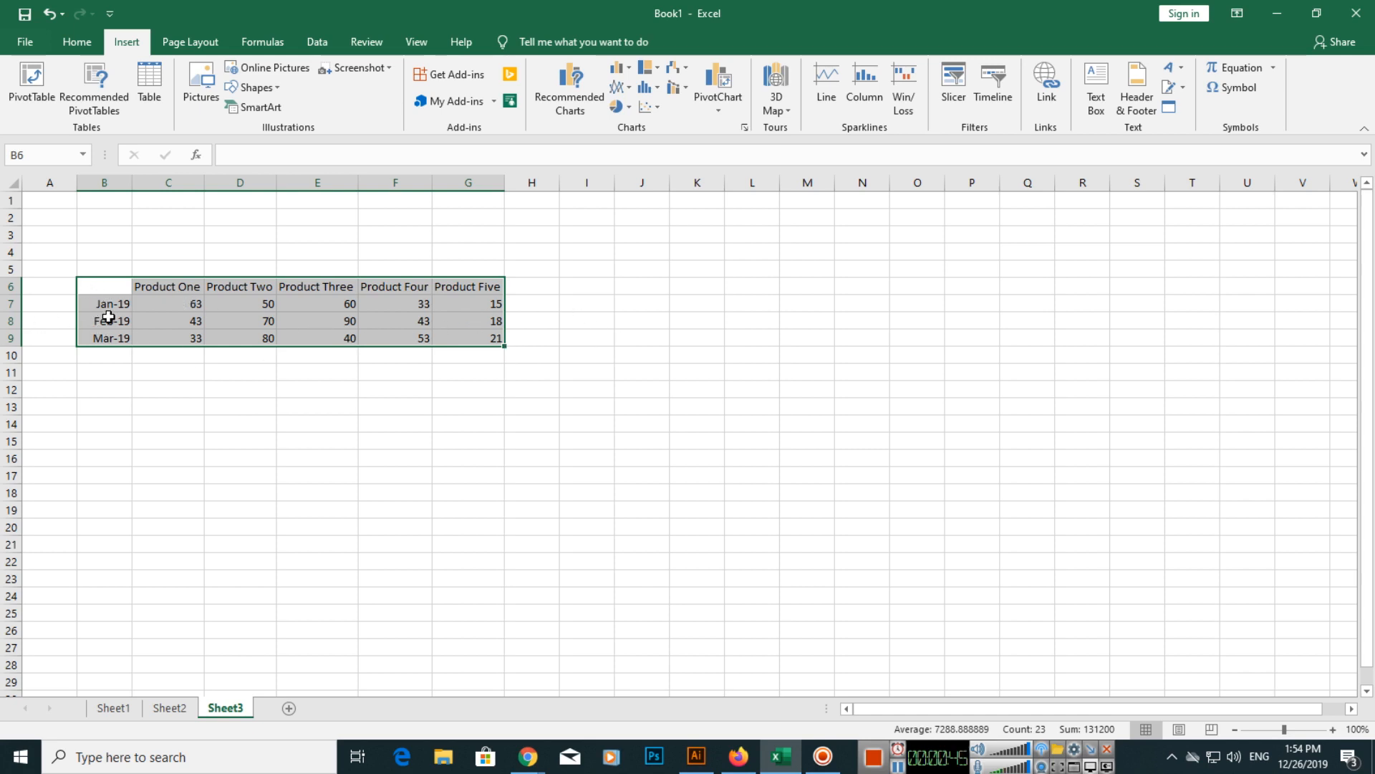
mouse_move(112, 50)
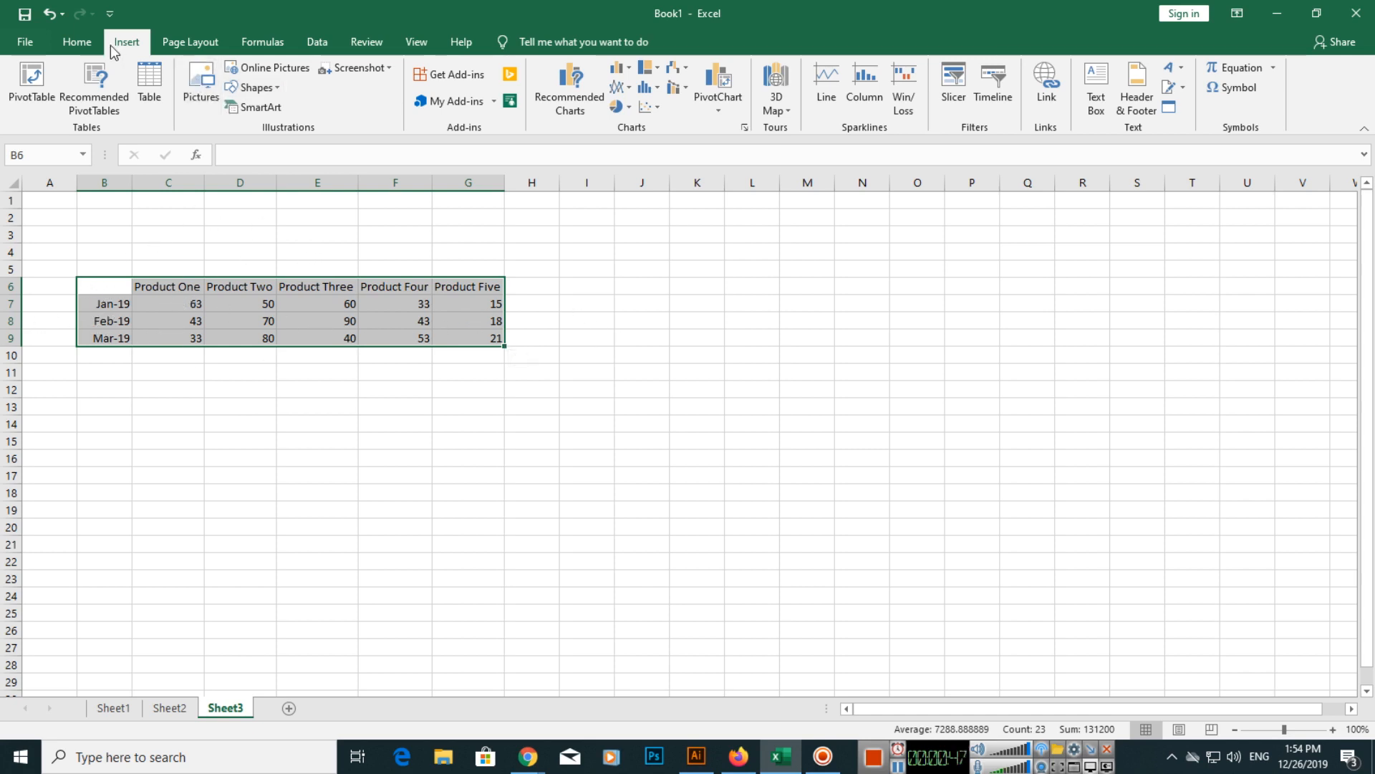
mouse_move(398, 79)
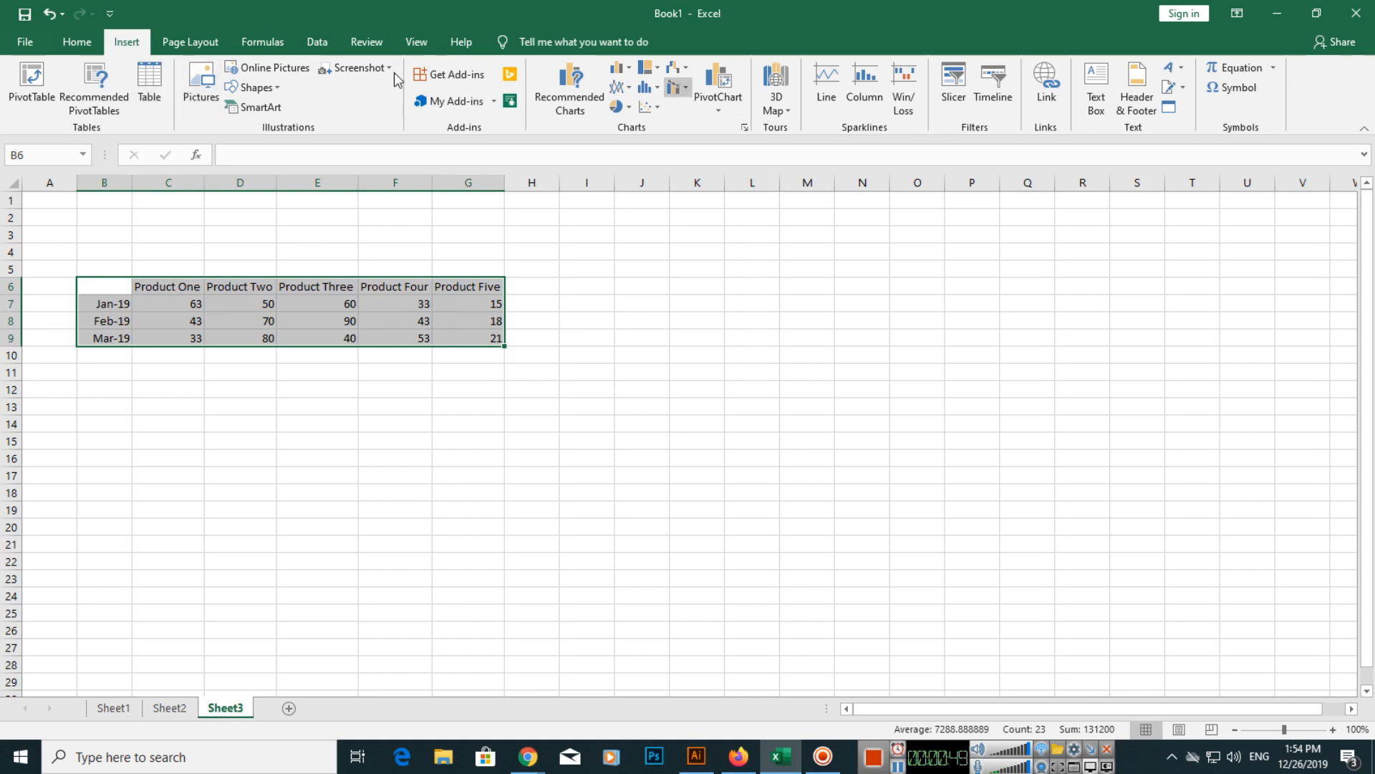
mouse_move(618, 72)
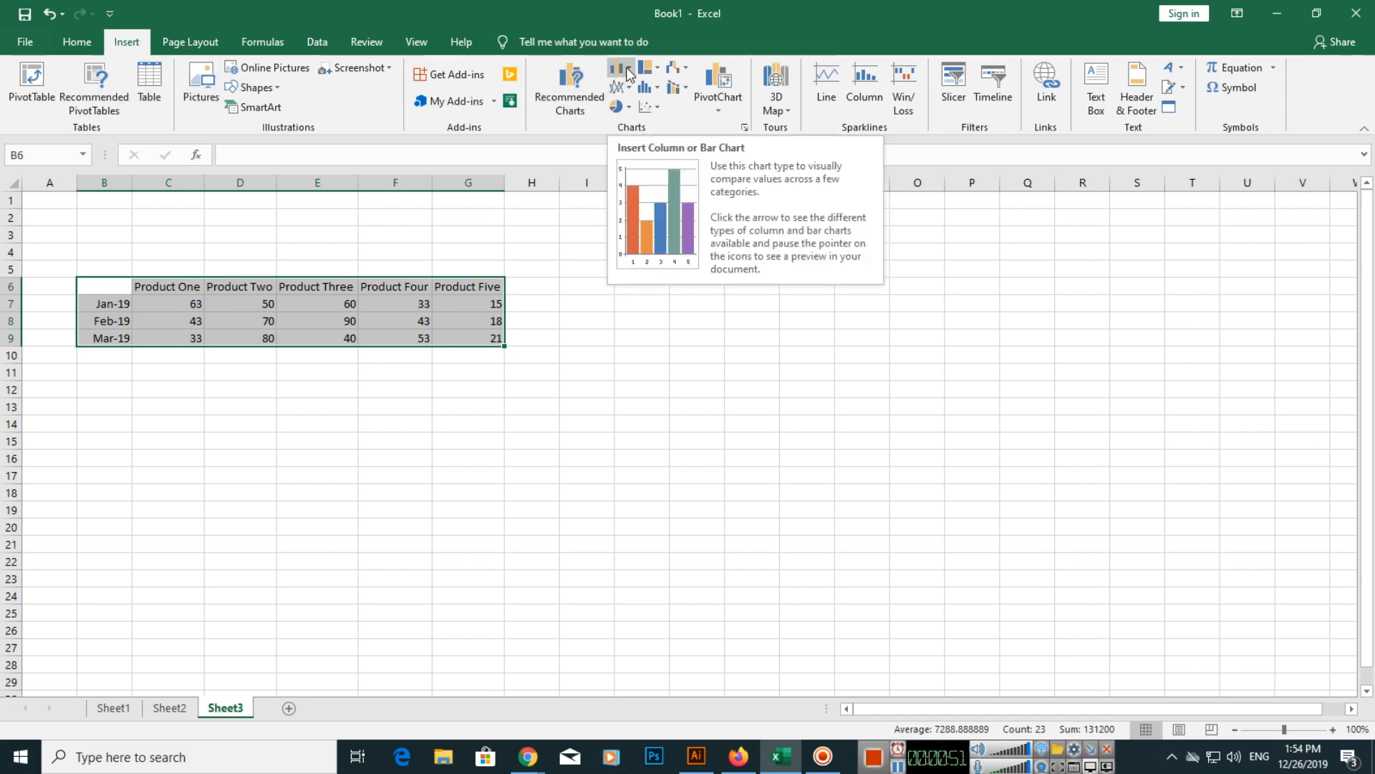
mouse_move(568, 87)
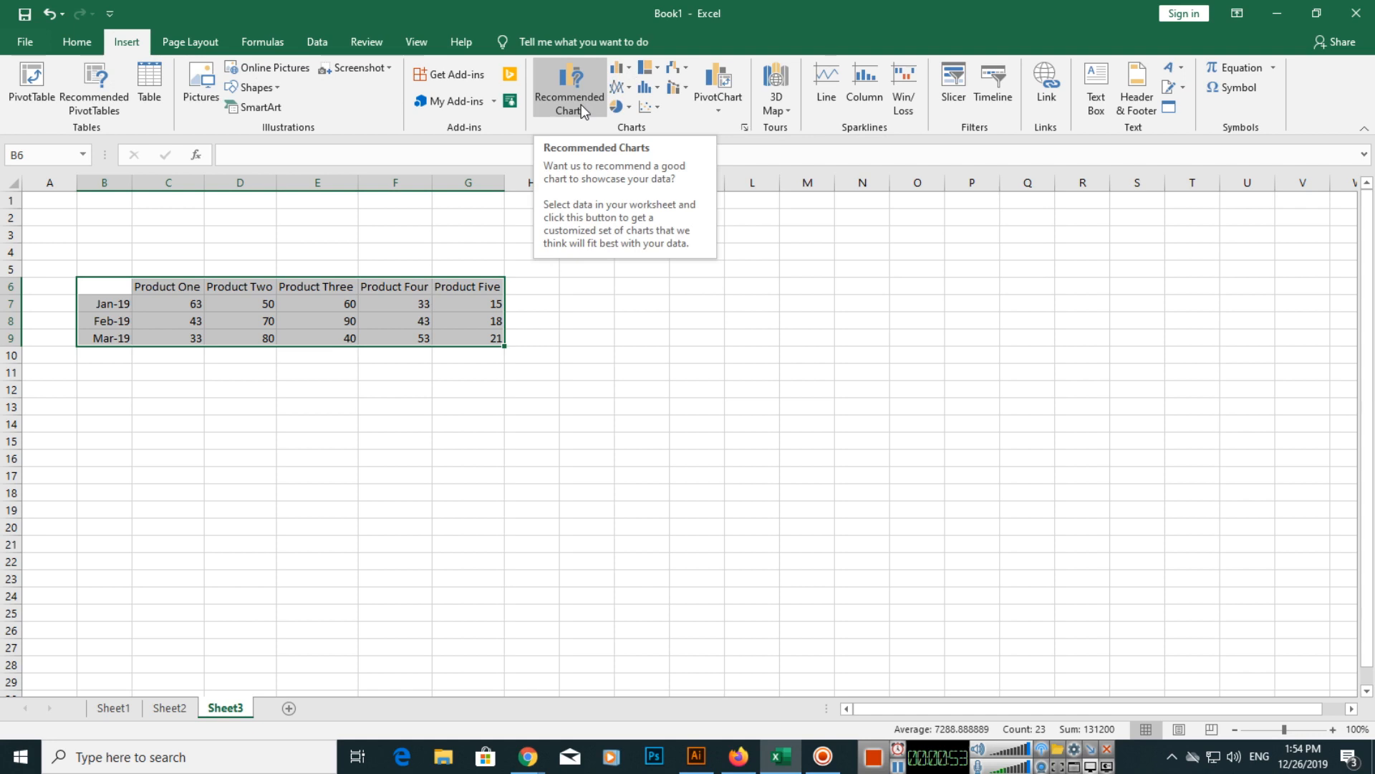
mouse_move(619, 70)
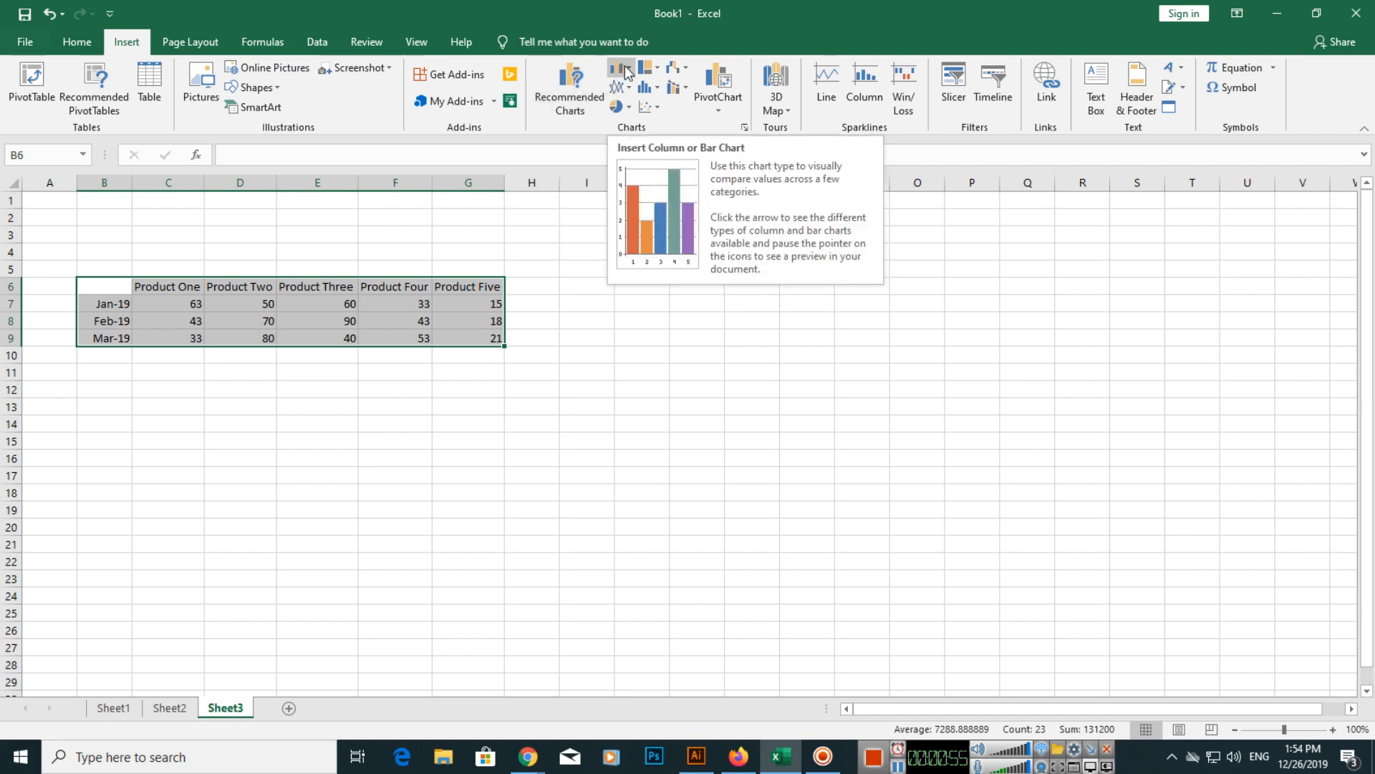
click(621, 74)
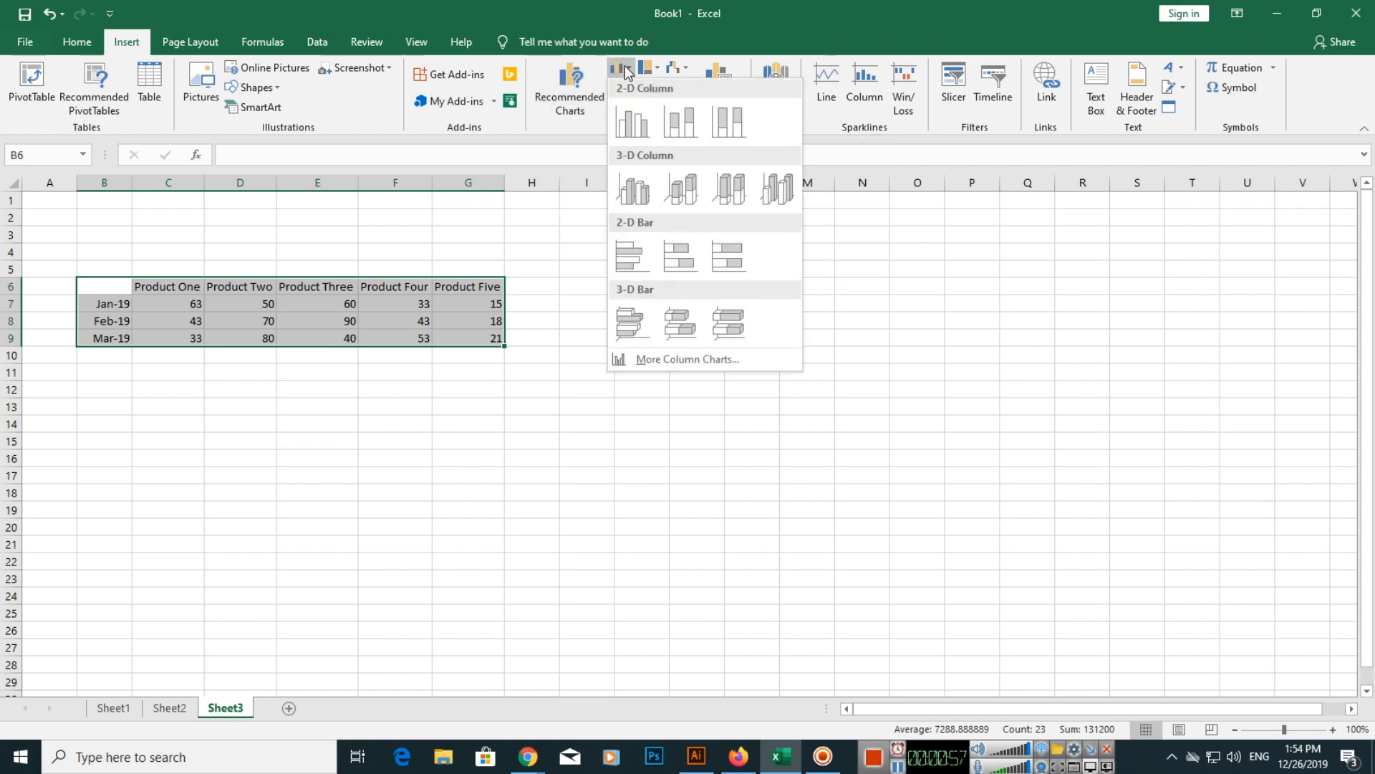
click(632, 121)
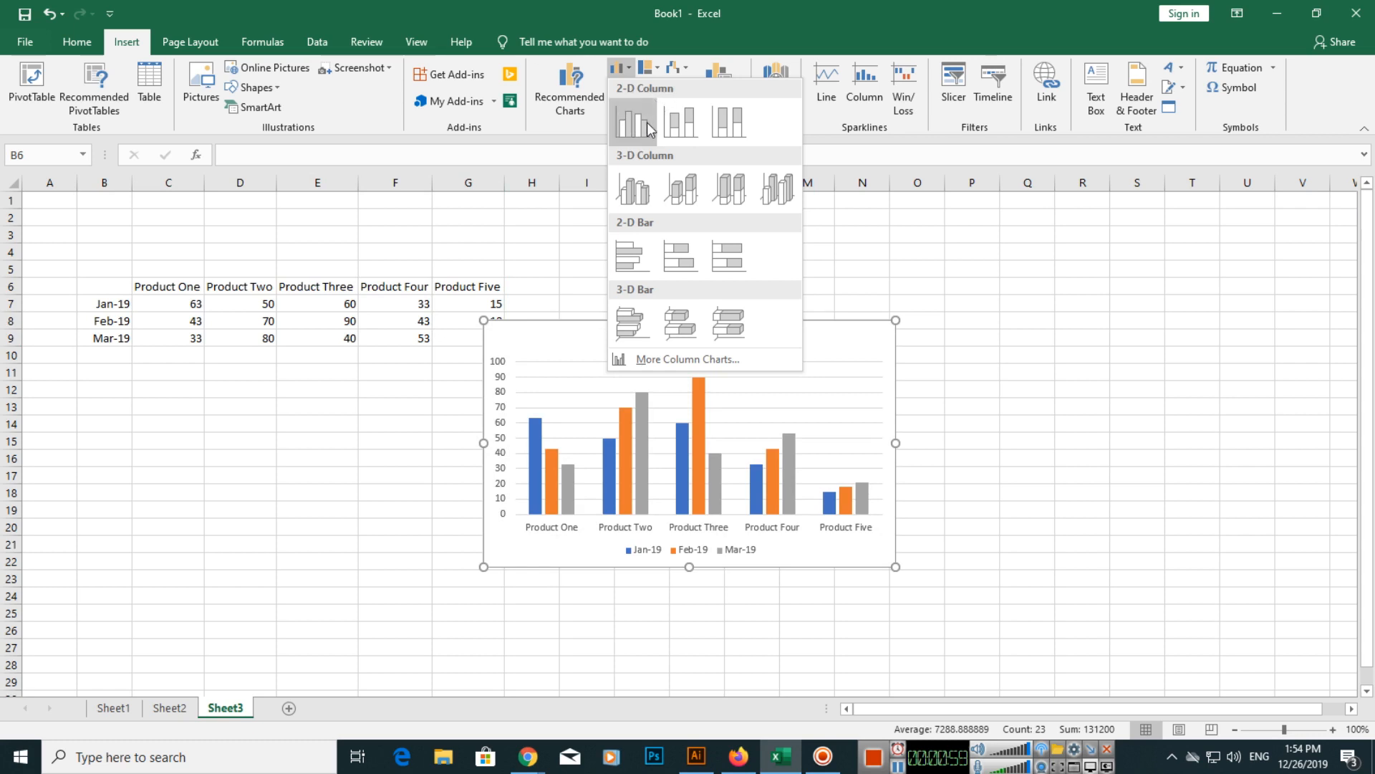
mouse_move(633, 121)
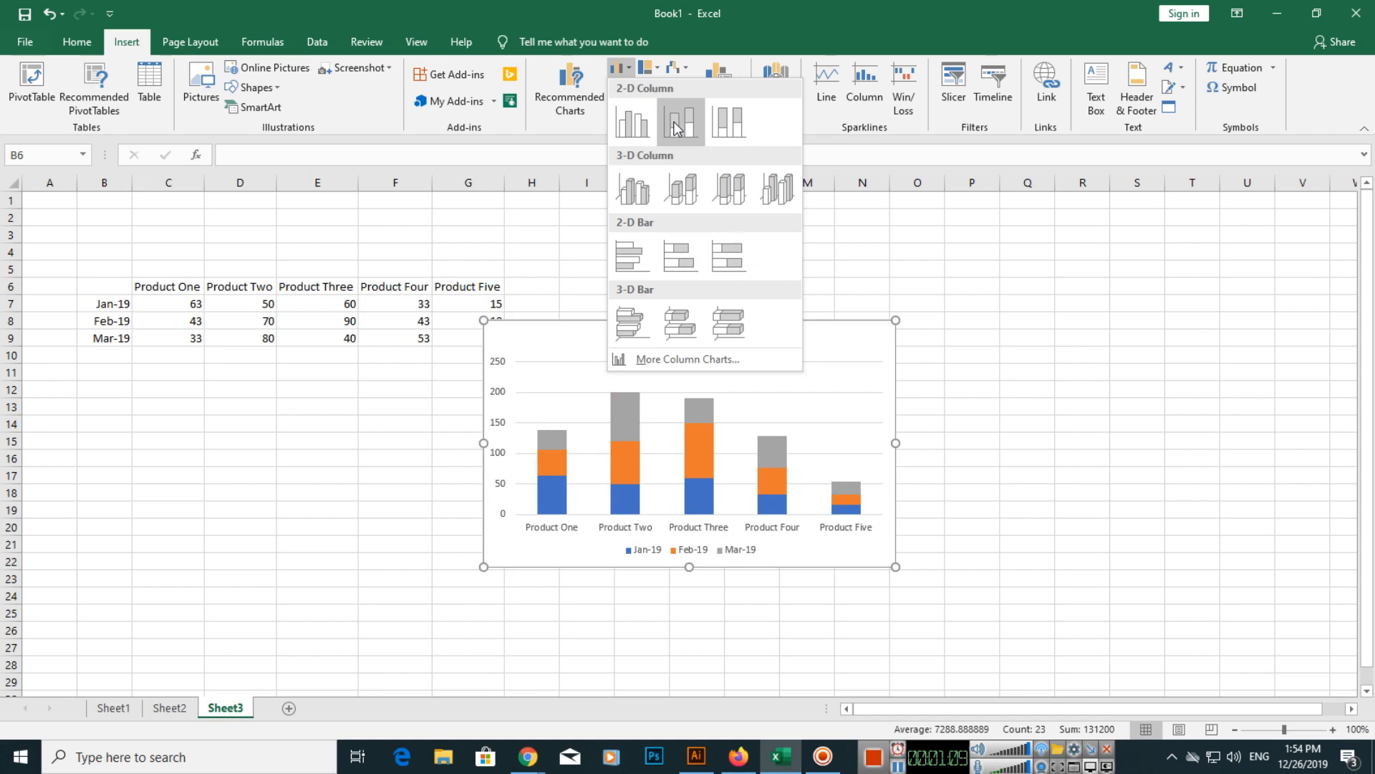
mouse_move(729, 121)
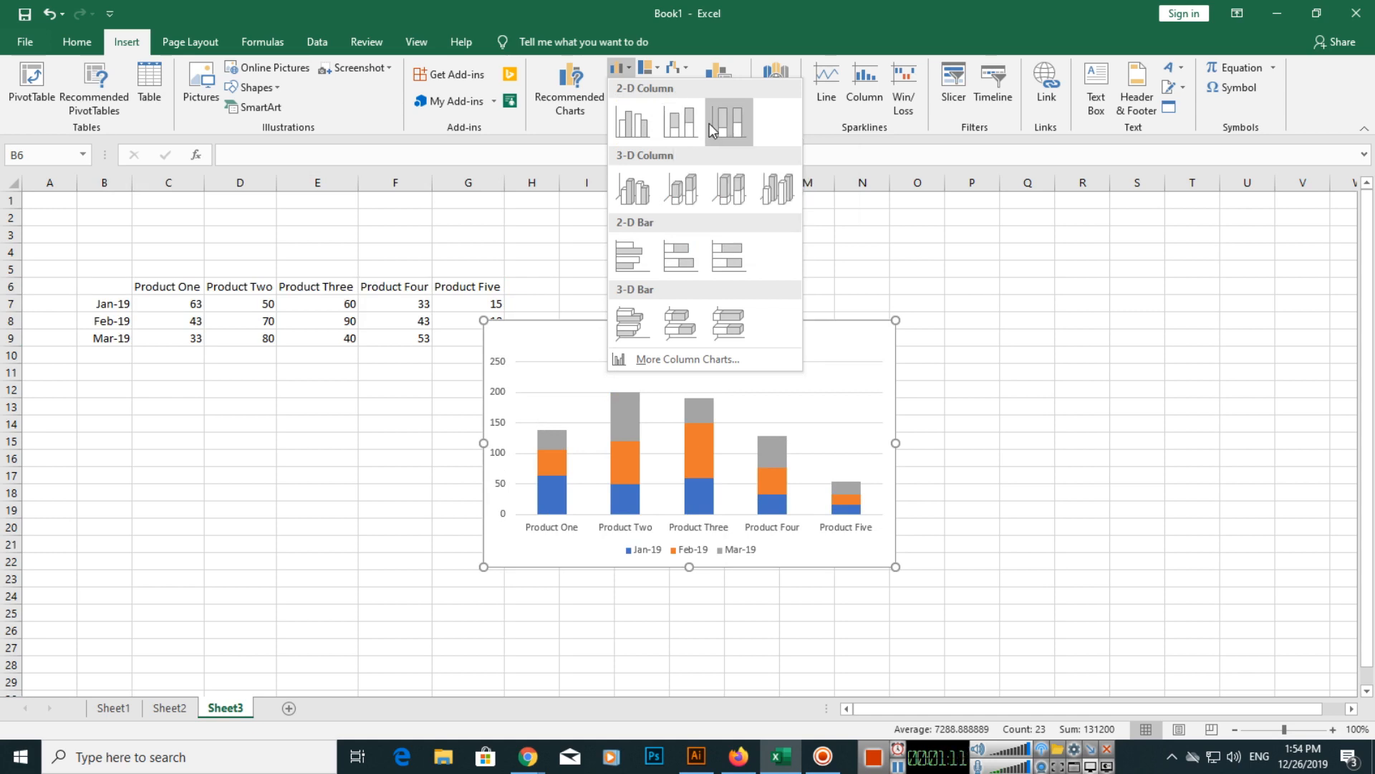
mouse_move(633, 121)
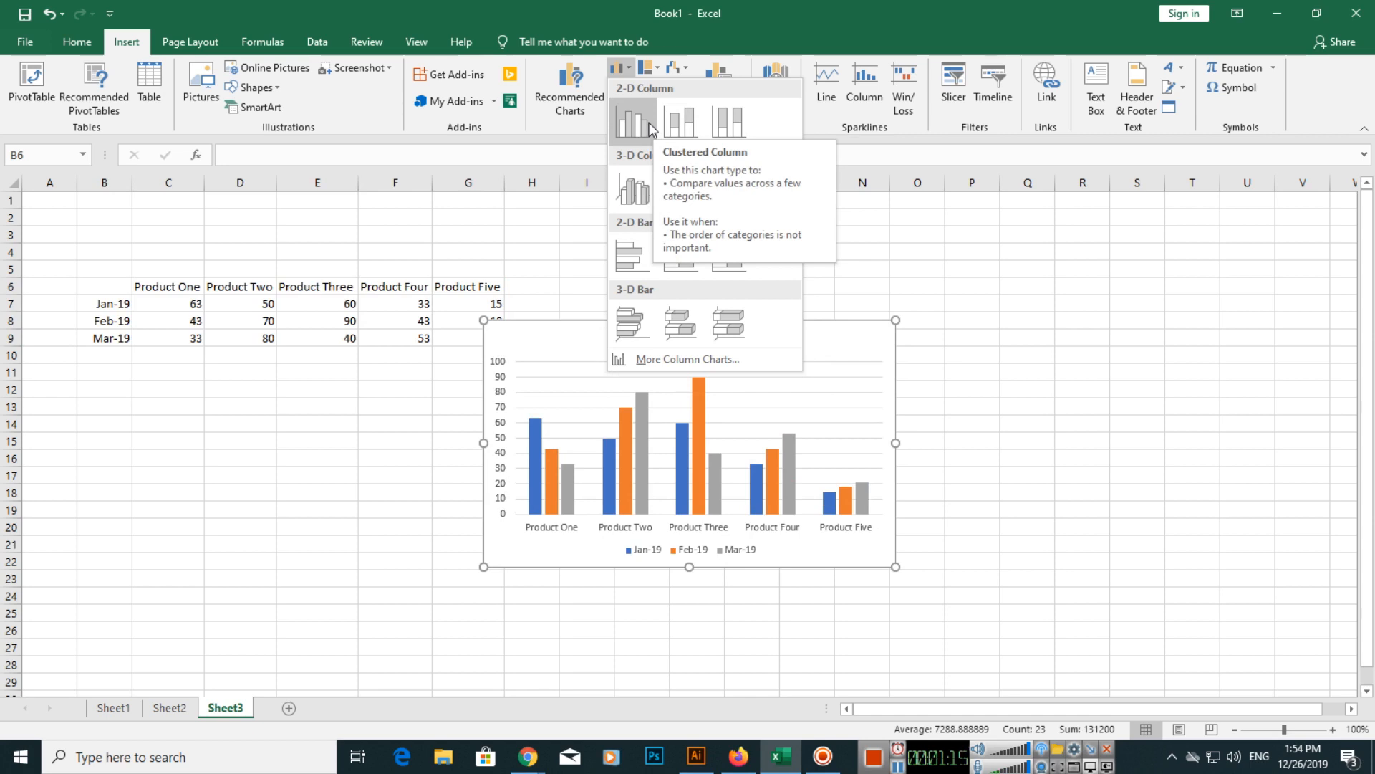
mouse_move(680, 125)
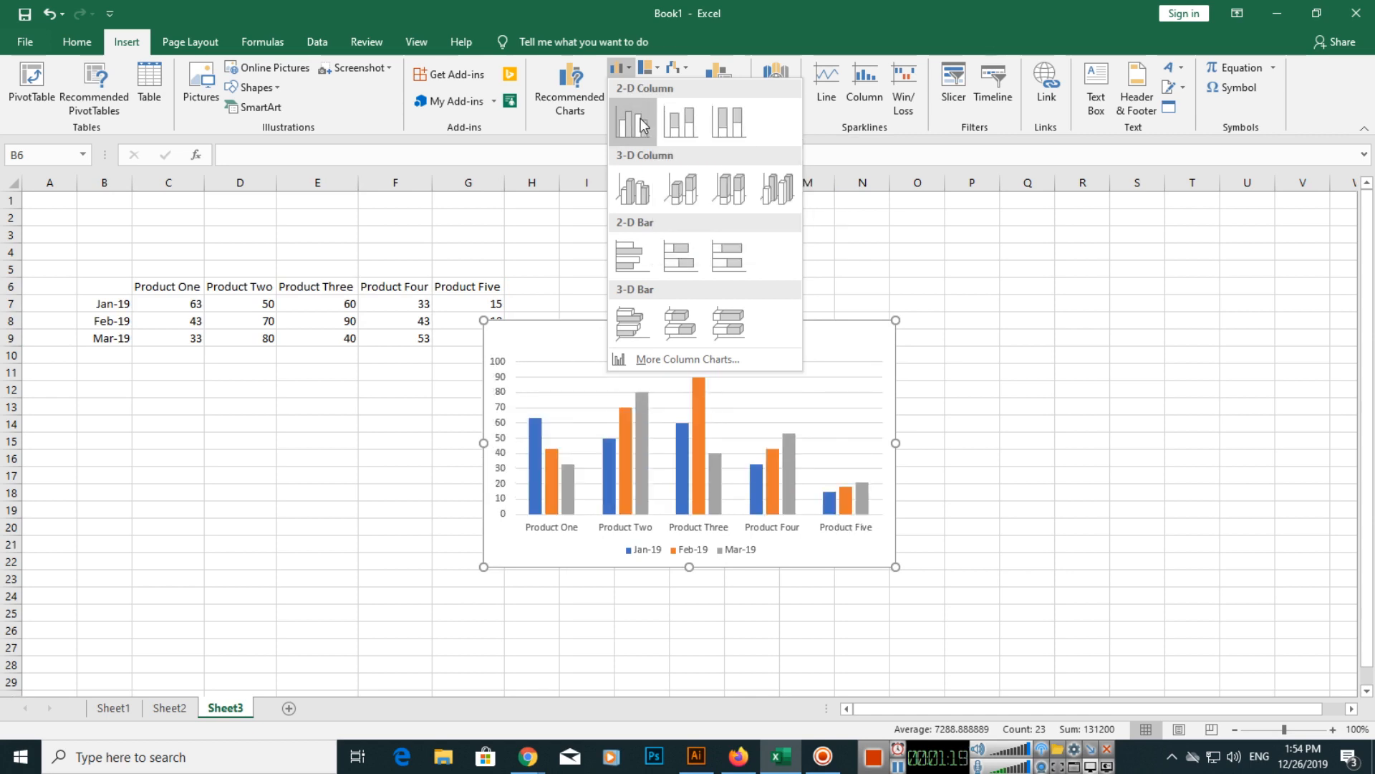
Insert the clustered column chart and title it 'Products Values for the Jan 2019 to Mar 2019'.
click(631, 121)
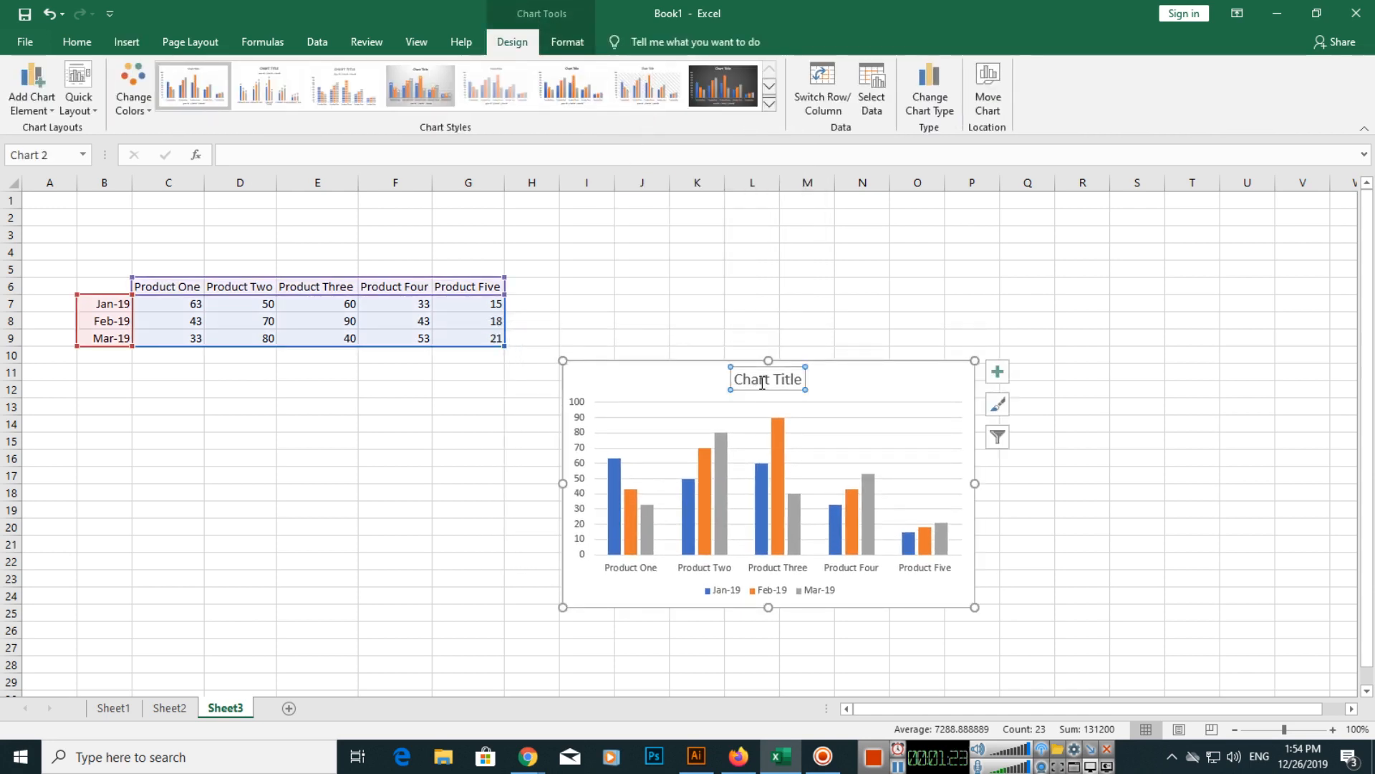
click(767, 379)
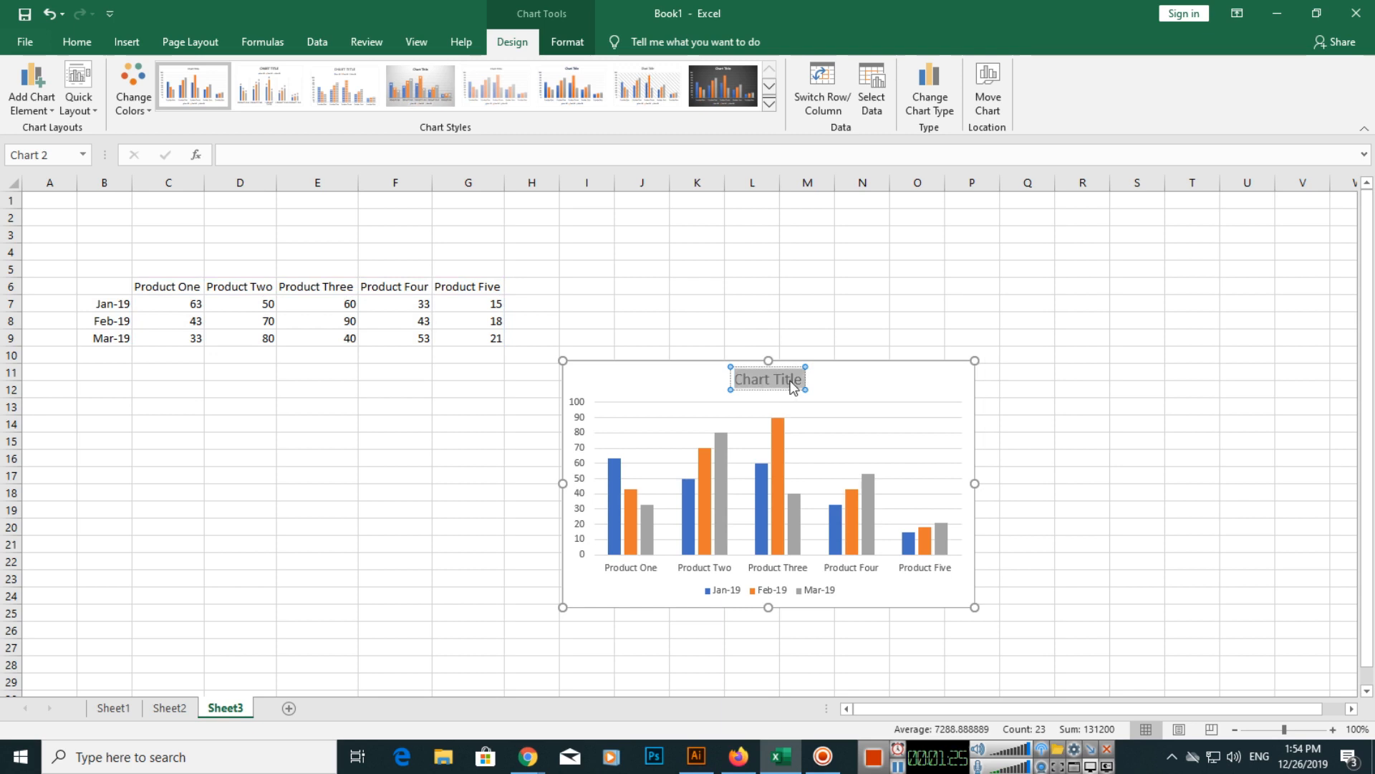
mouse_move(779, 434)
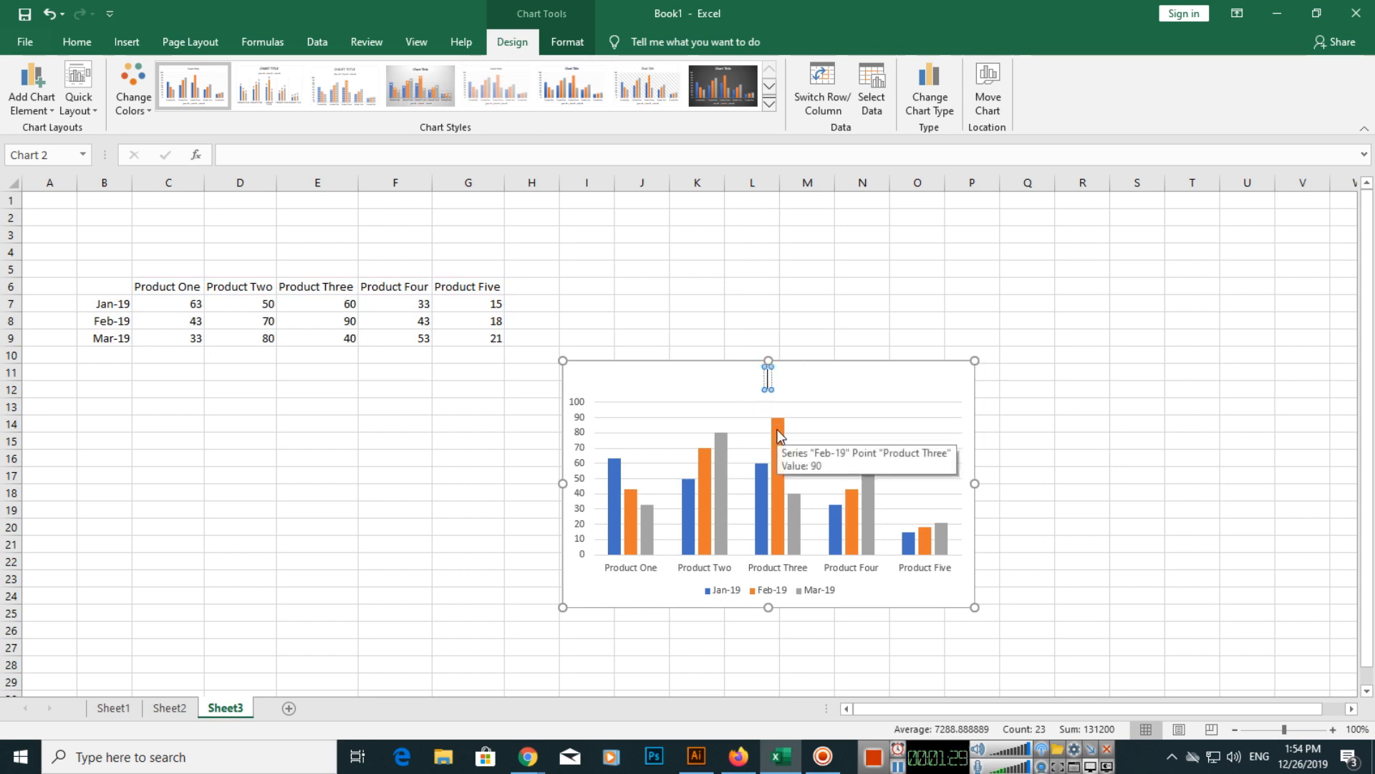
text(Products Values for the)
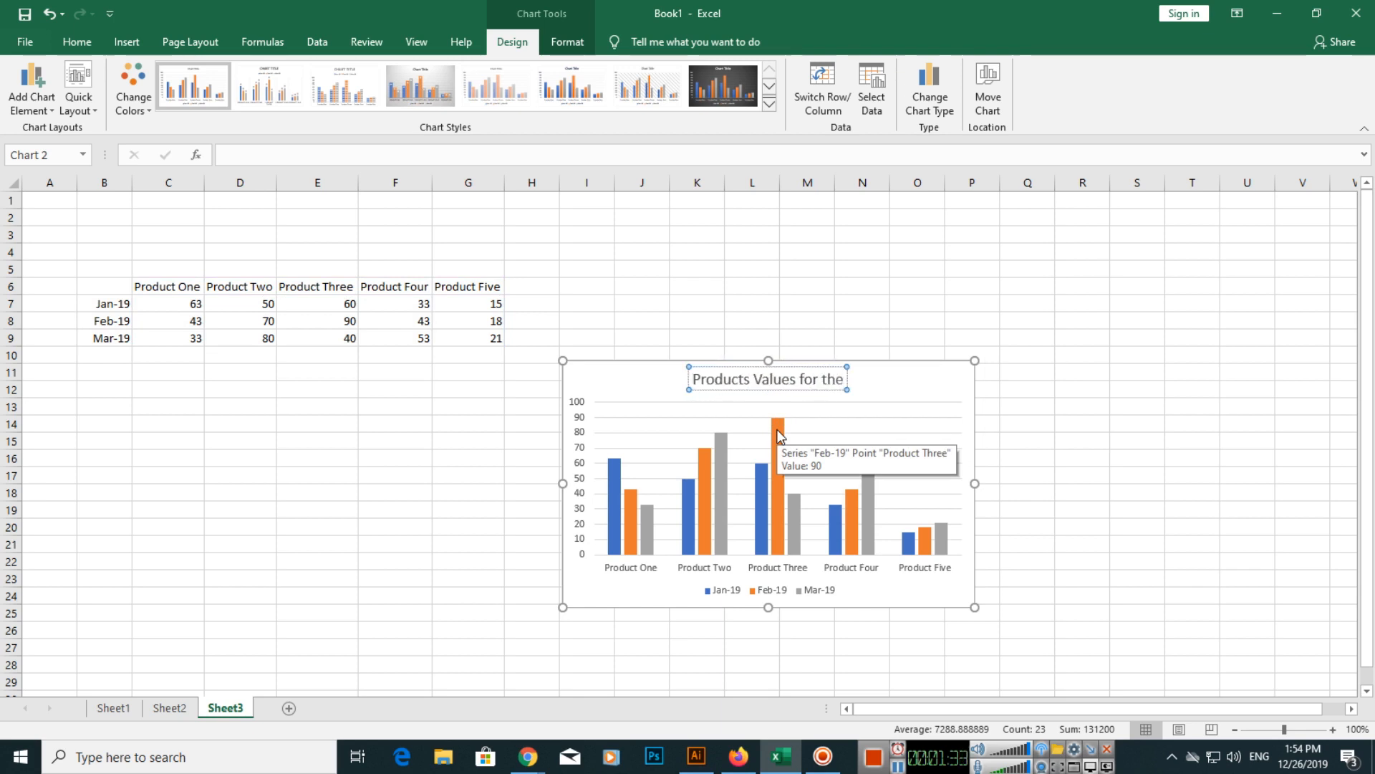
text(Jan 20)
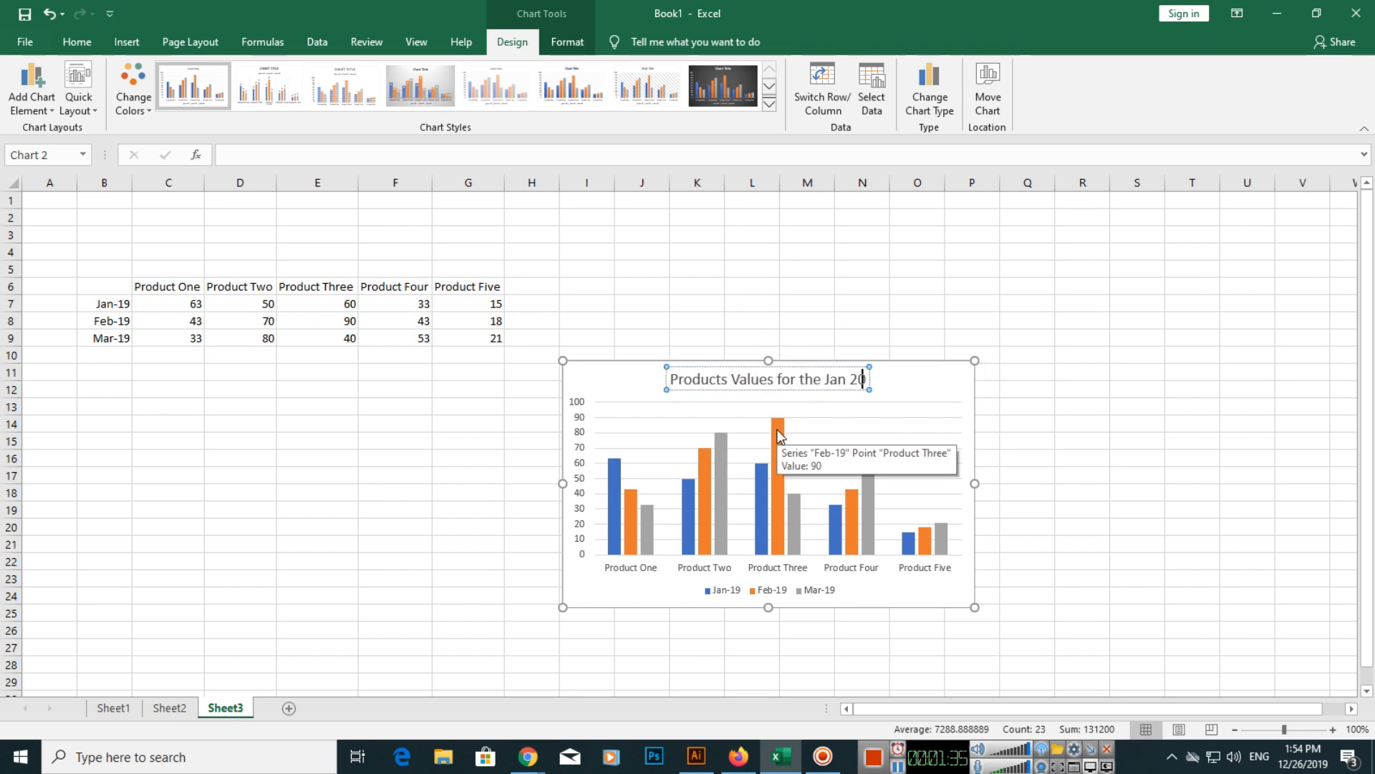
text(19 to Mar 2019)
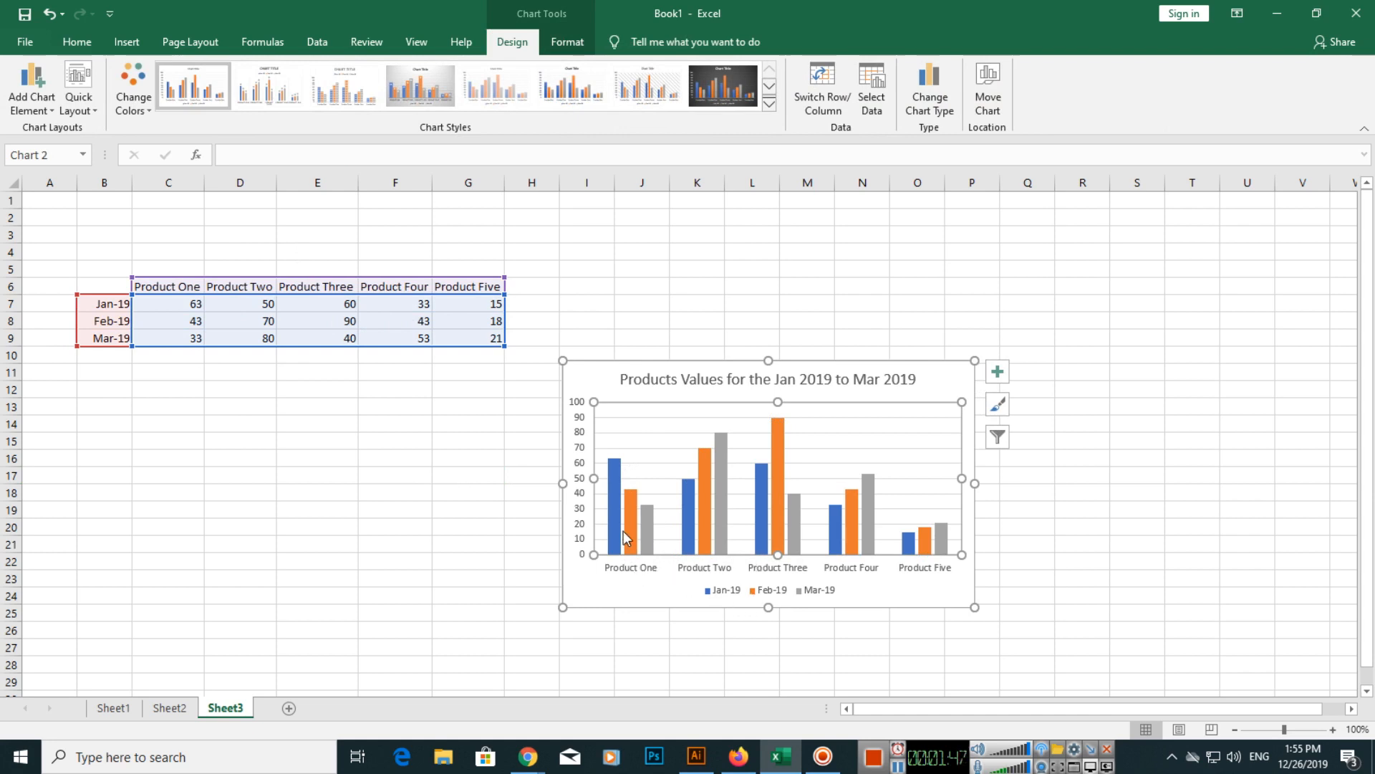
mouse_move(609, 492)
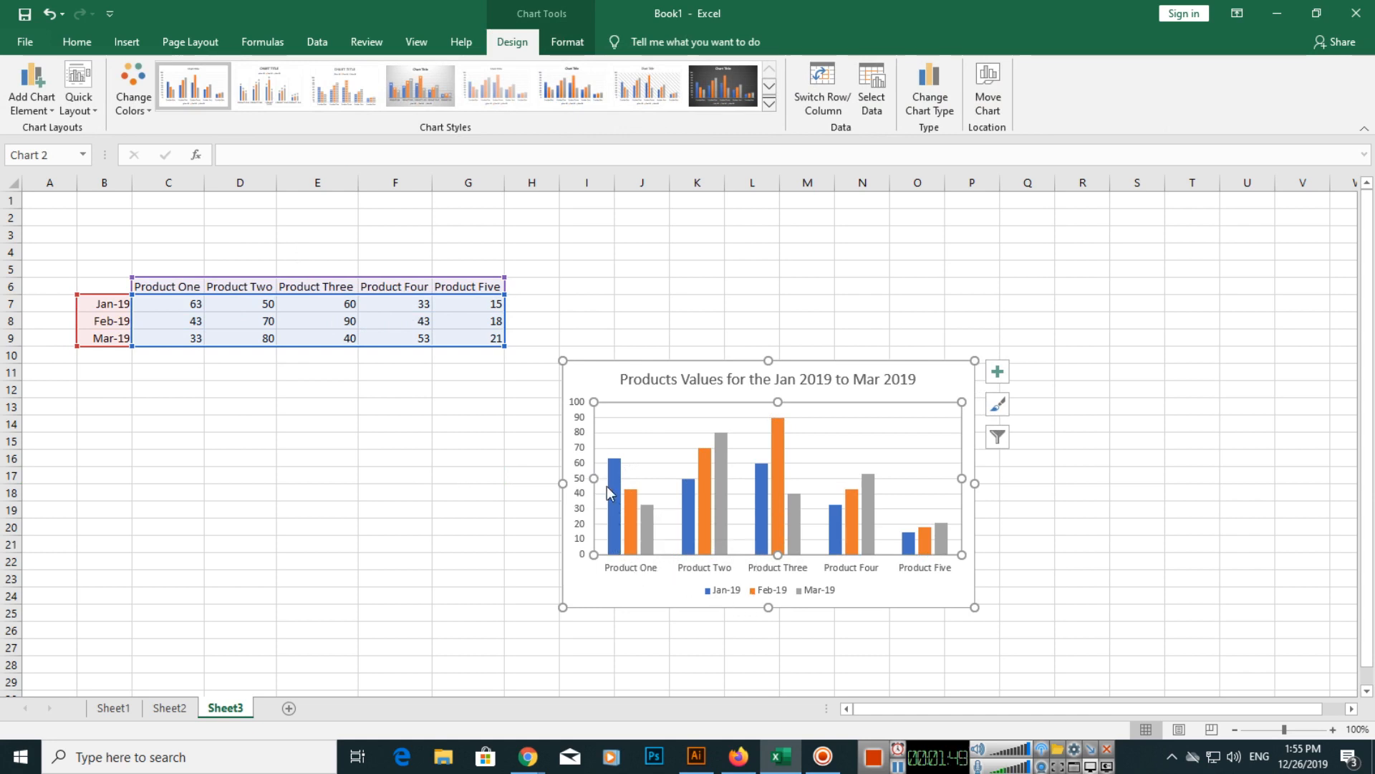
mouse_move(627, 503)
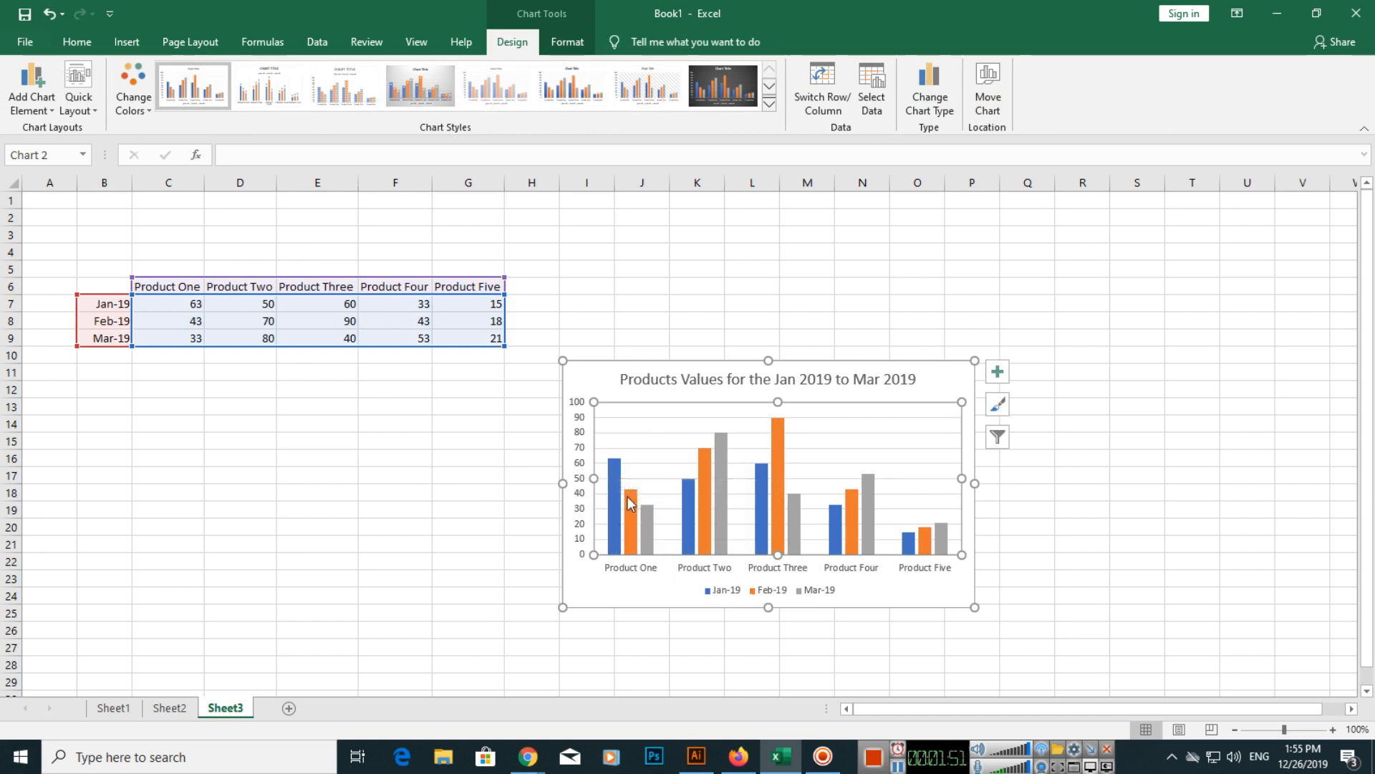
mouse_move(628, 503)
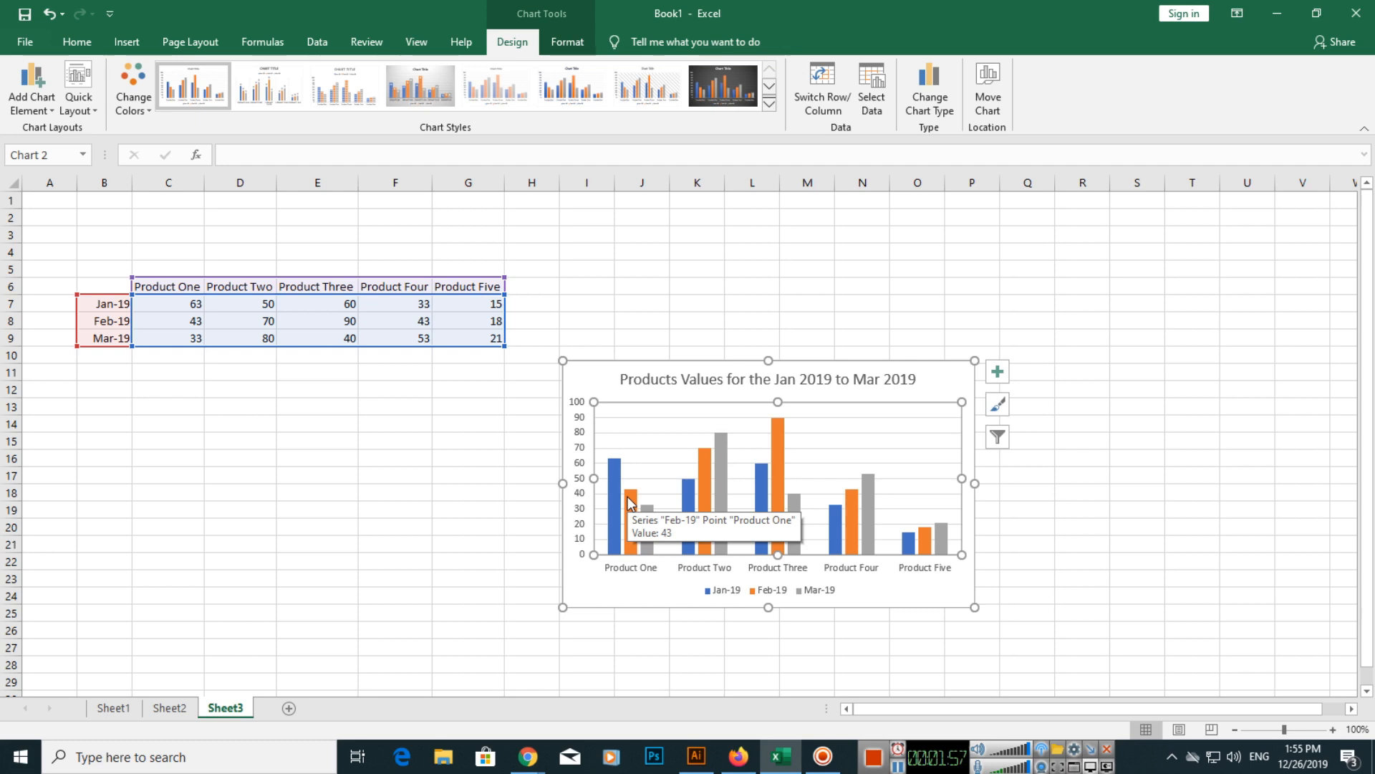
mouse_move(645, 535)
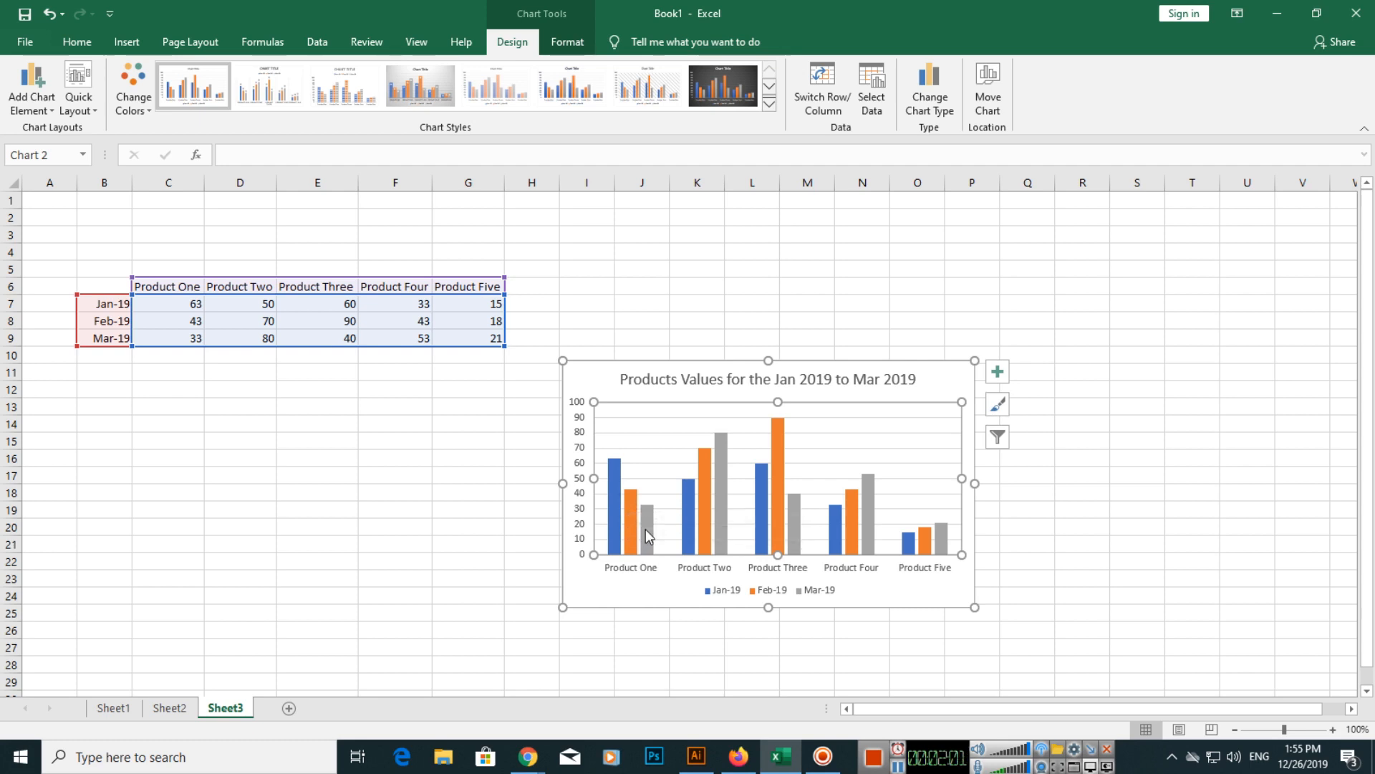
mouse_move(647, 511)
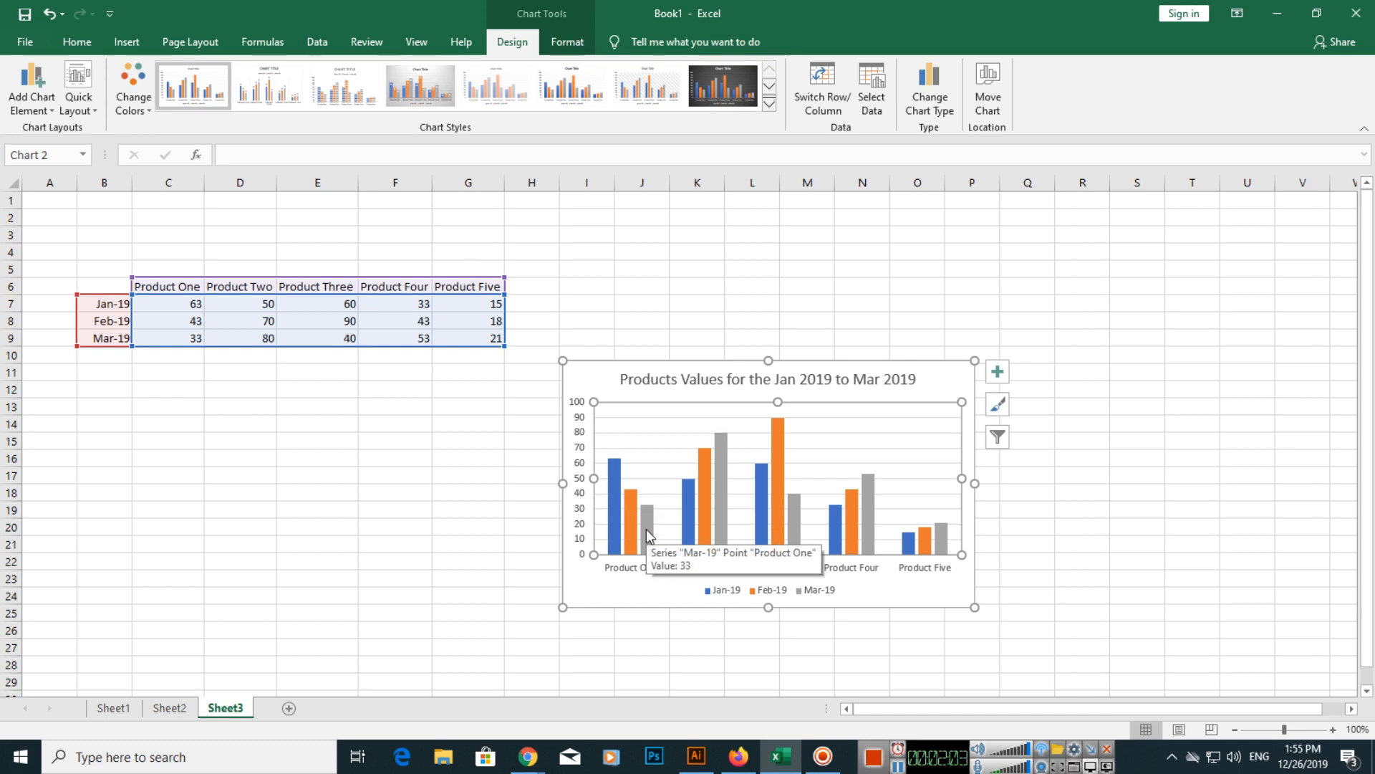
mouse_move(781, 427)
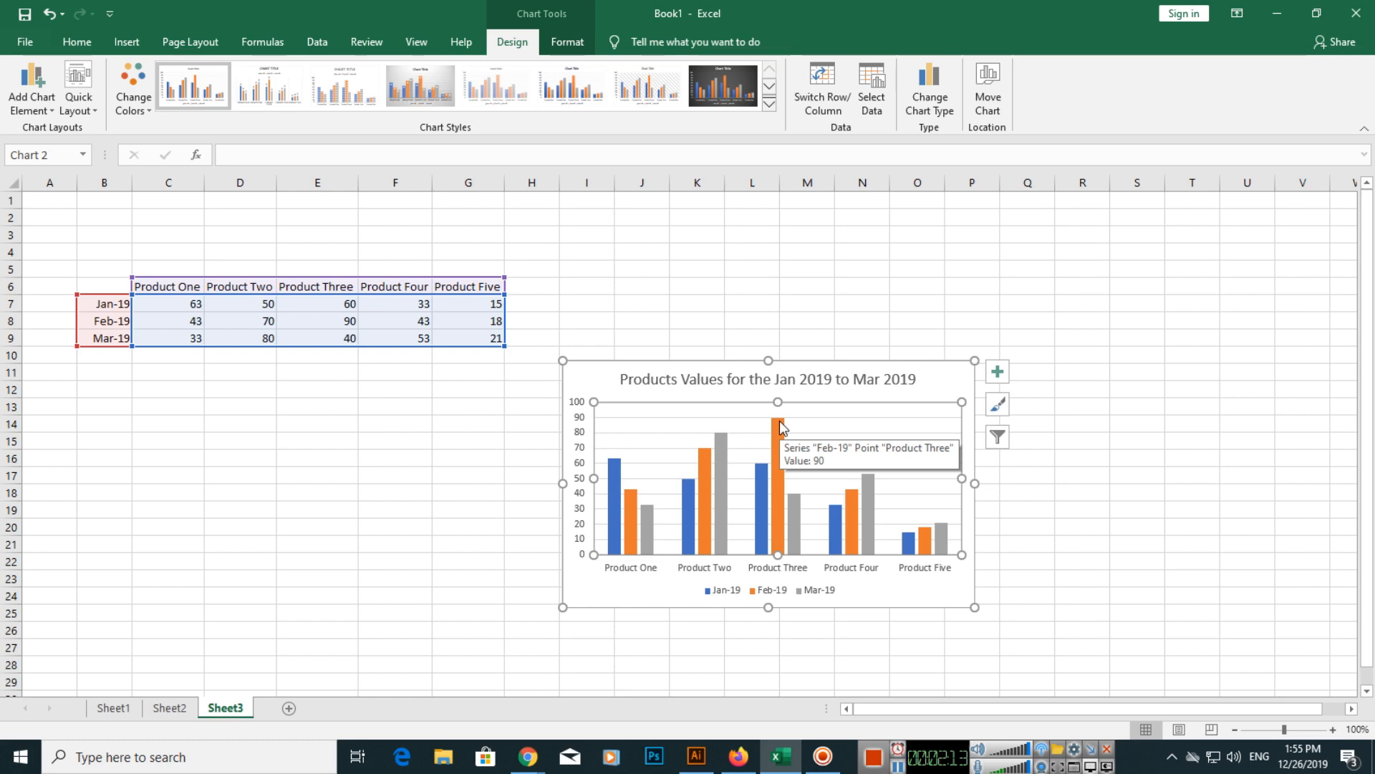
mouse_move(511, 352)
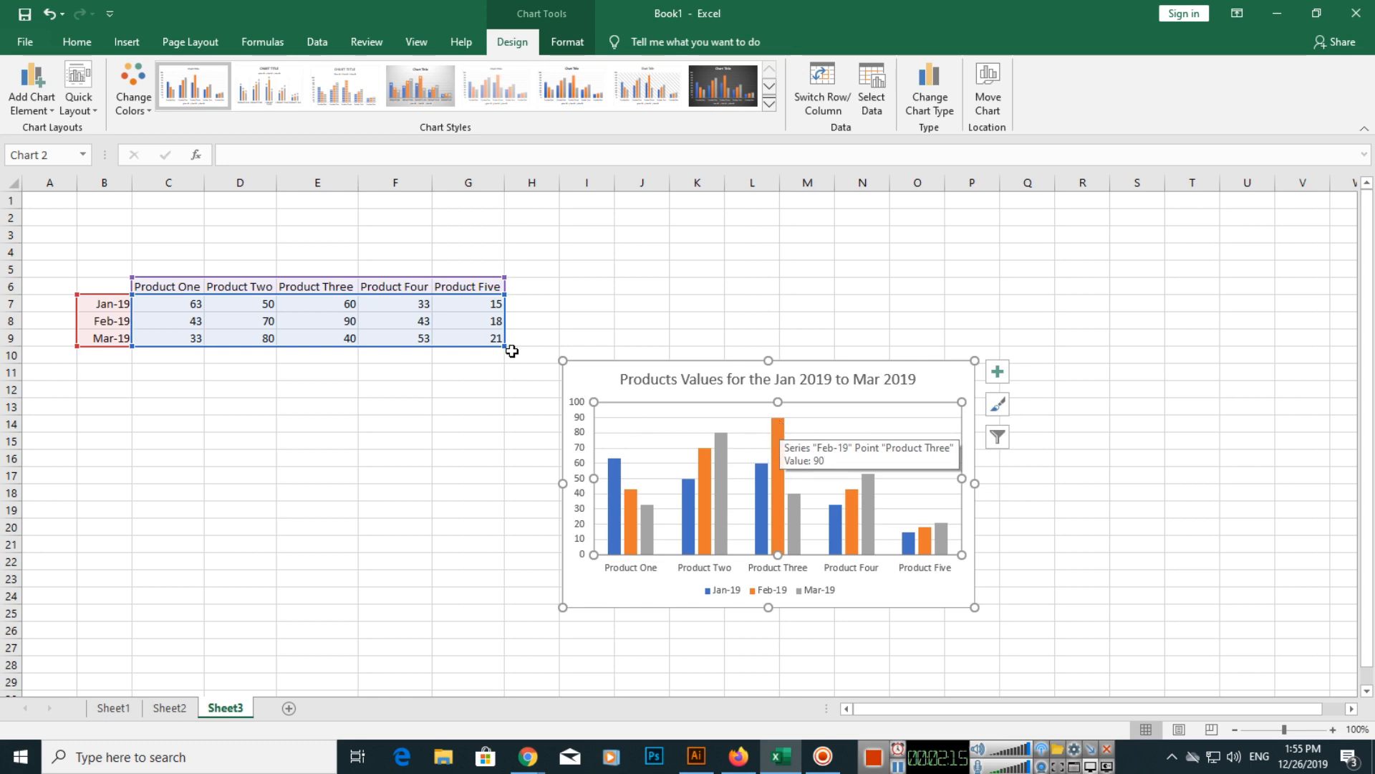
click(317, 321)
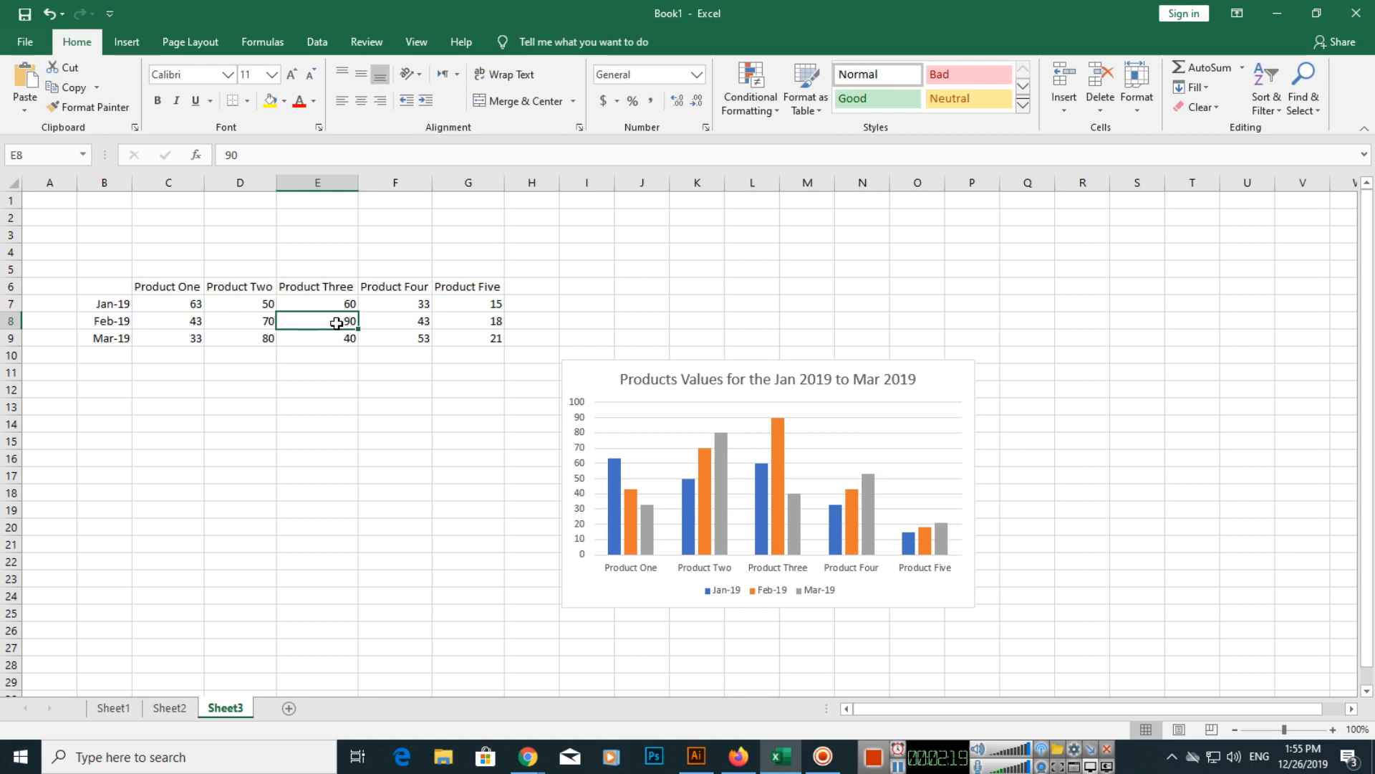
mouse_move(791, 431)
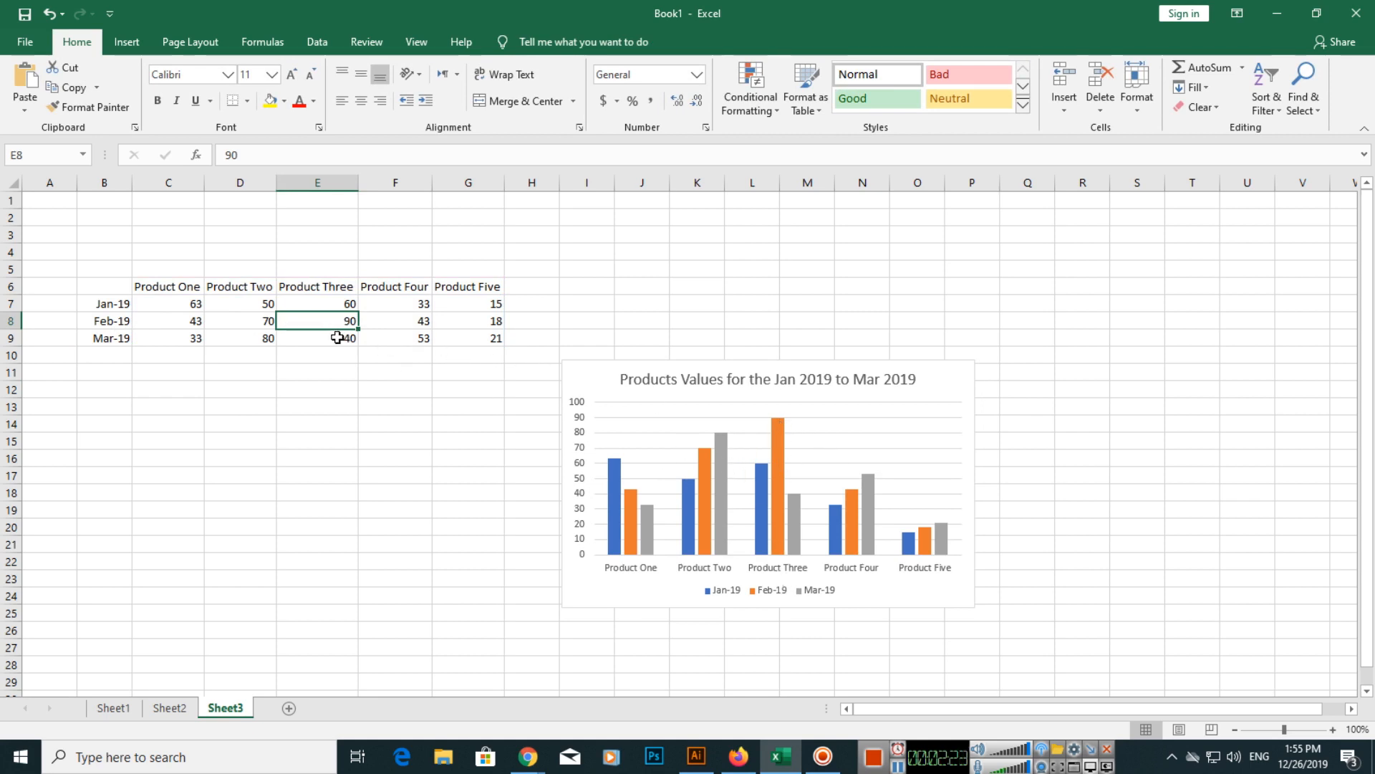
Enter 15 as Product Three's Feb-19 value in cell E8.
text(15)
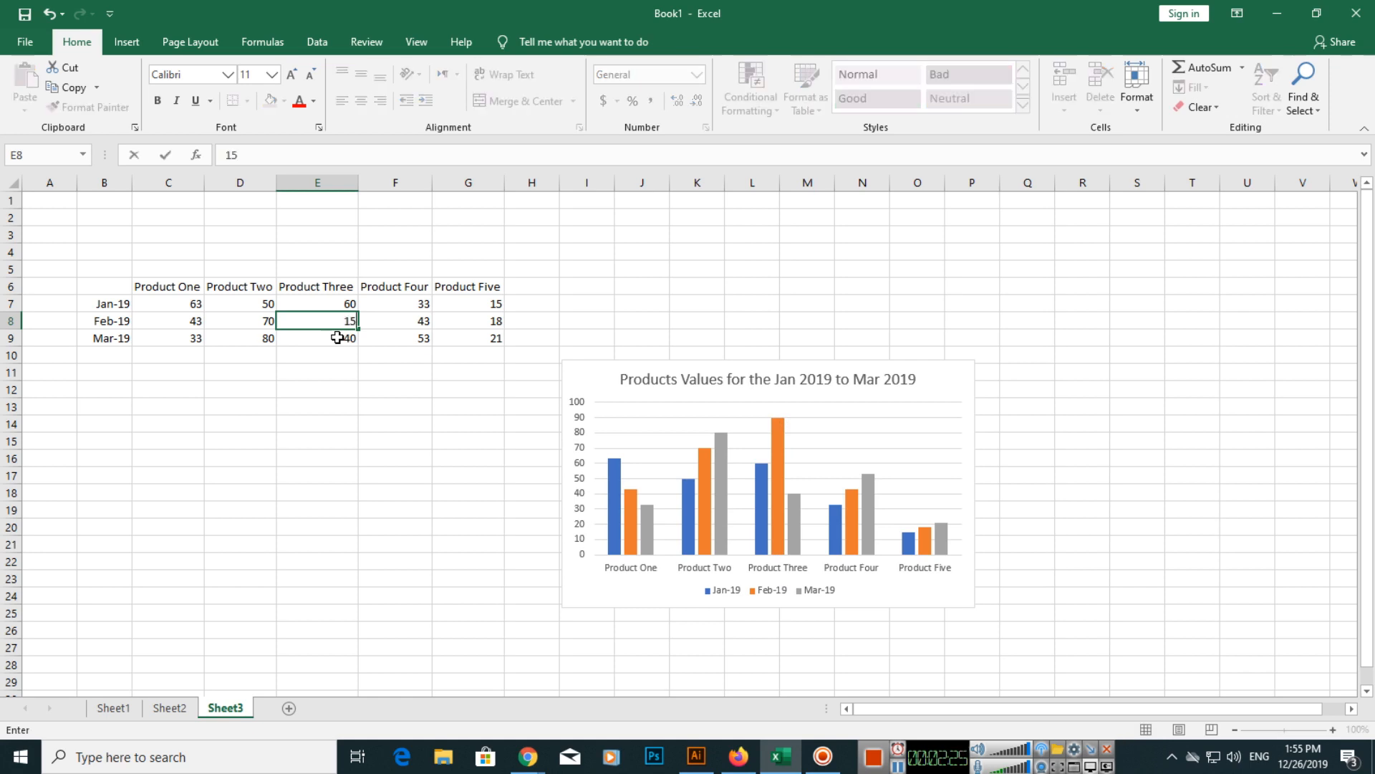
key(Return)
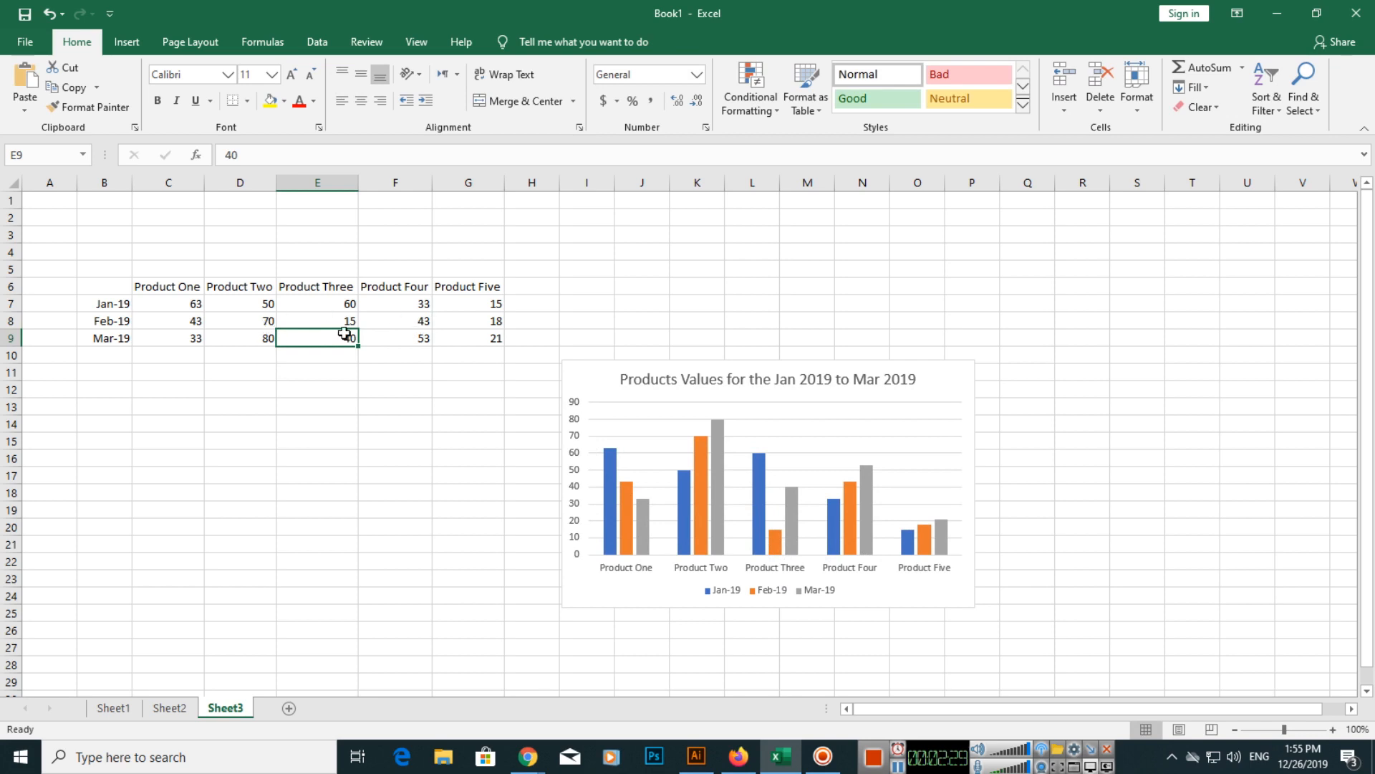
mouse_move(695, 522)
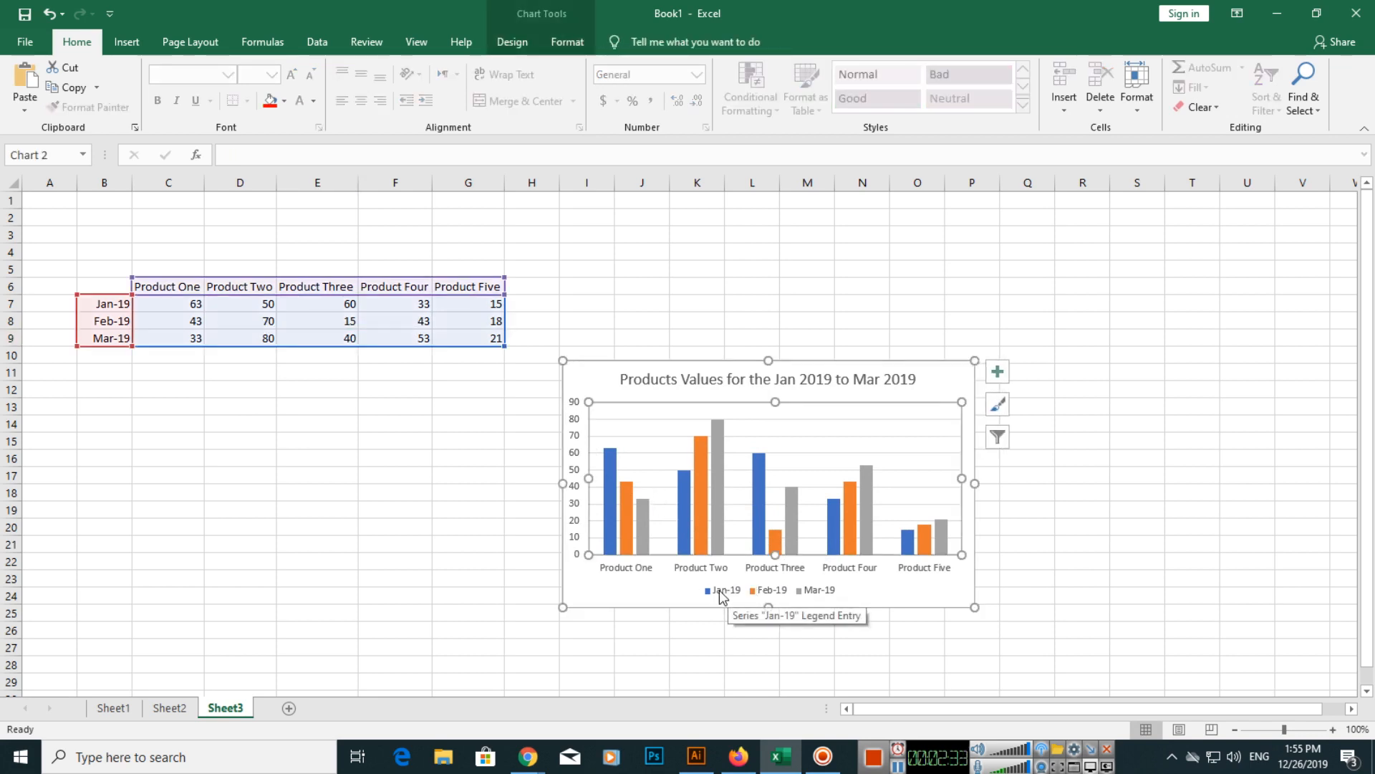
mouse_move(716, 571)
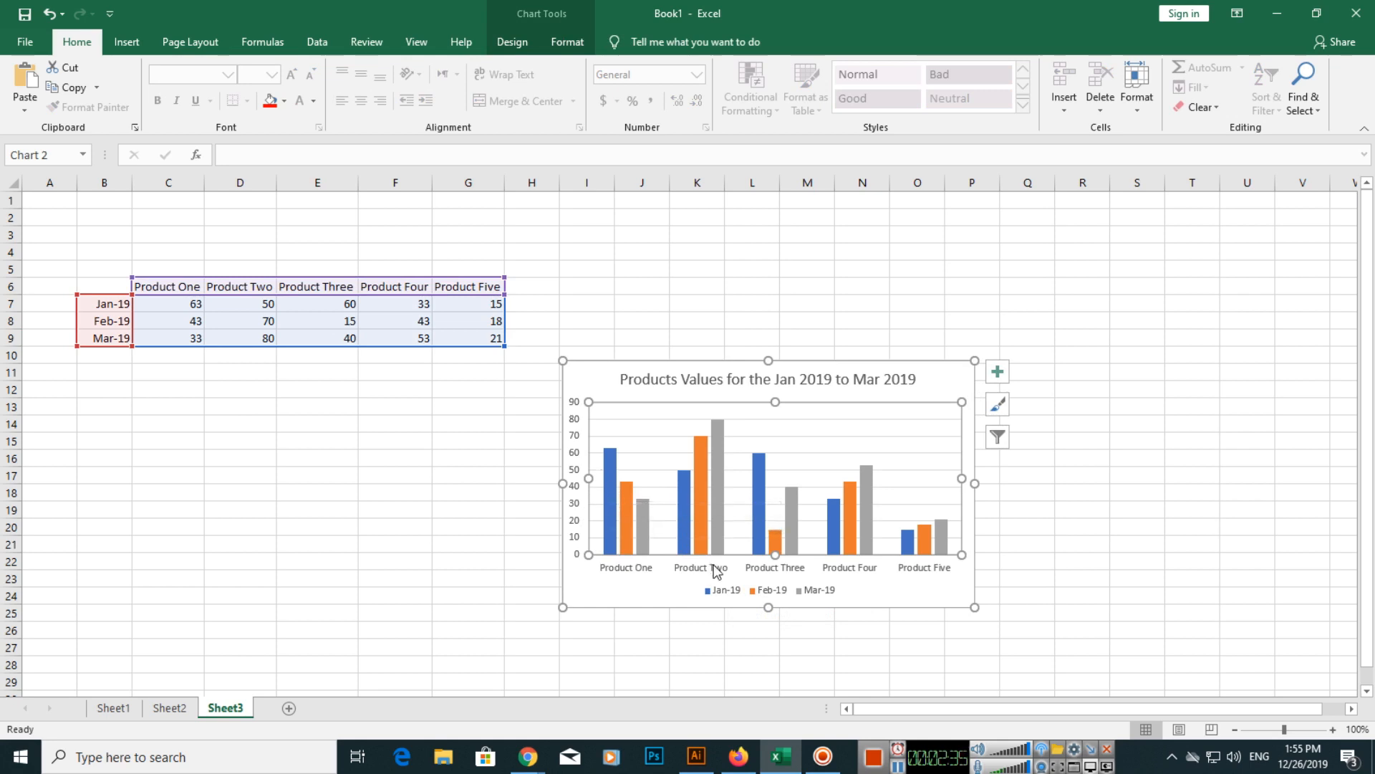
mouse_move(636, 513)
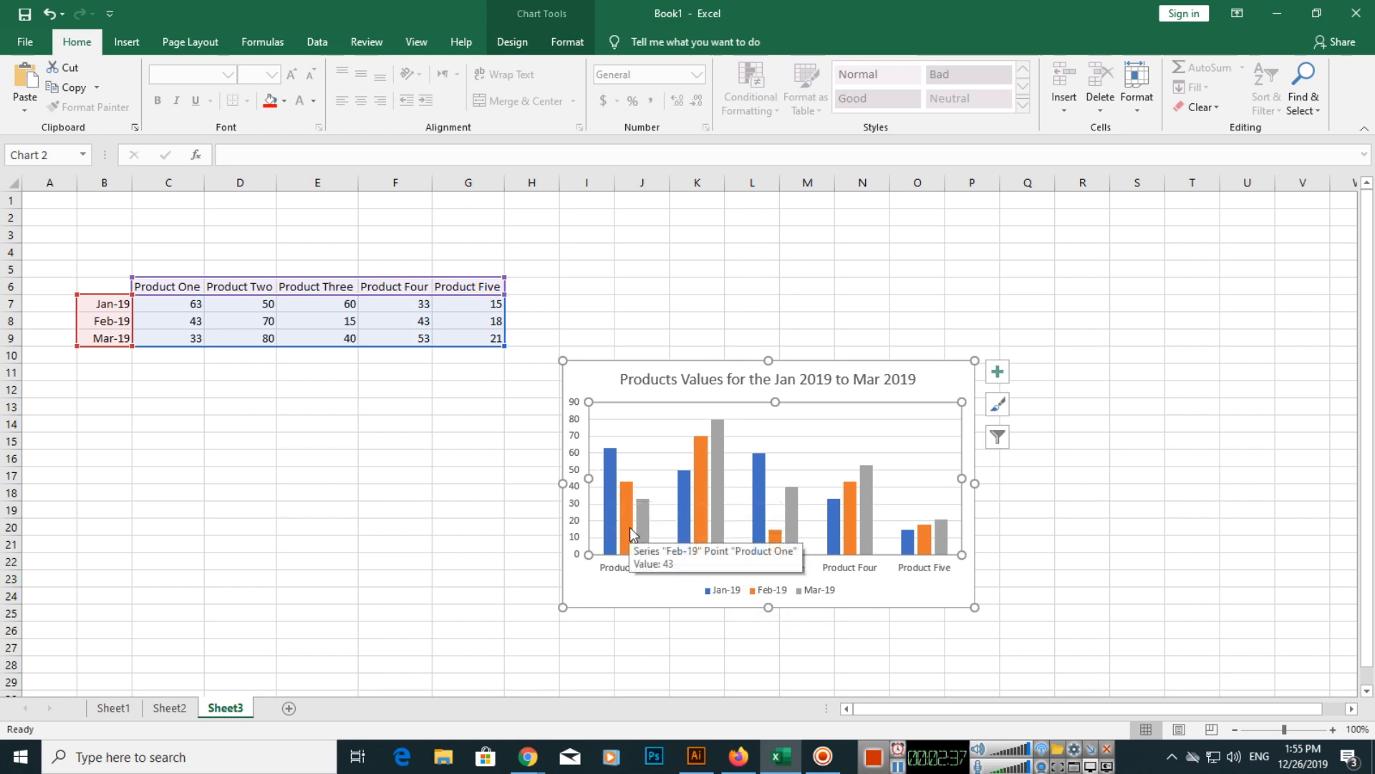
Set the legend position to Top, browse its effects and fill options, then close the pane.
double_click(767, 589)
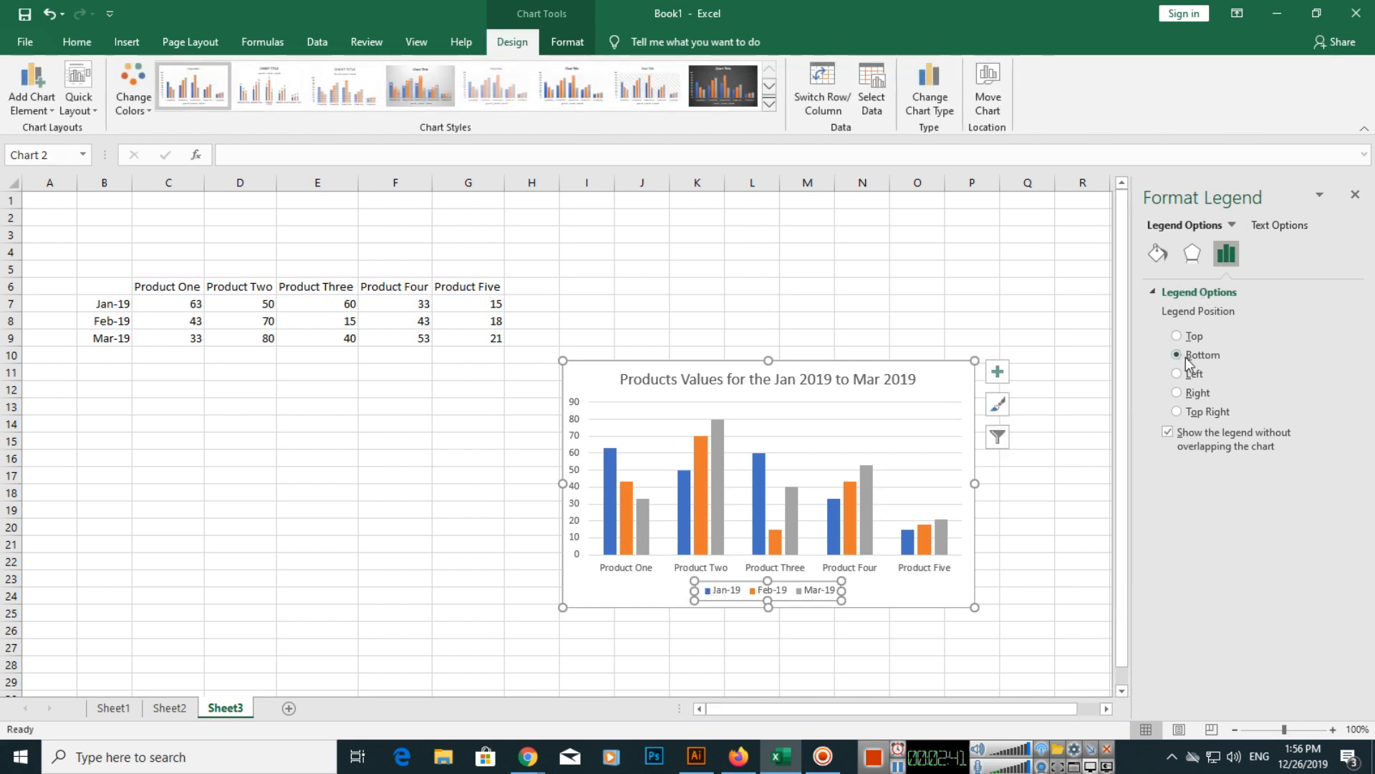
click(1177, 336)
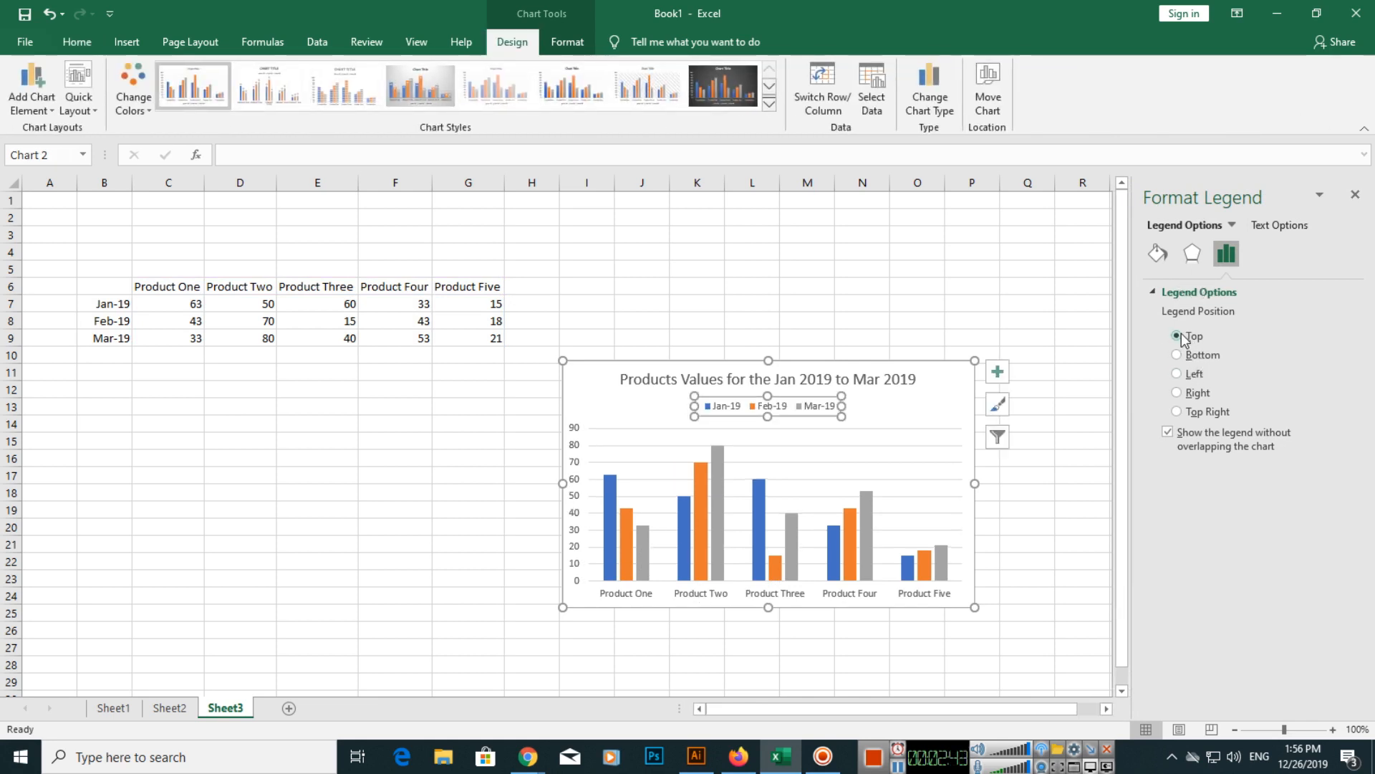
click(1192, 254)
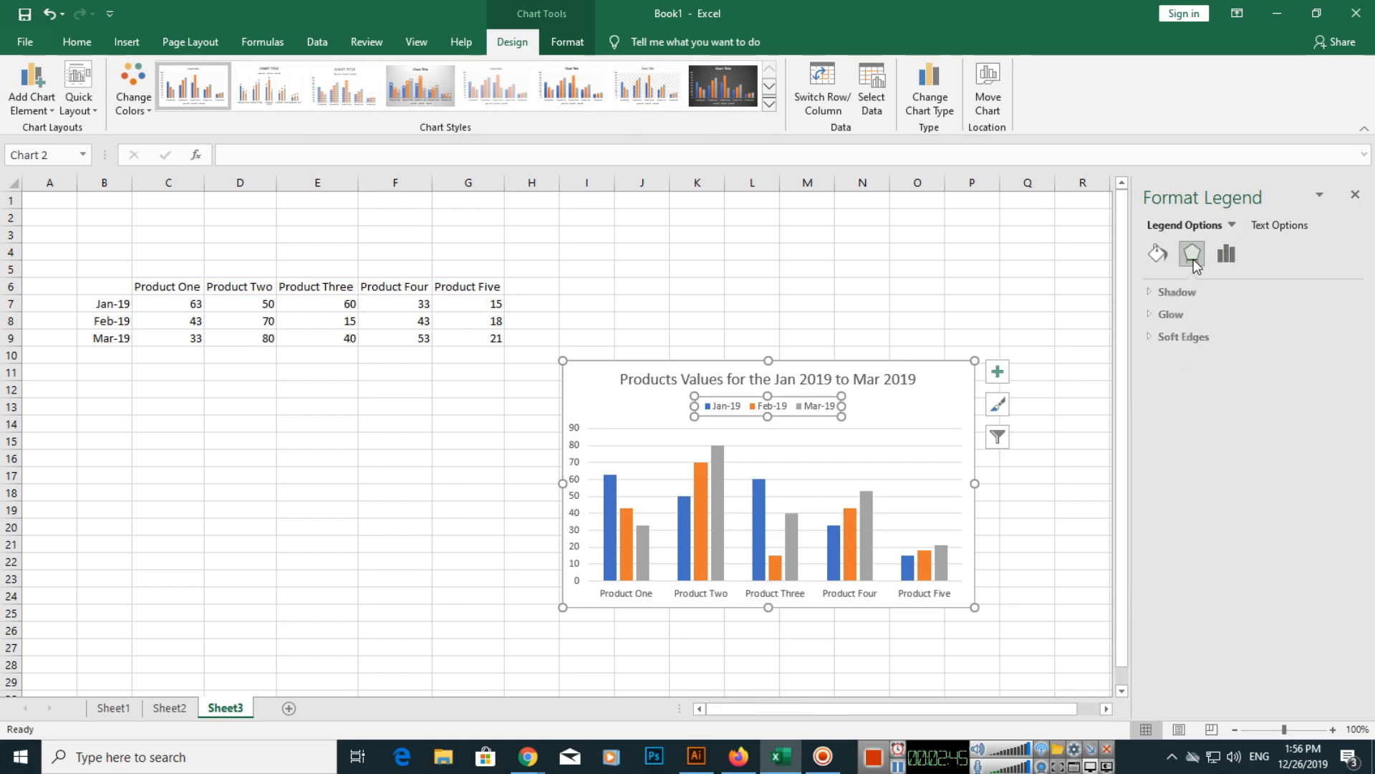
click(1157, 255)
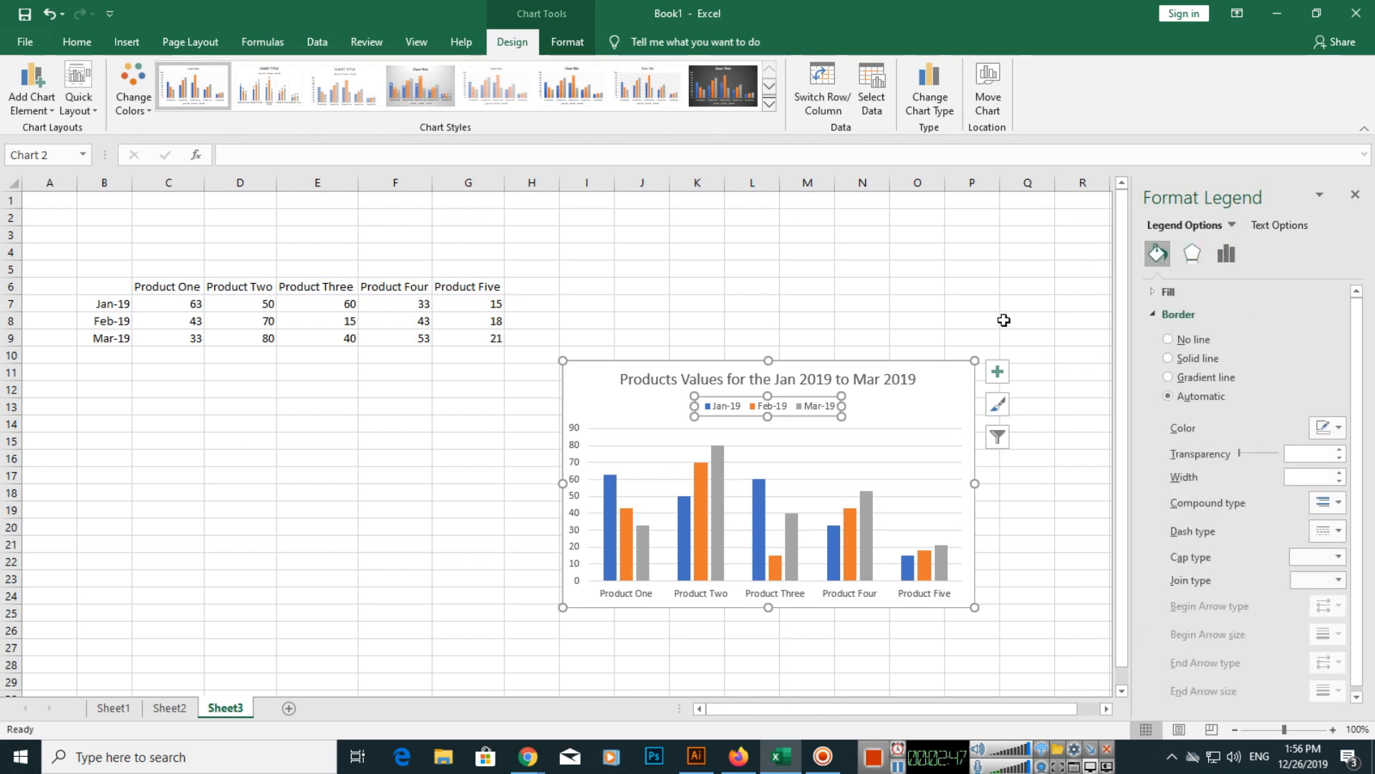
click(1027, 302)
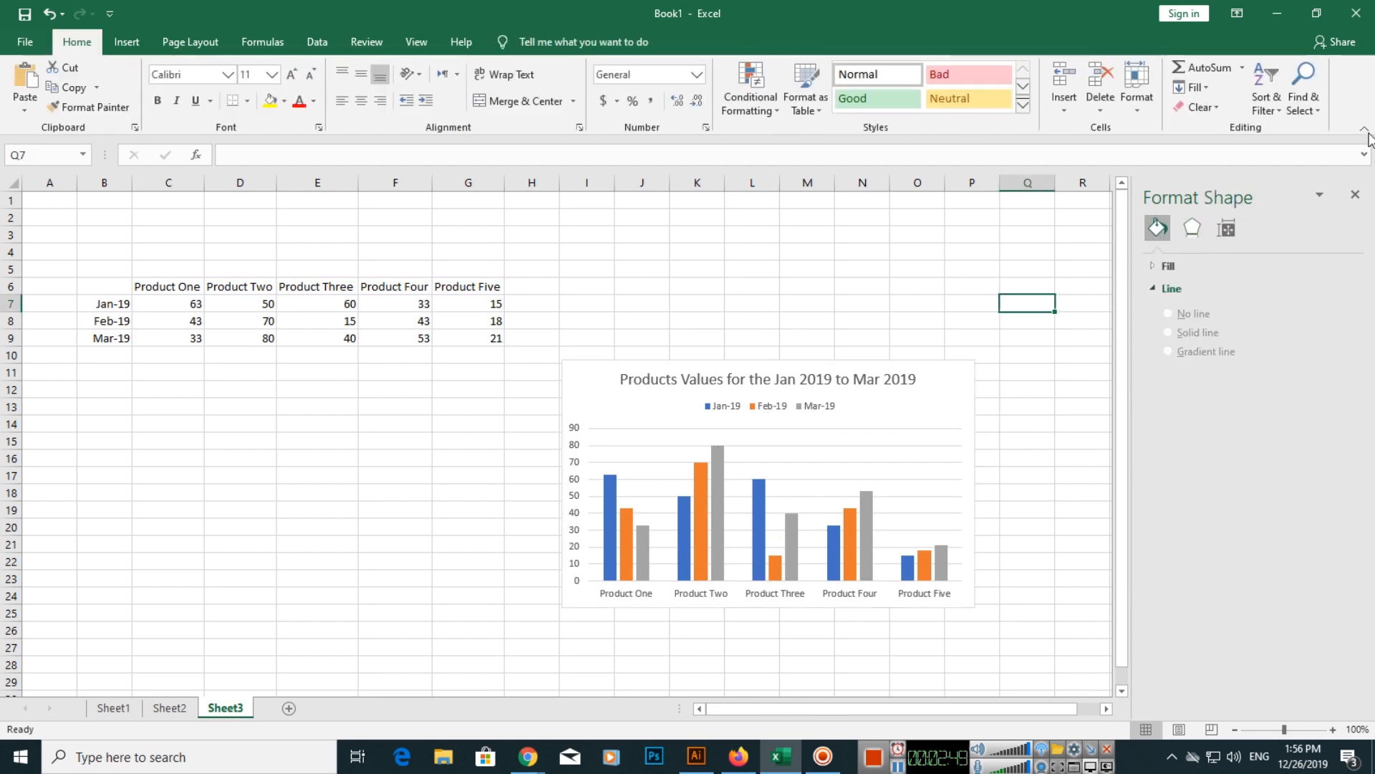
click(1356, 194)
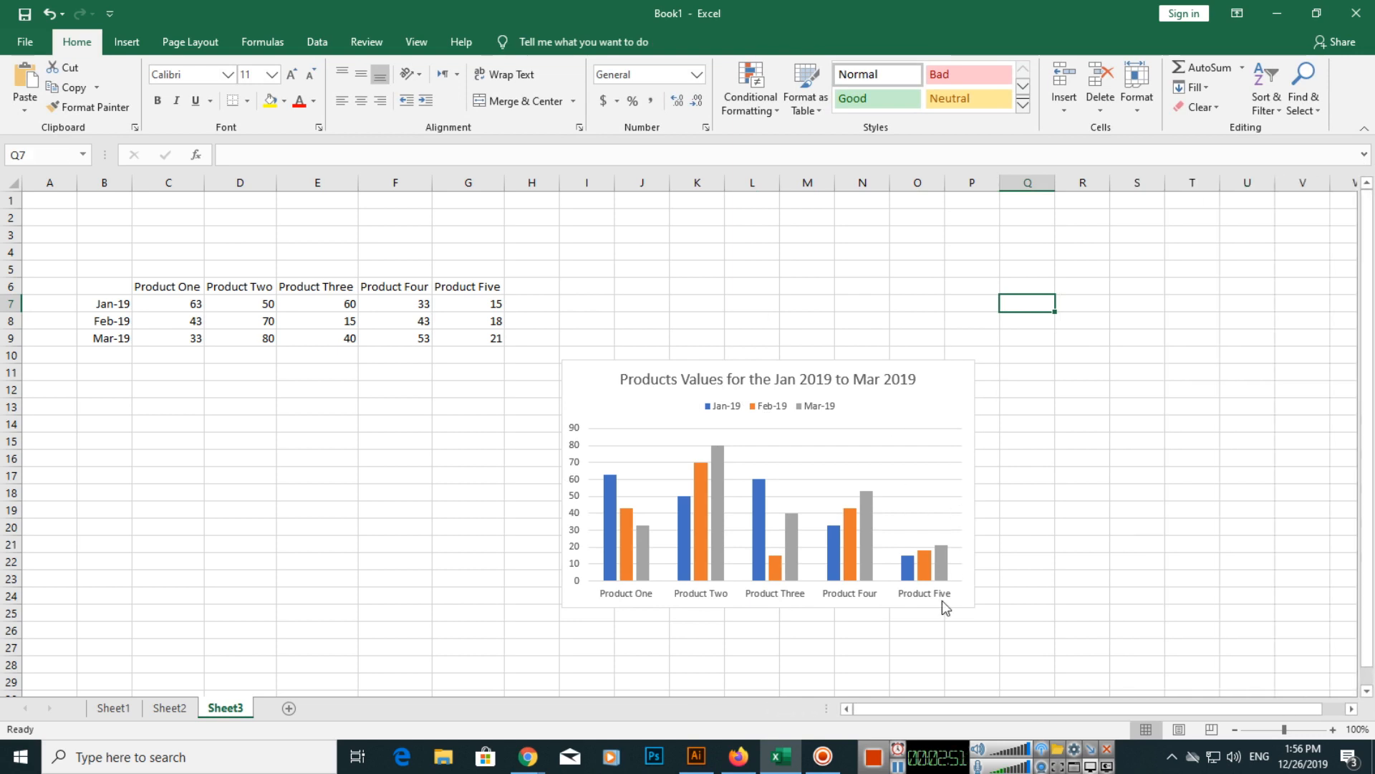
mouse_move(874, 649)
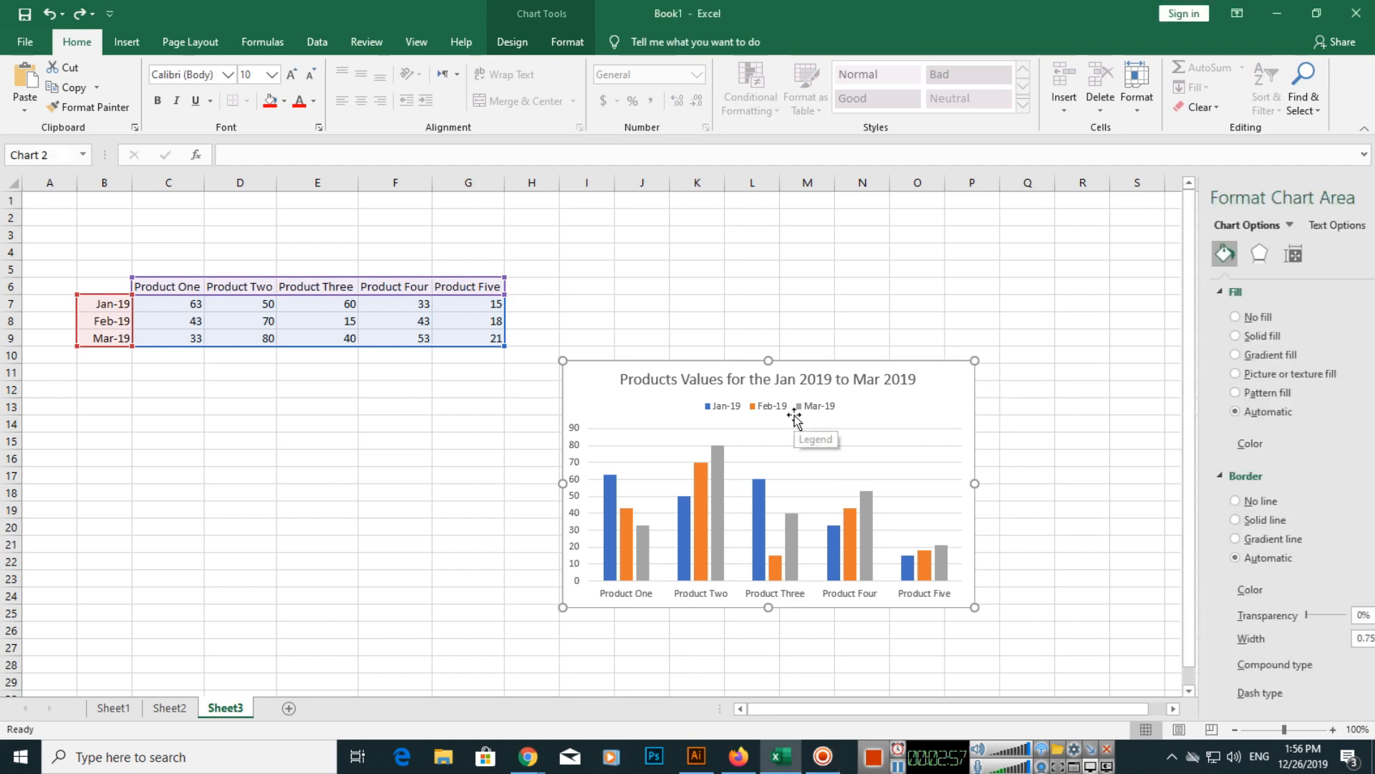
Fill the chart area with a solid grey colour.
click(513, 42)
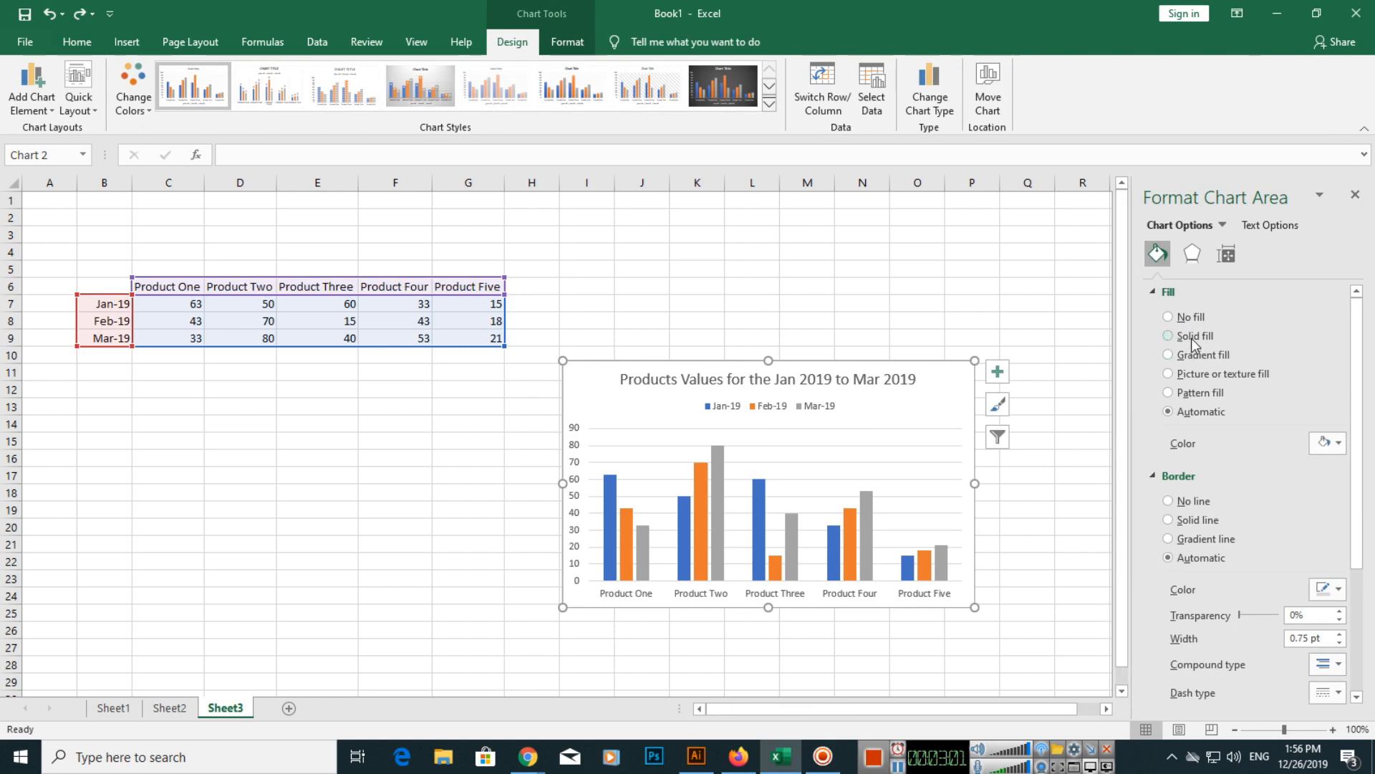
click(1168, 335)
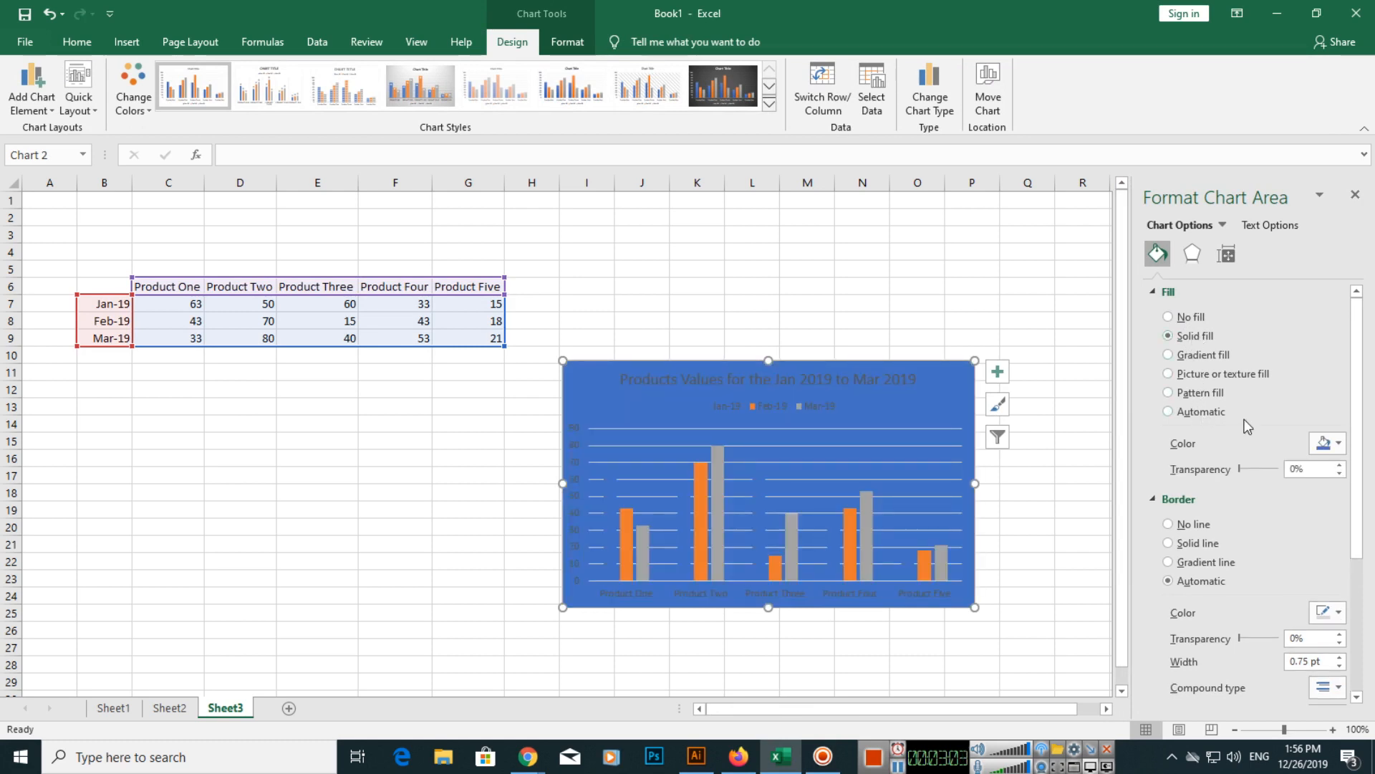
click(1340, 443)
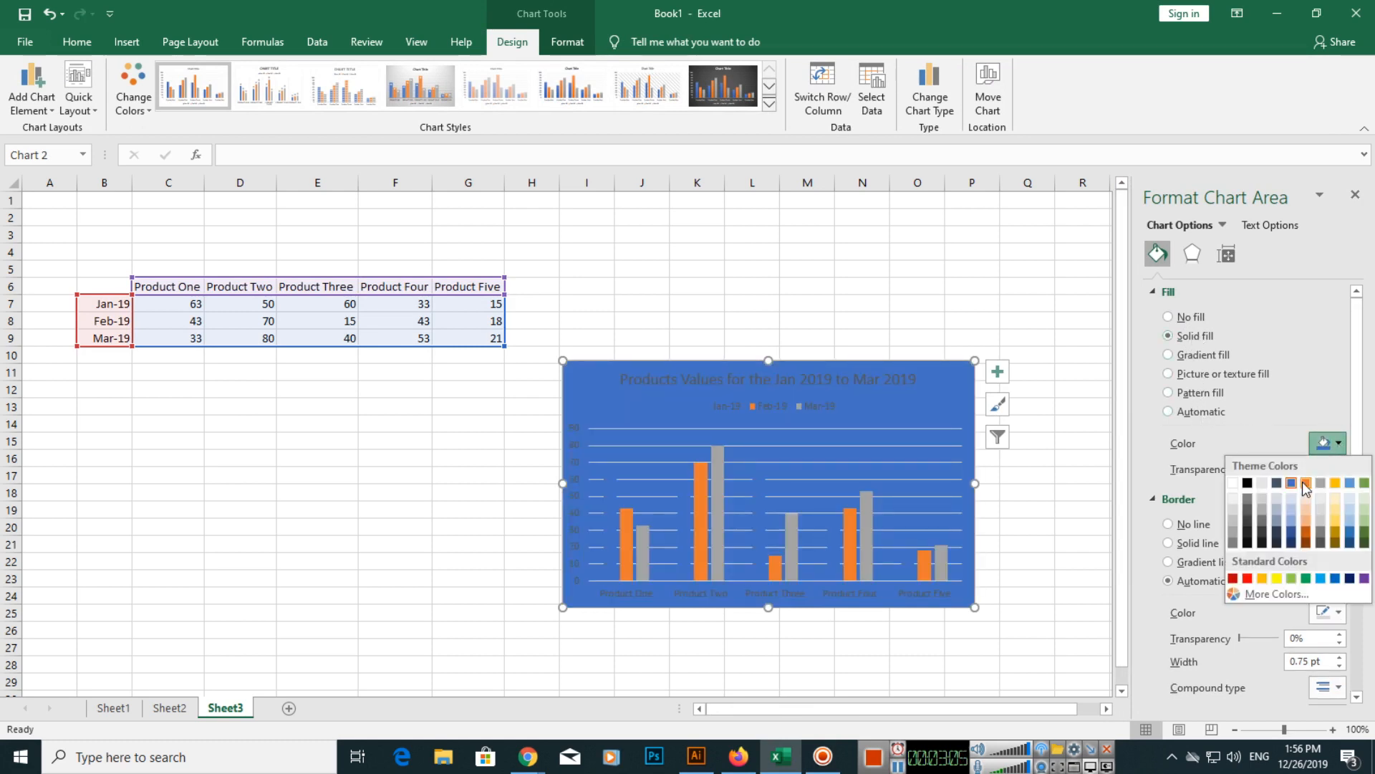
click(1306, 484)
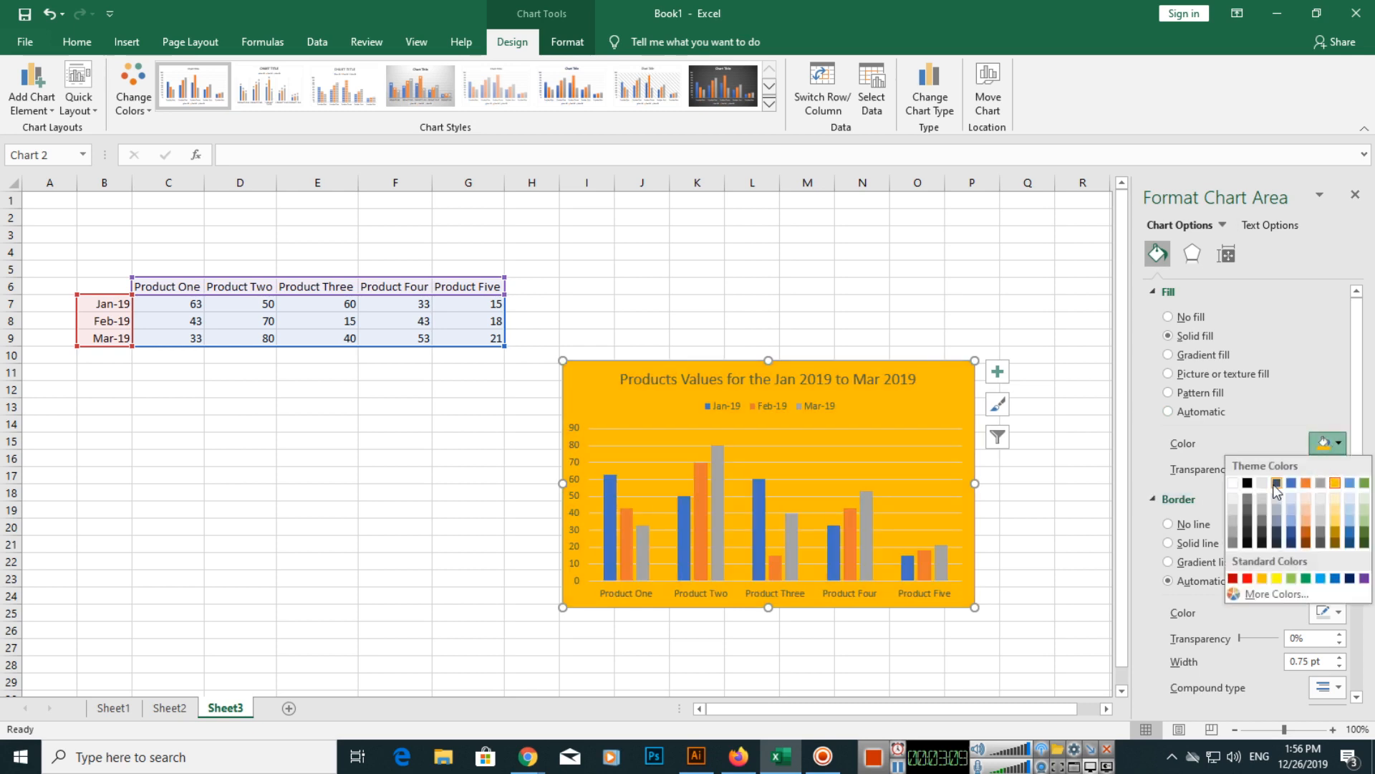
mouse_move(1234, 526)
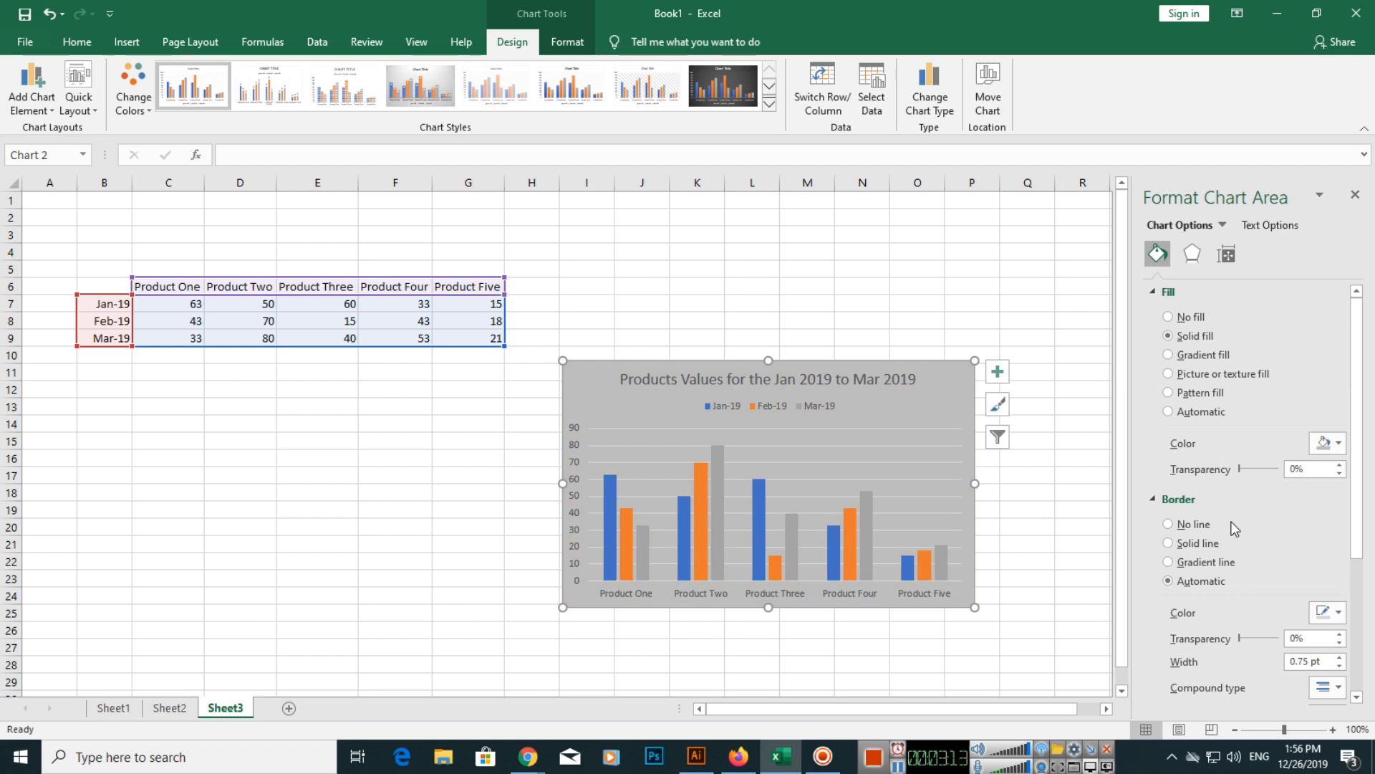
Give the chart a solid green line border and widen it to 3 pt.
click(1168, 542)
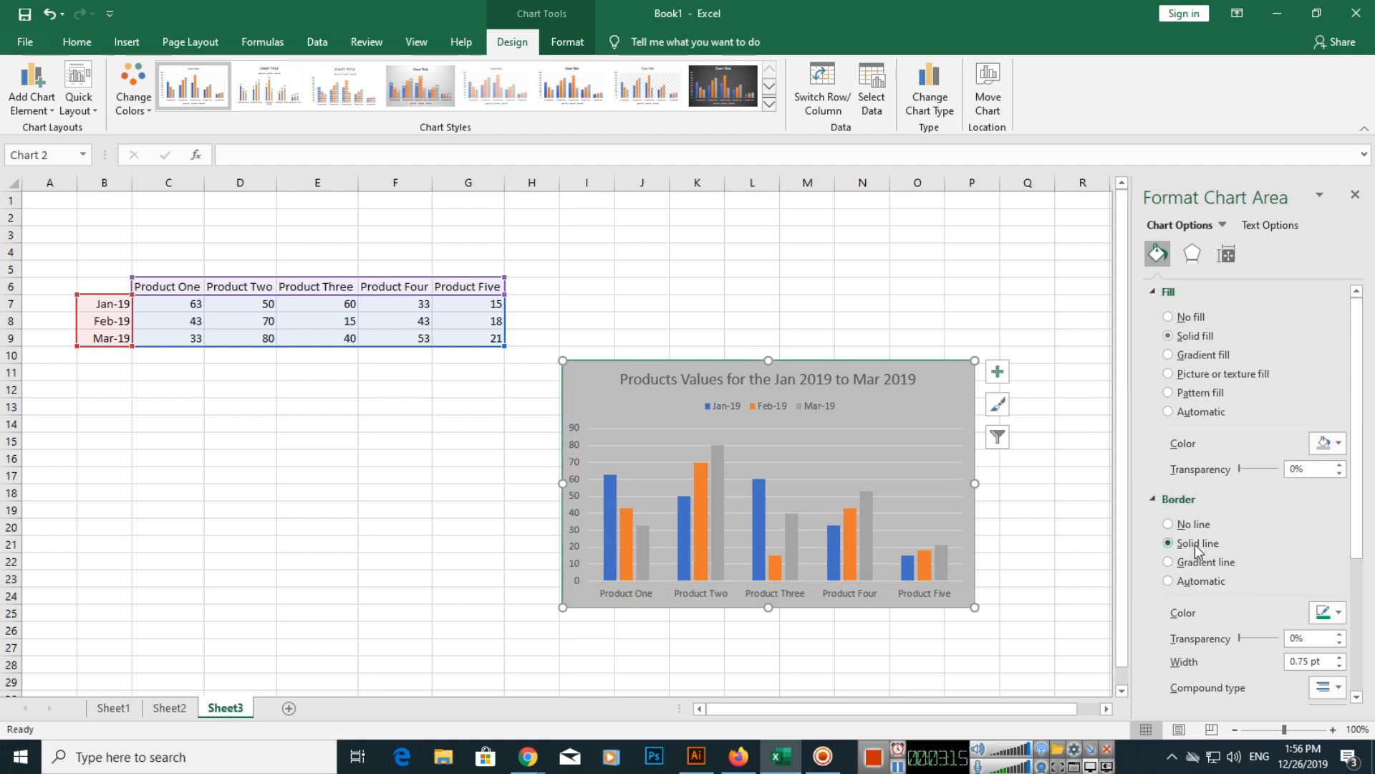
mouse_move(1306, 607)
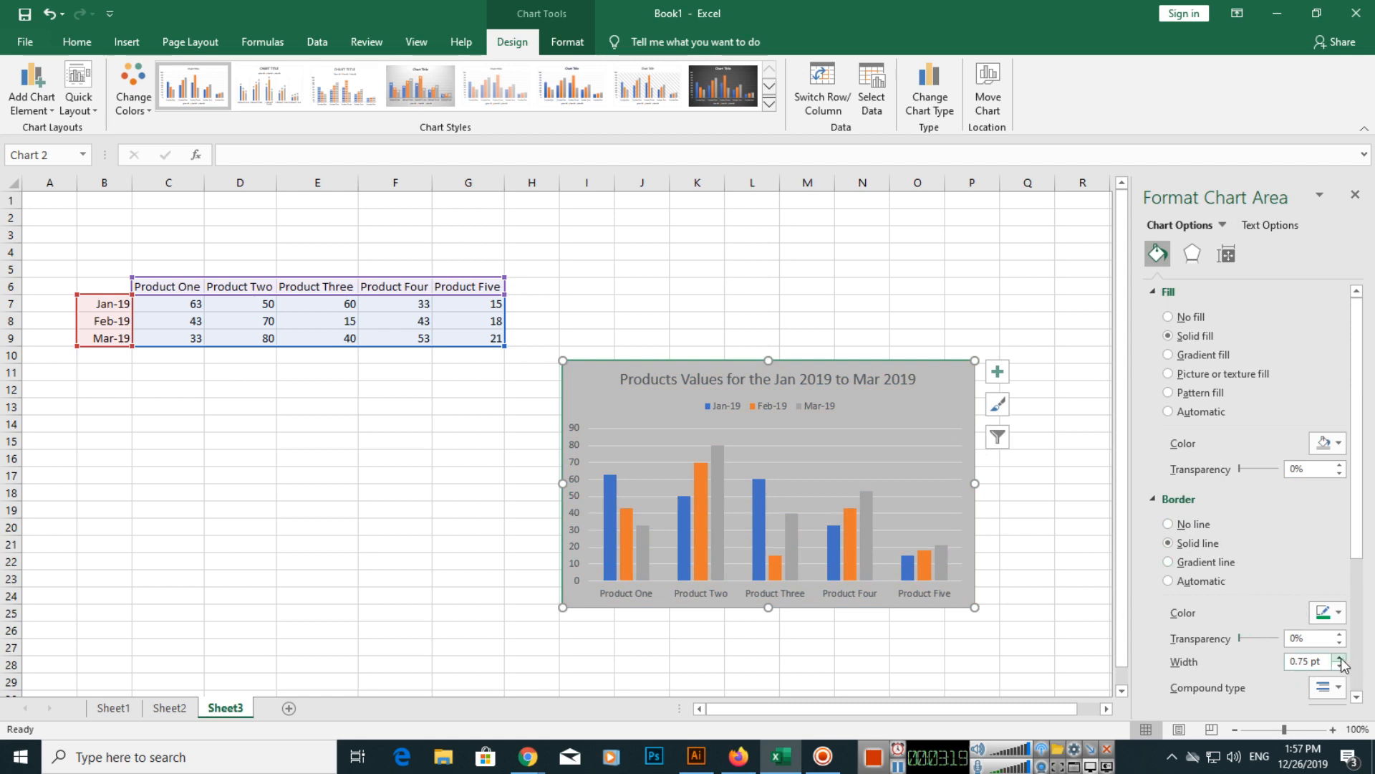
click(1341, 658)
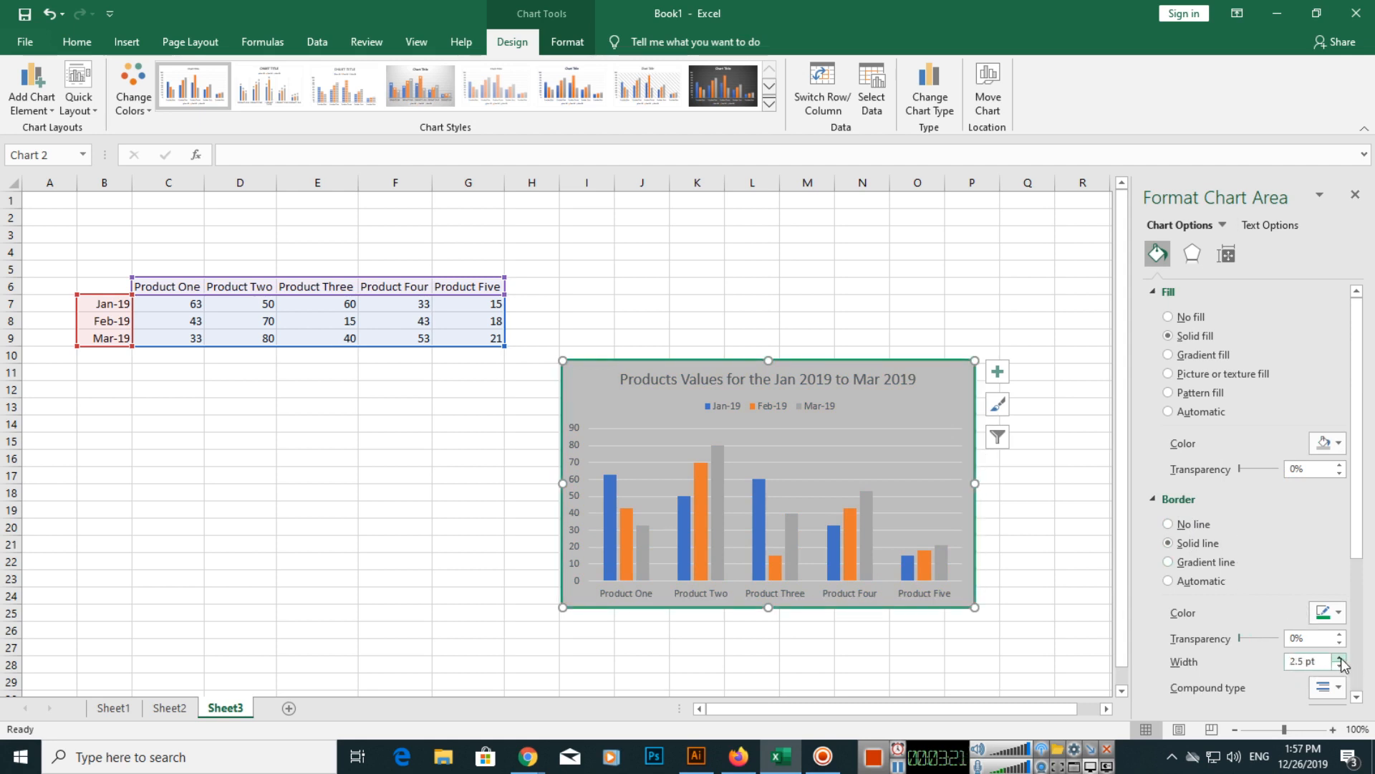
click(1340, 657)
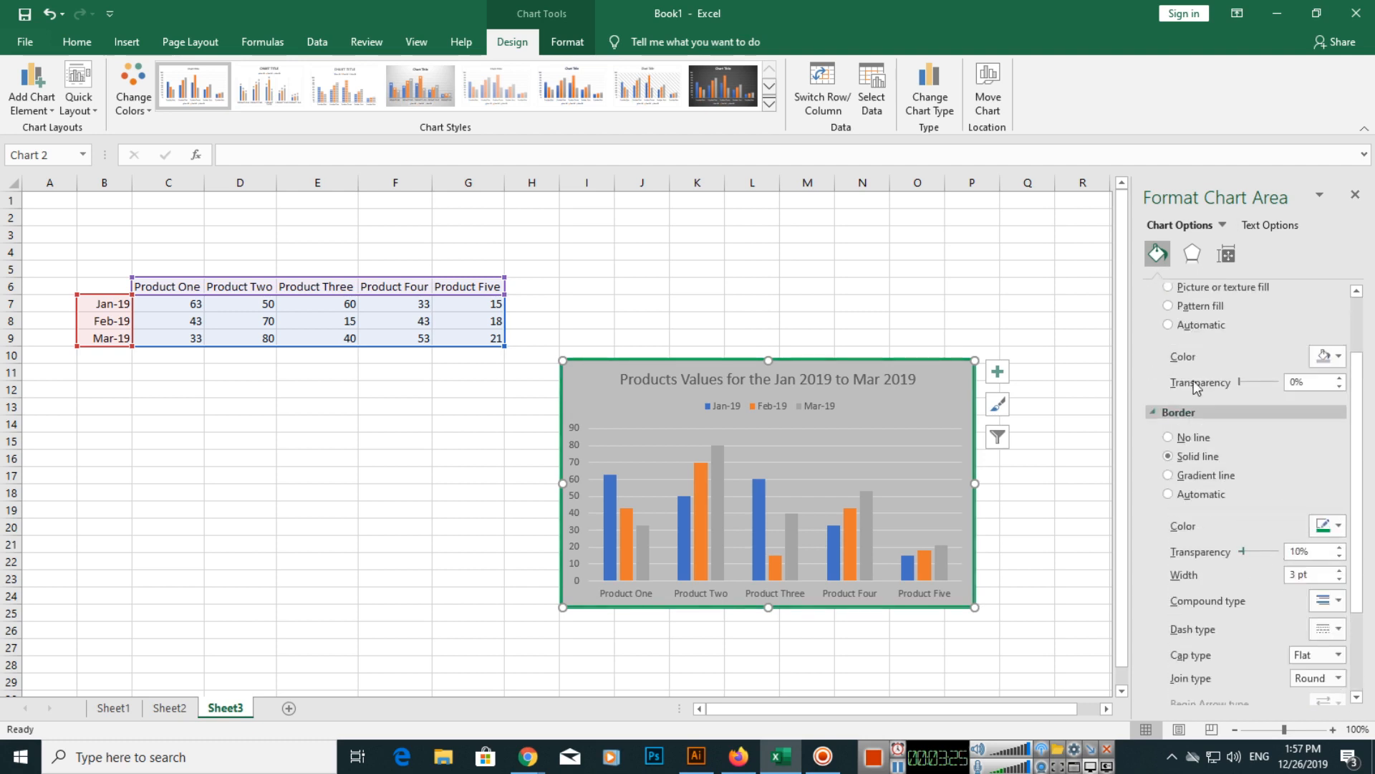
Try an outer shadow preset from the chart area's Shadow effects, then reselect the chart.
click(1191, 255)
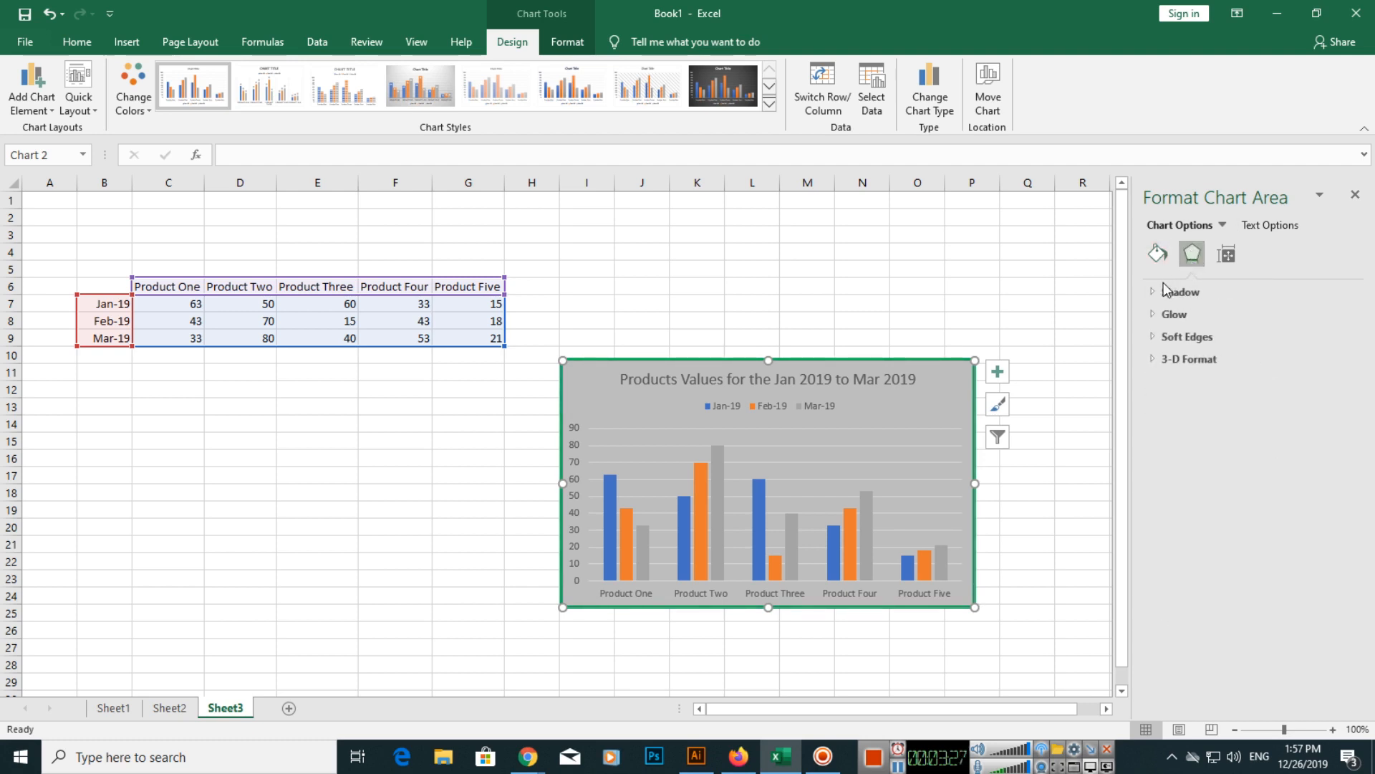
click(1158, 292)
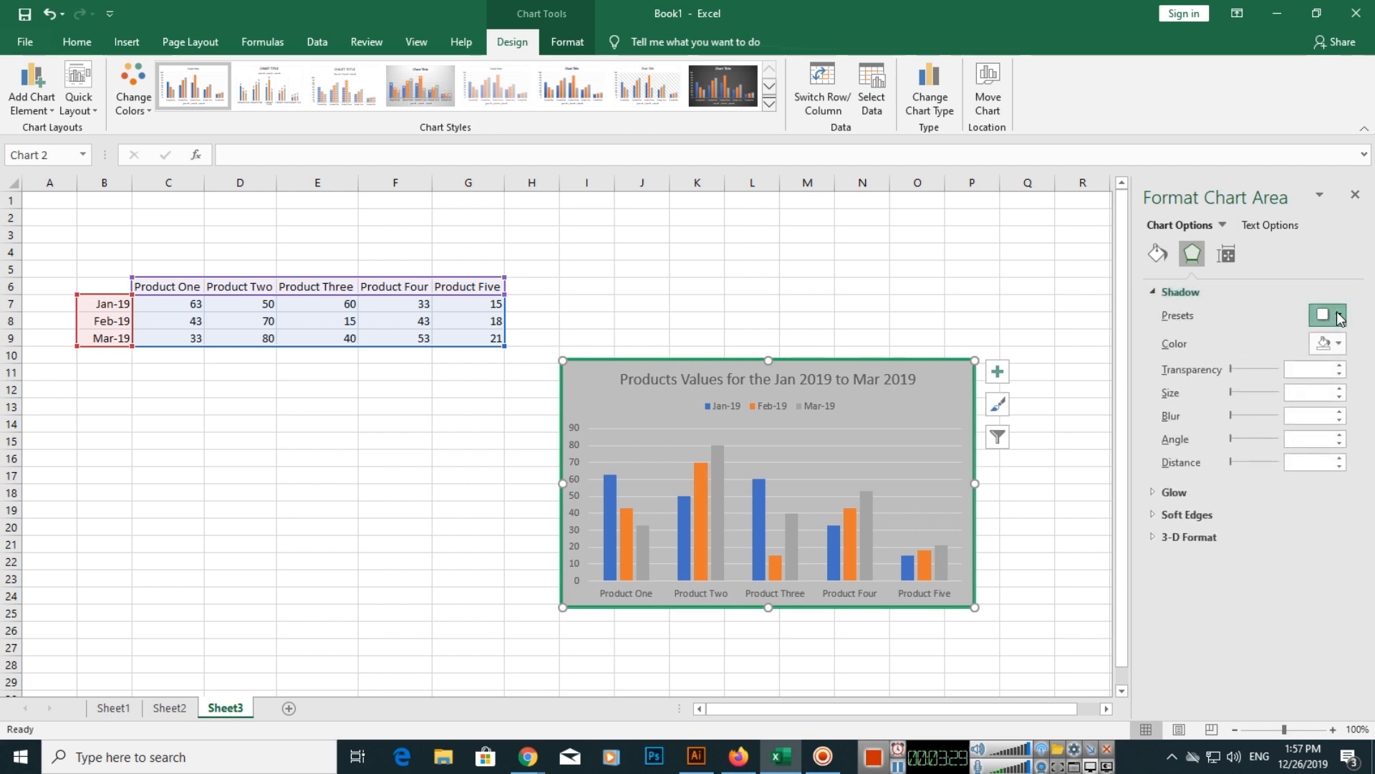
click(1321, 316)
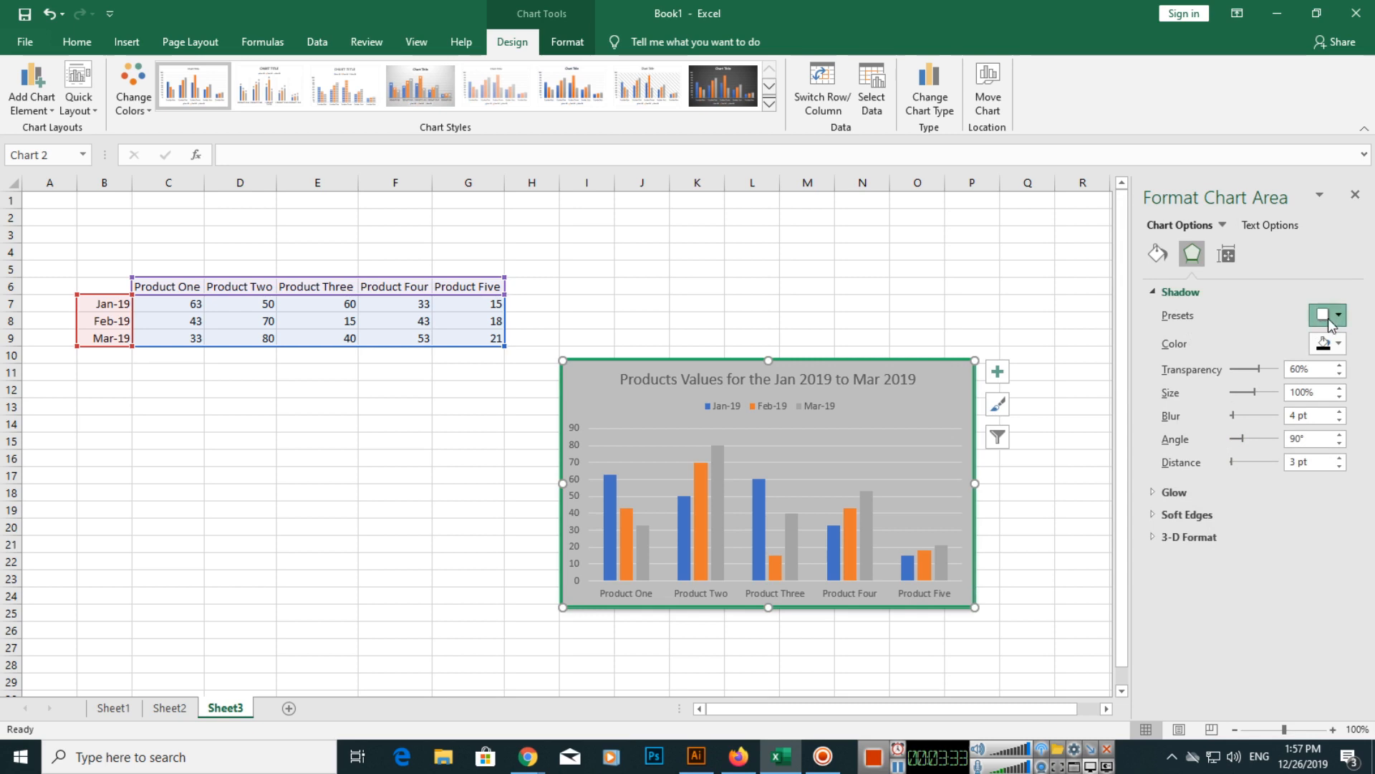
click(1323, 315)
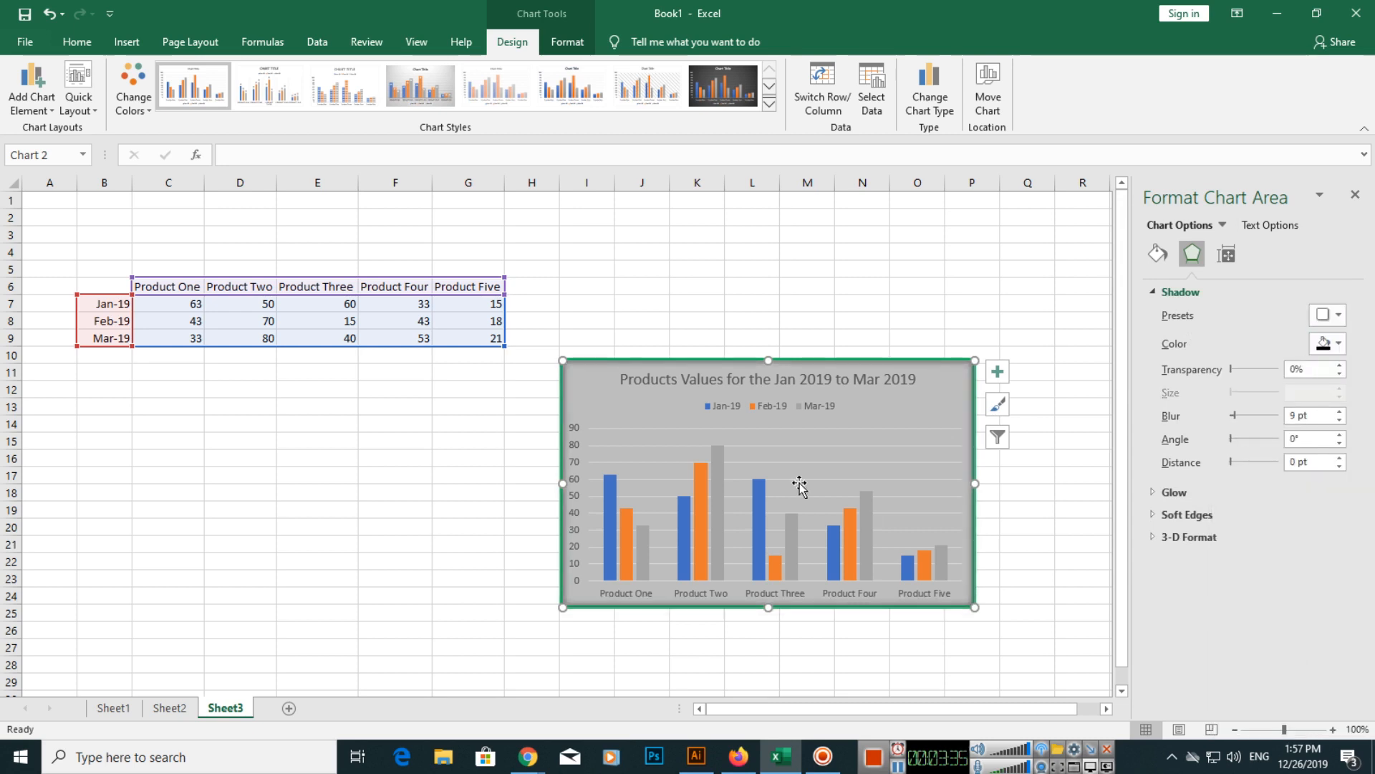
click(772, 483)
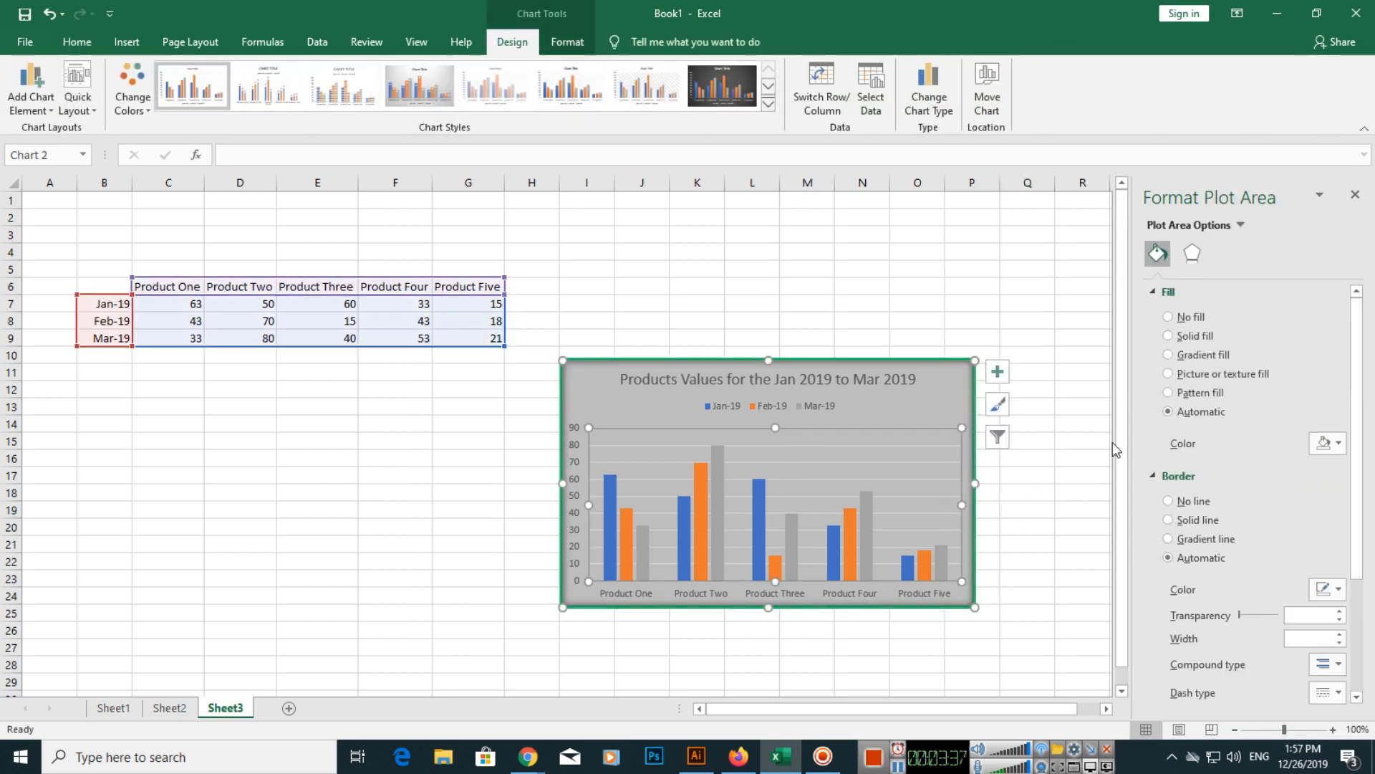
click(929, 488)
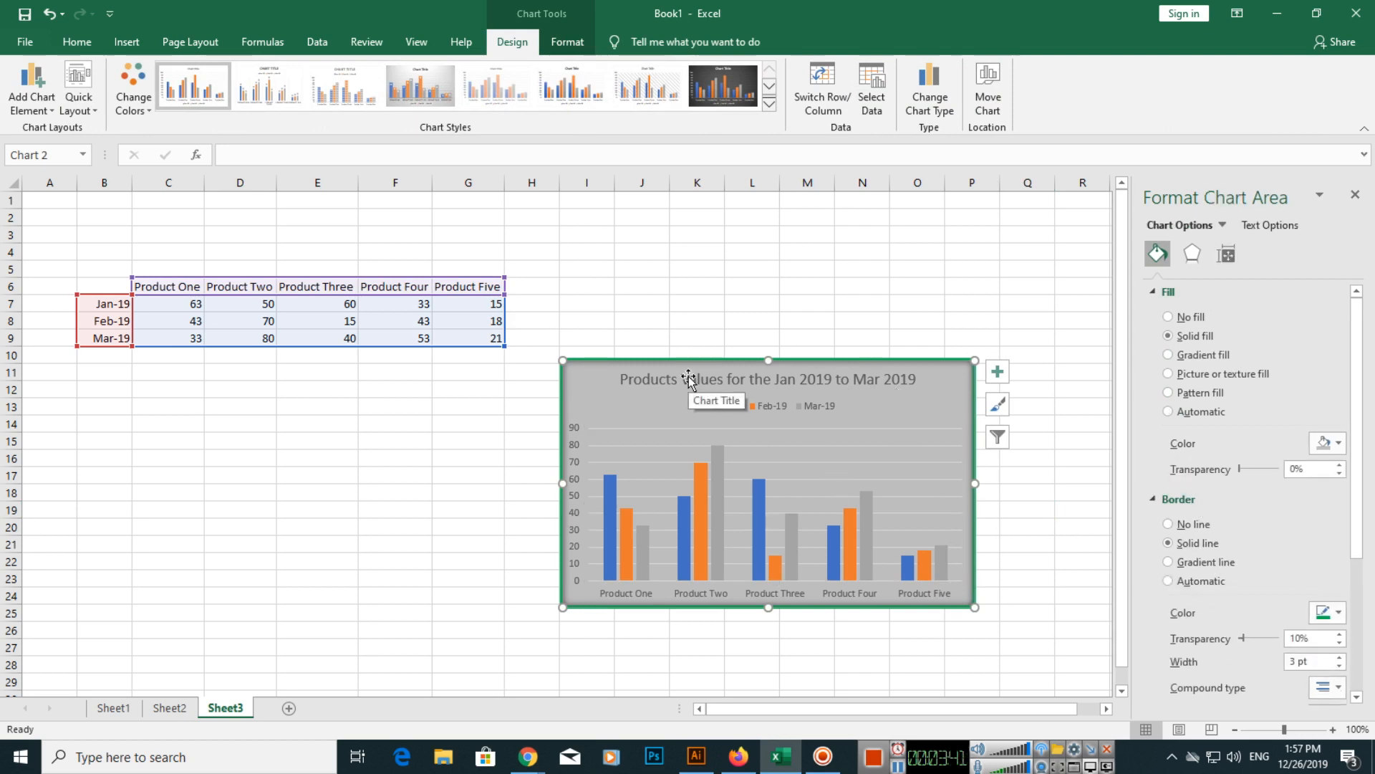
mouse_move(750, 509)
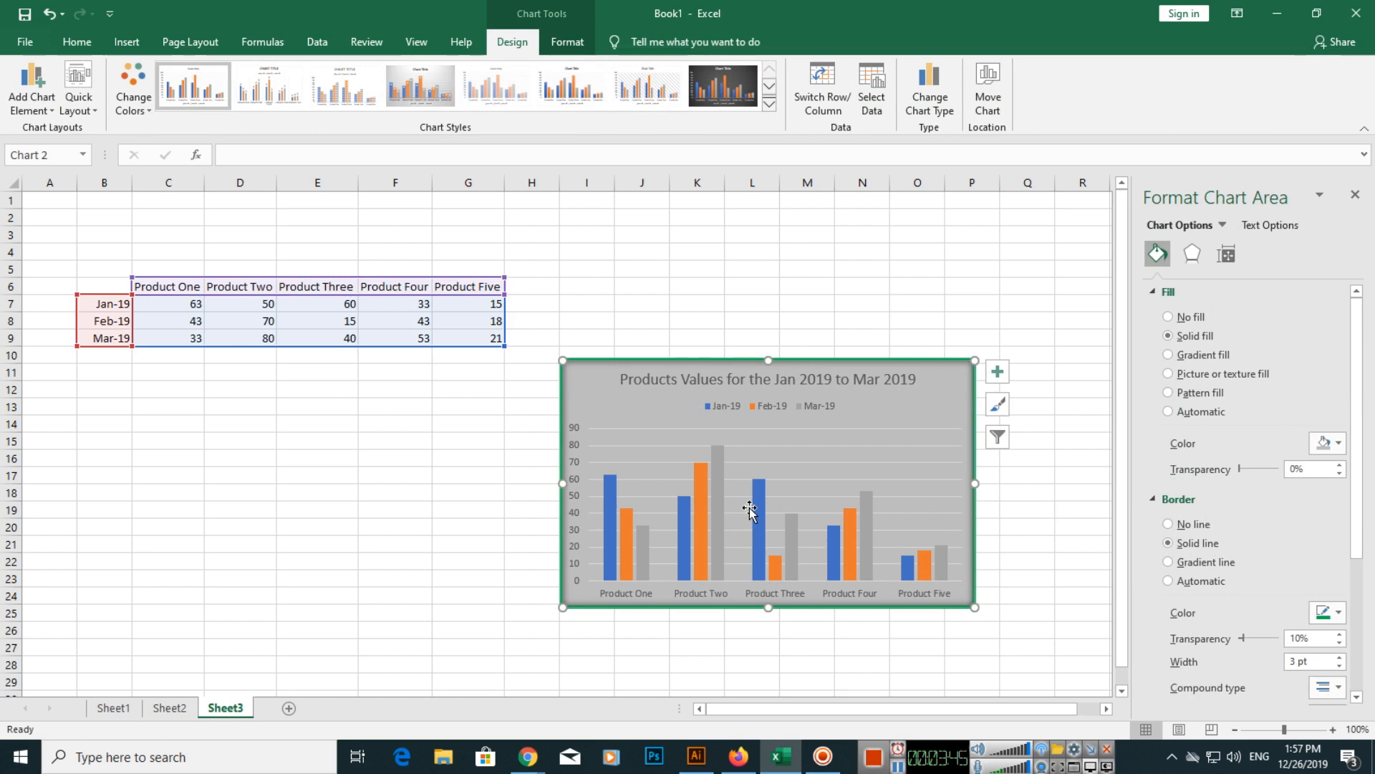
Cycle through Chart Styles and apply the patterned-background style with value labels.
click(495, 85)
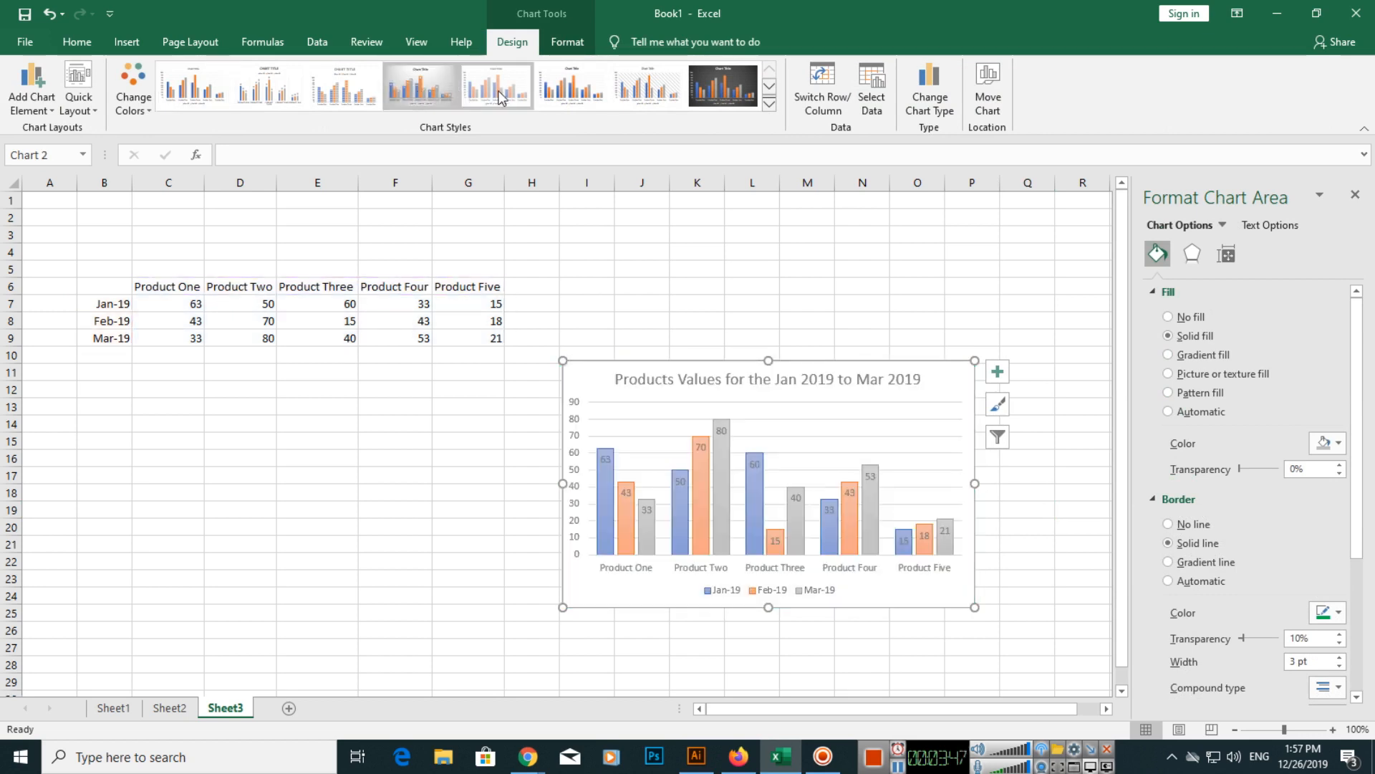
click(571, 85)
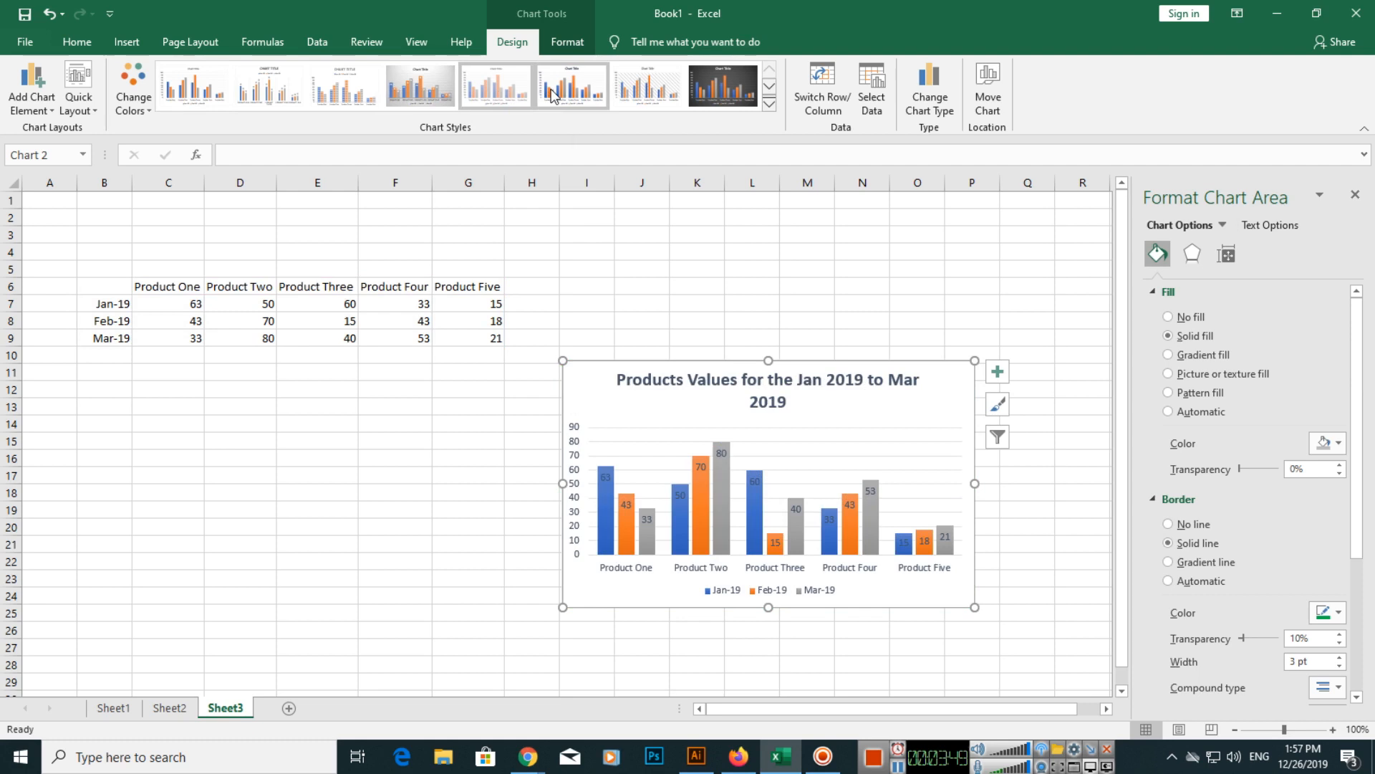
click(571, 85)
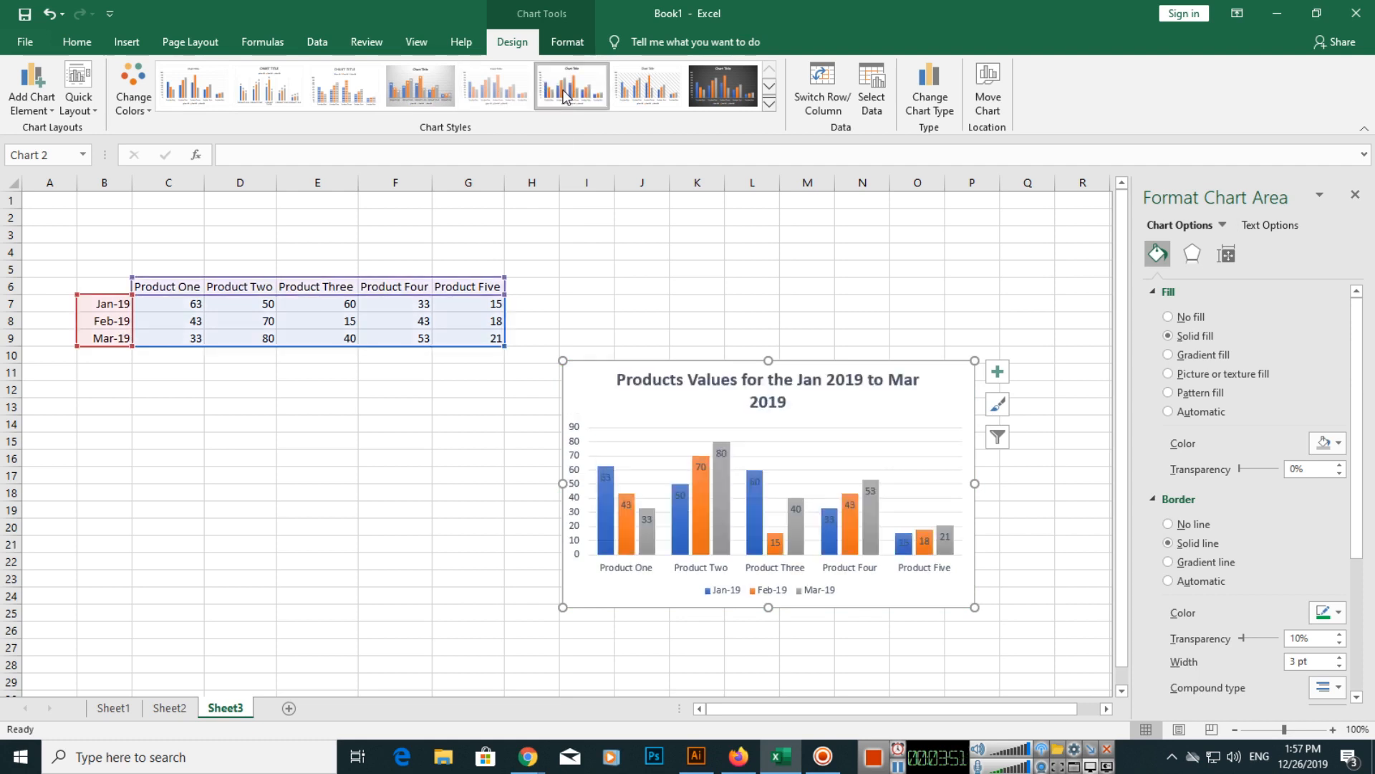
click(647, 86)
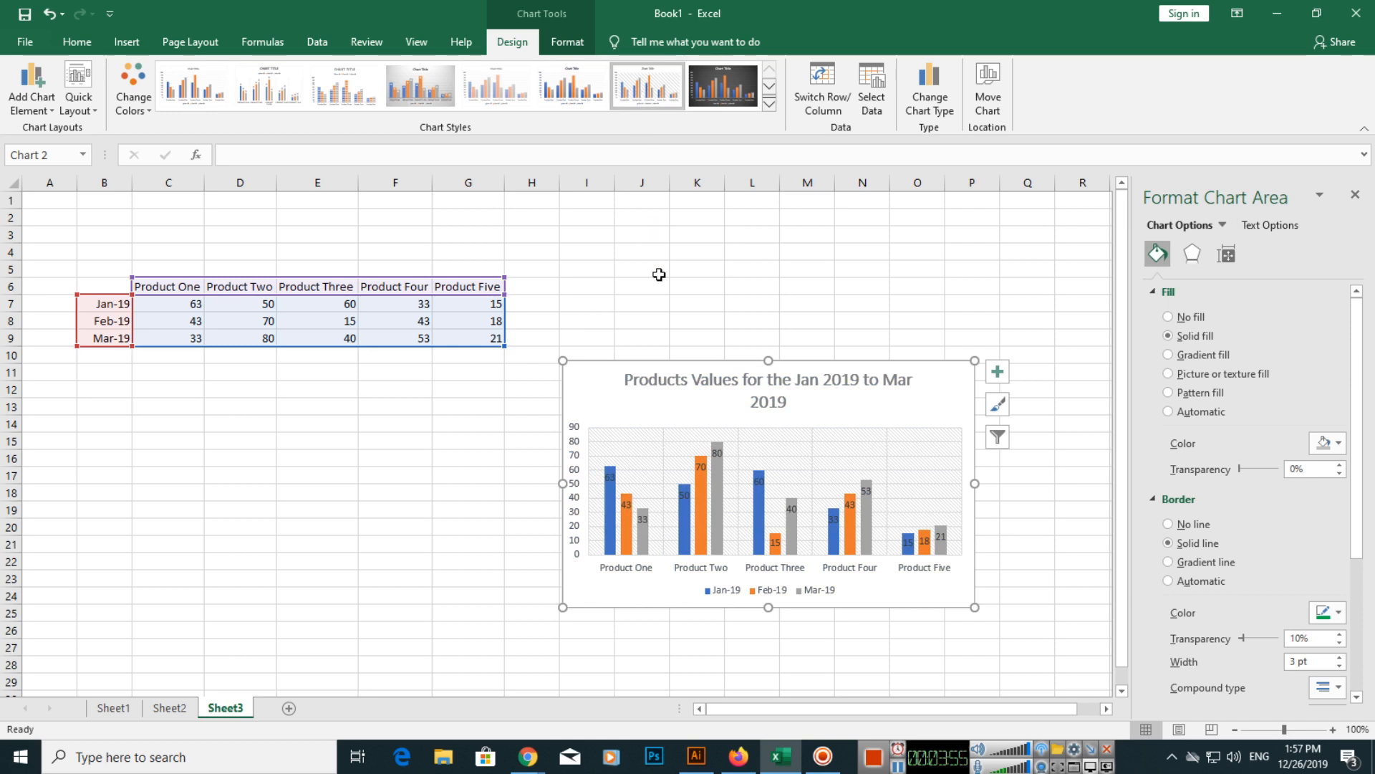
mouse_move(636, 272)
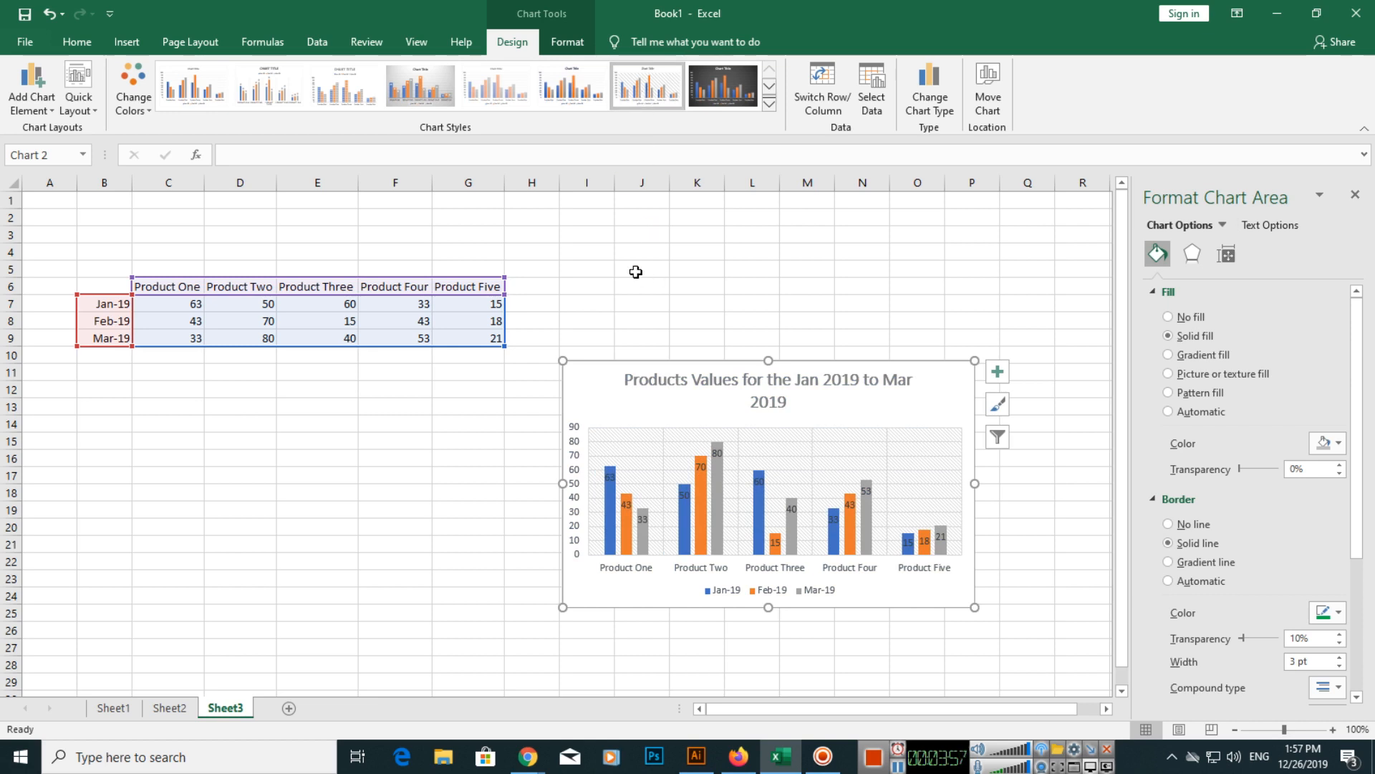